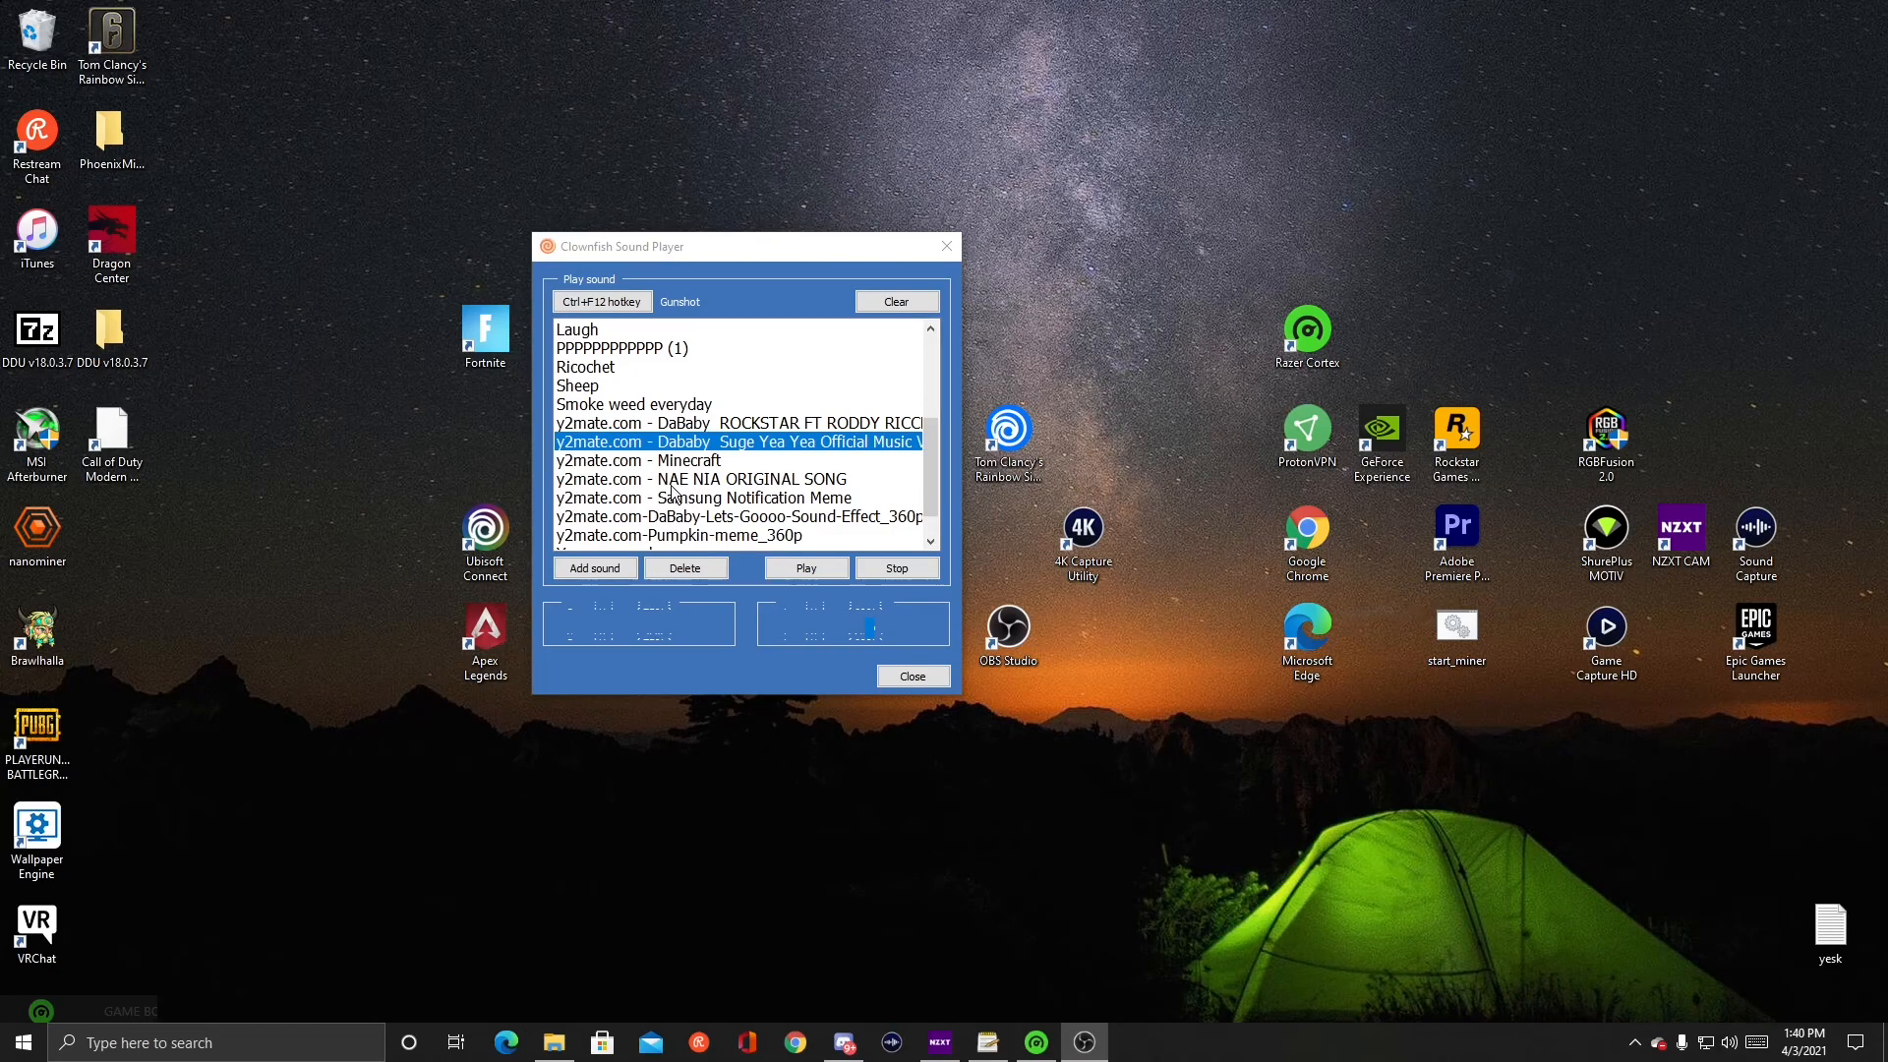
mouse_move(713, 434)
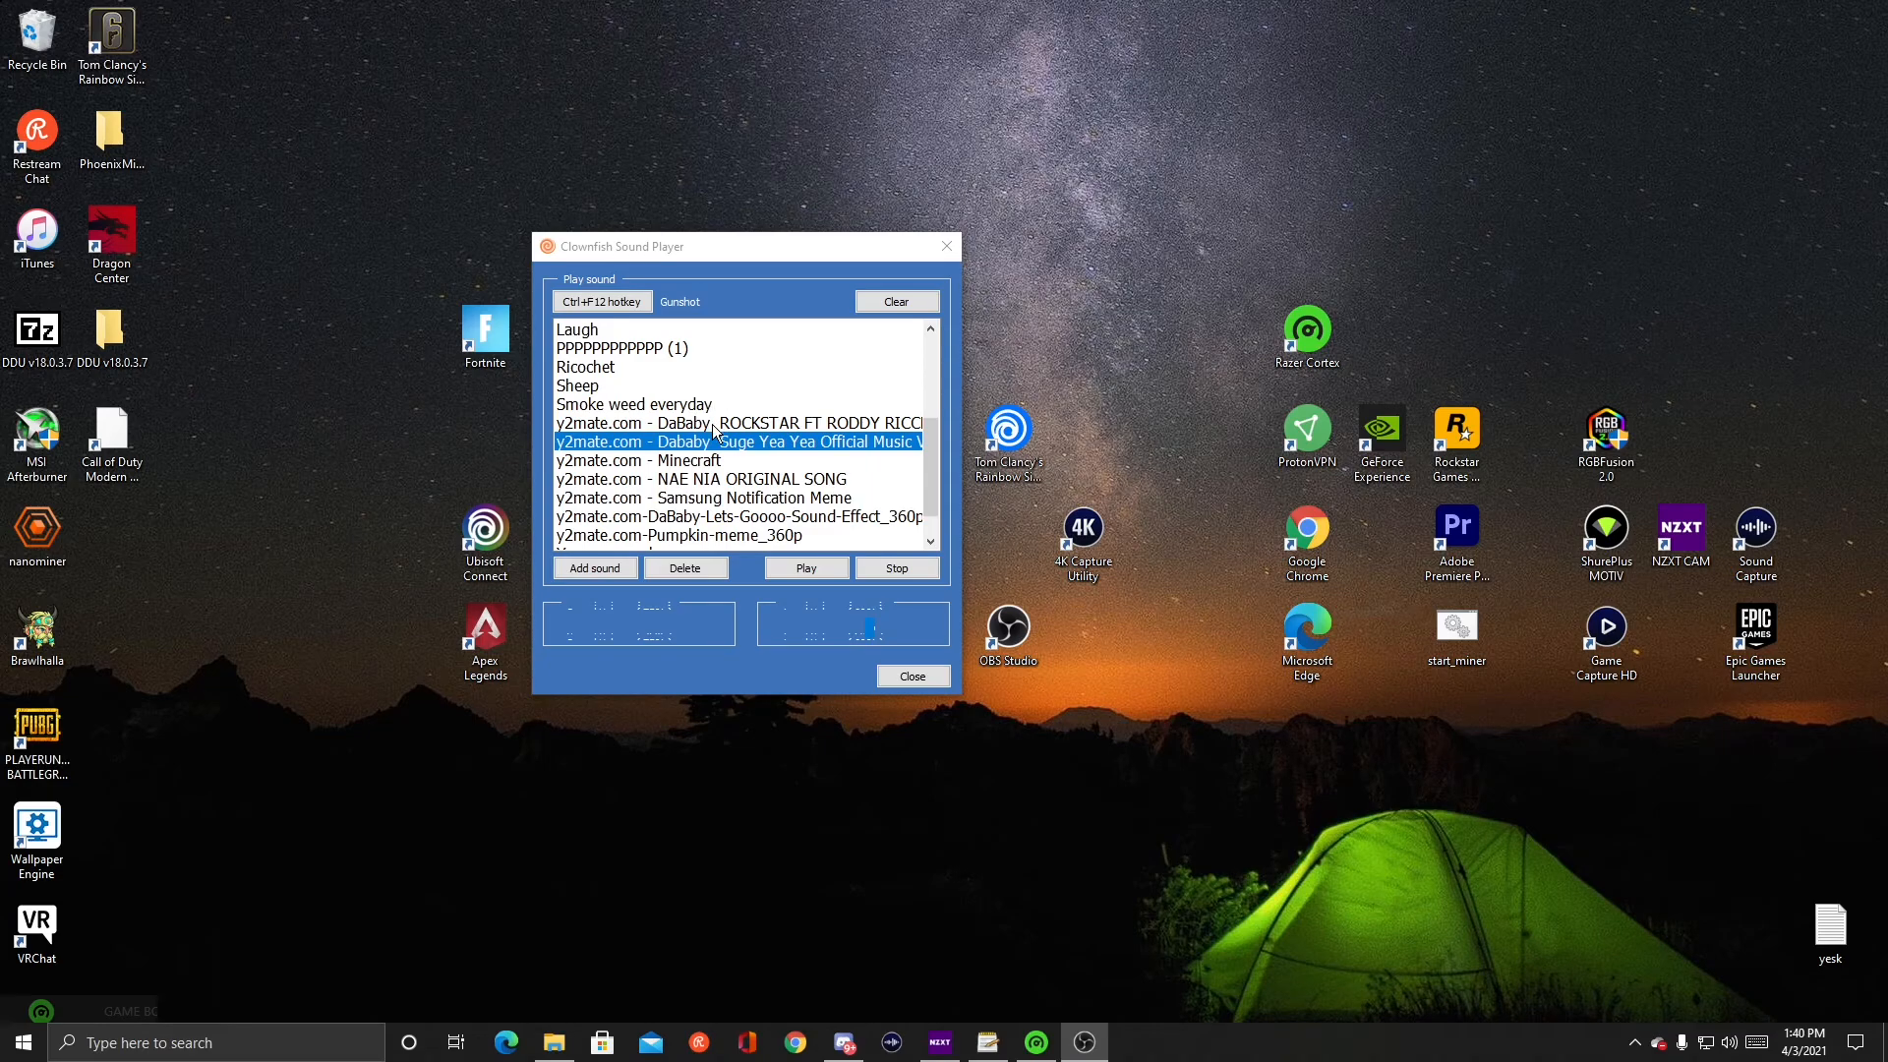
- Scroll the sound list to the end and move the Sound Player window right
scroll(down, 3)
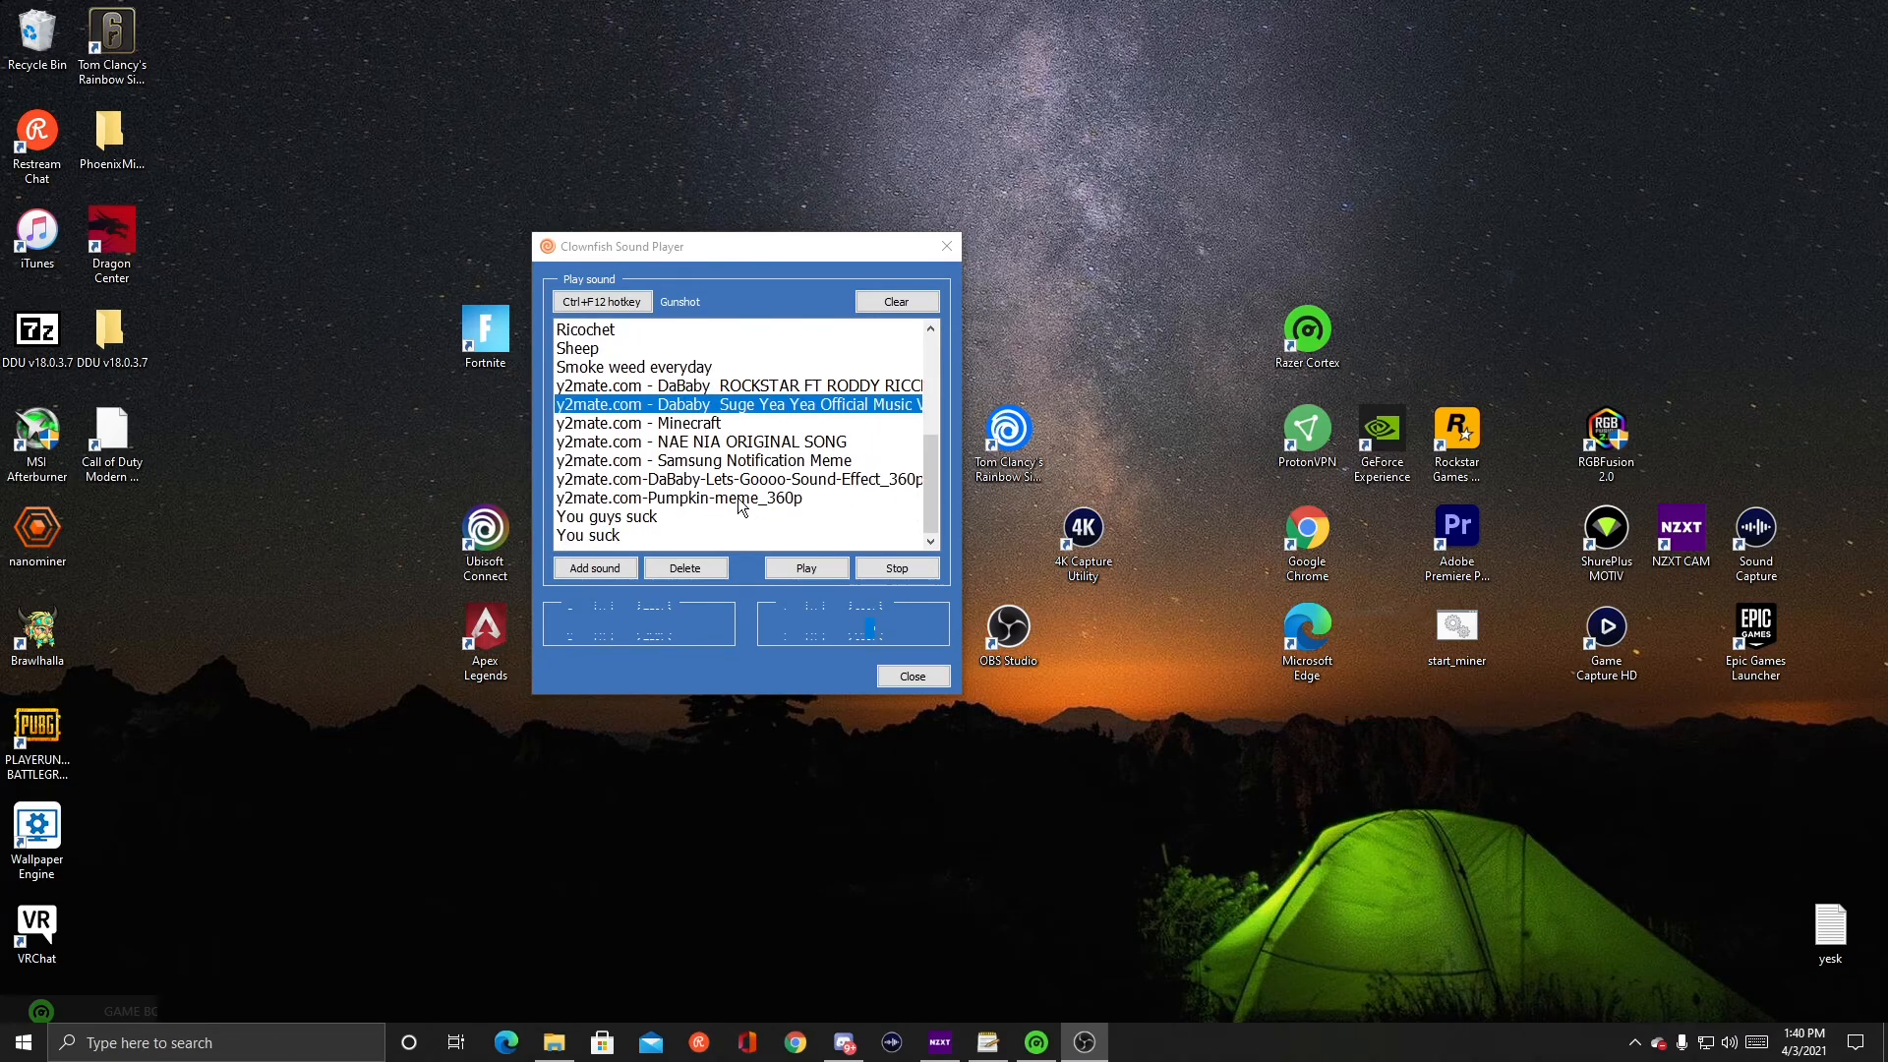
mouse_move(722, 263)
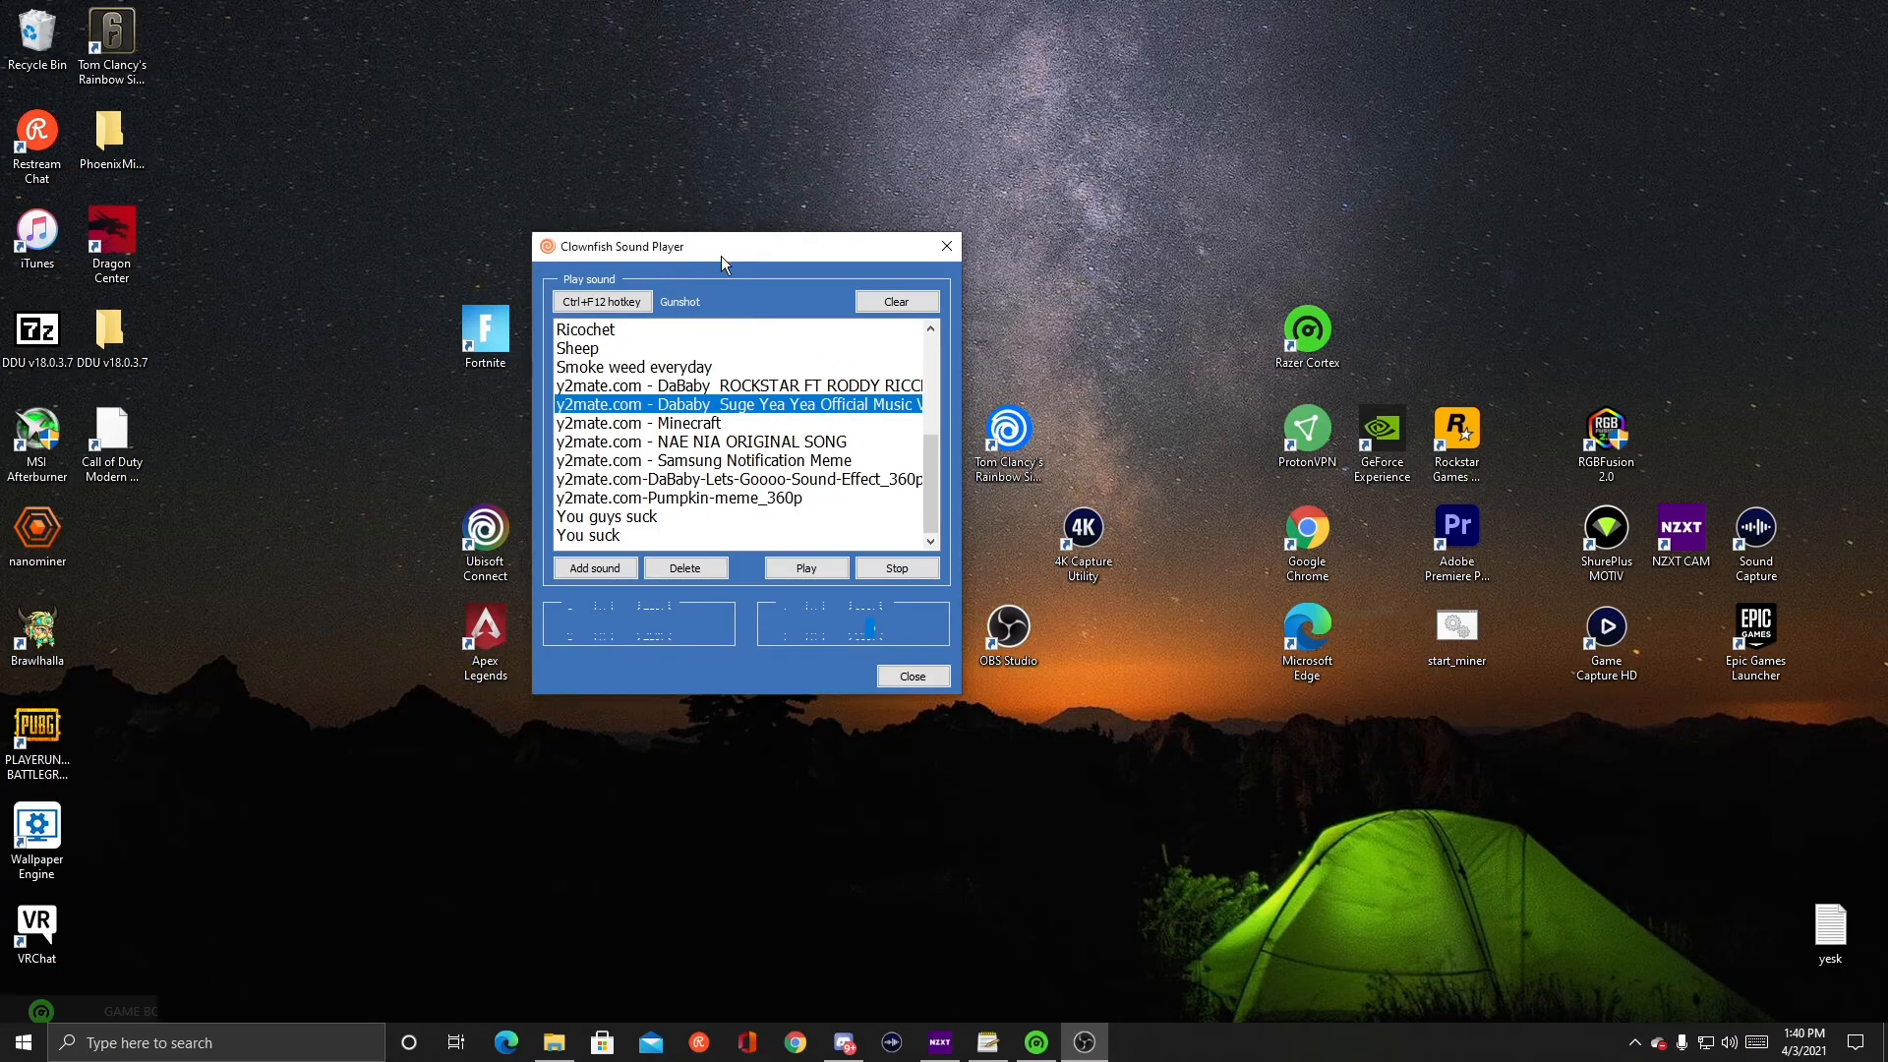
drag(723, 246, 896, 256)
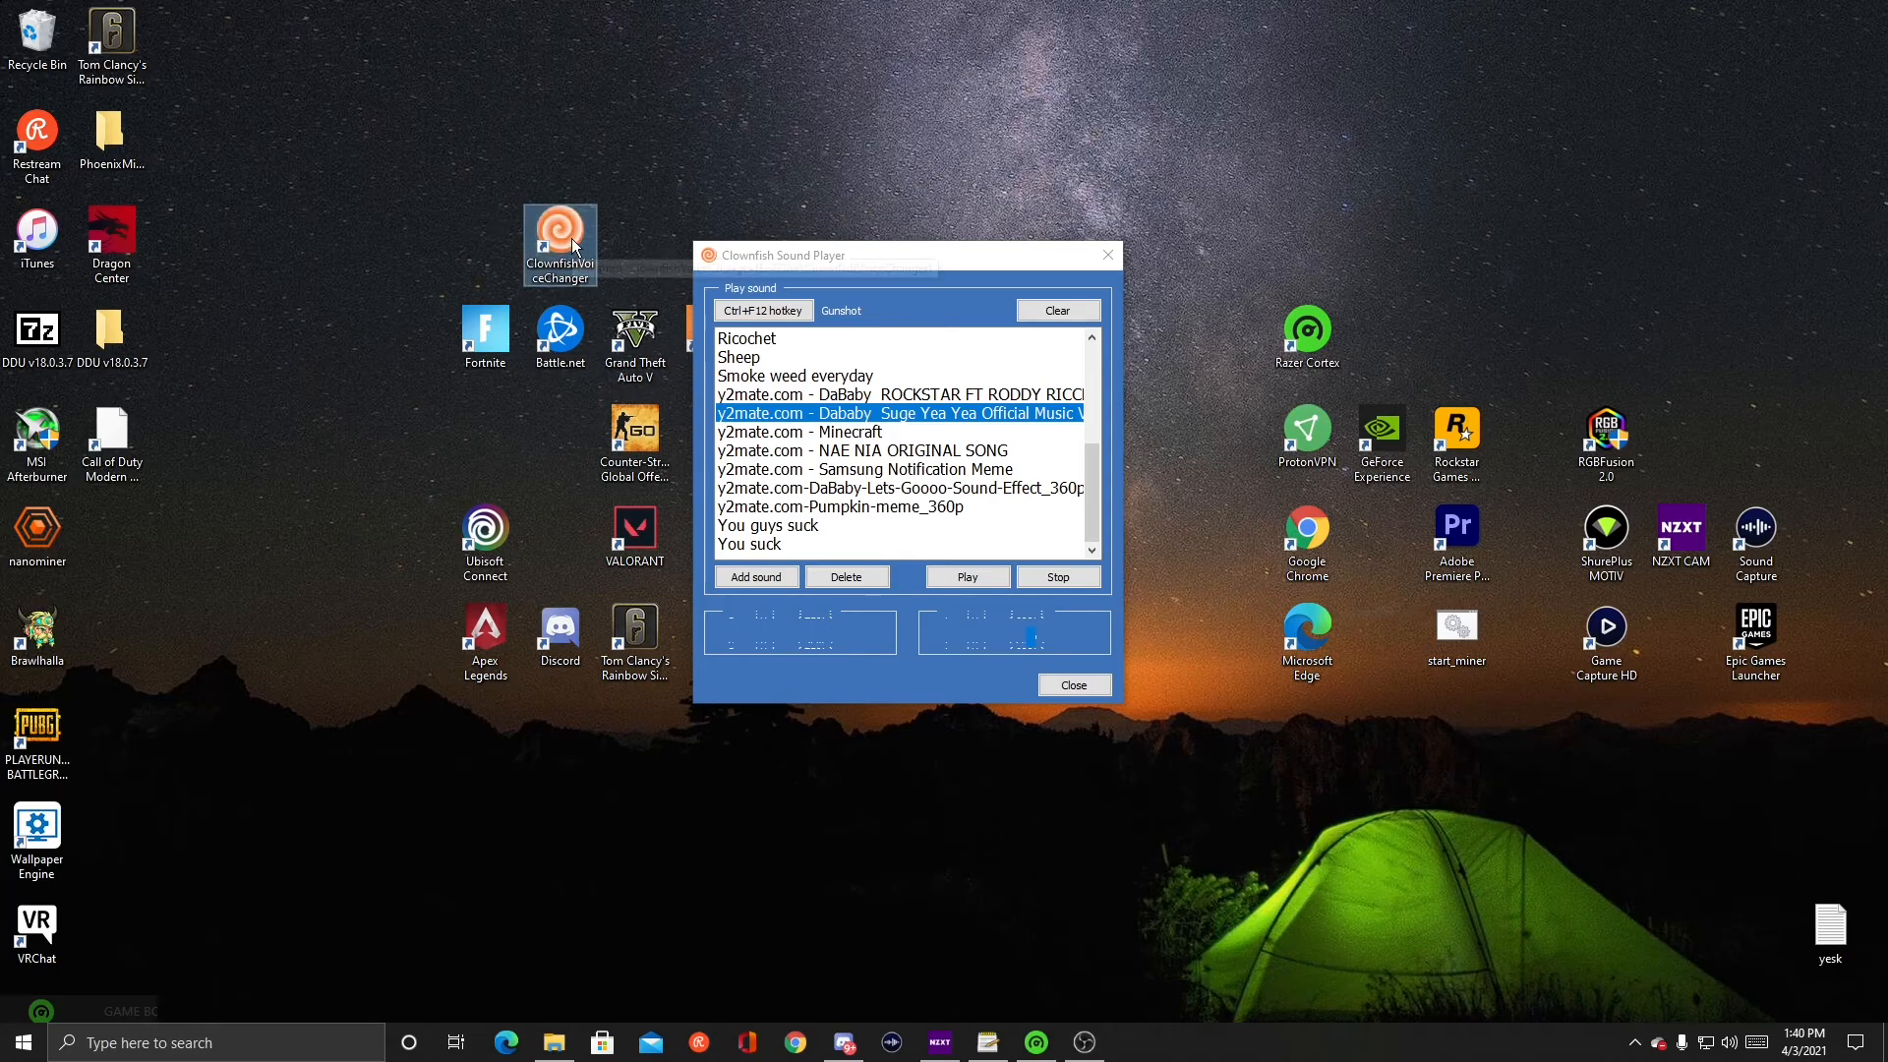
mouse_move(488, 250)
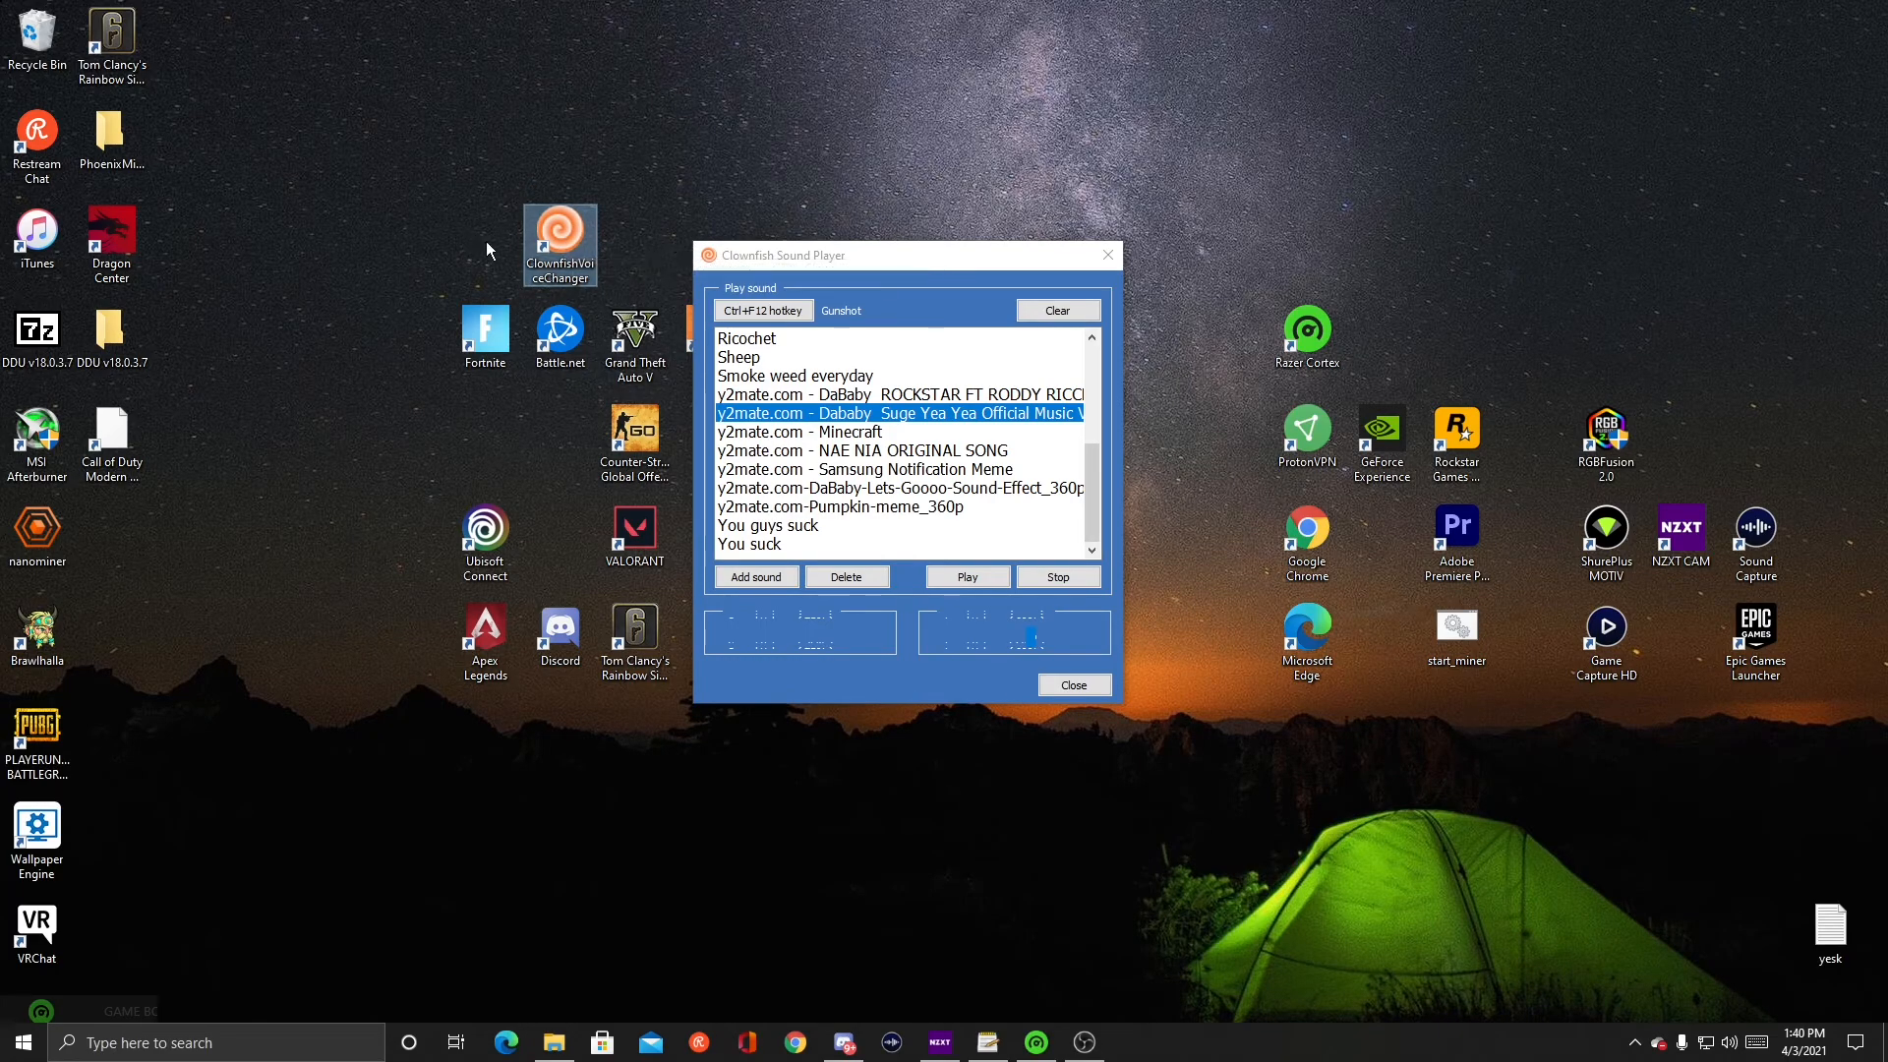
mouse_move(632, 259)
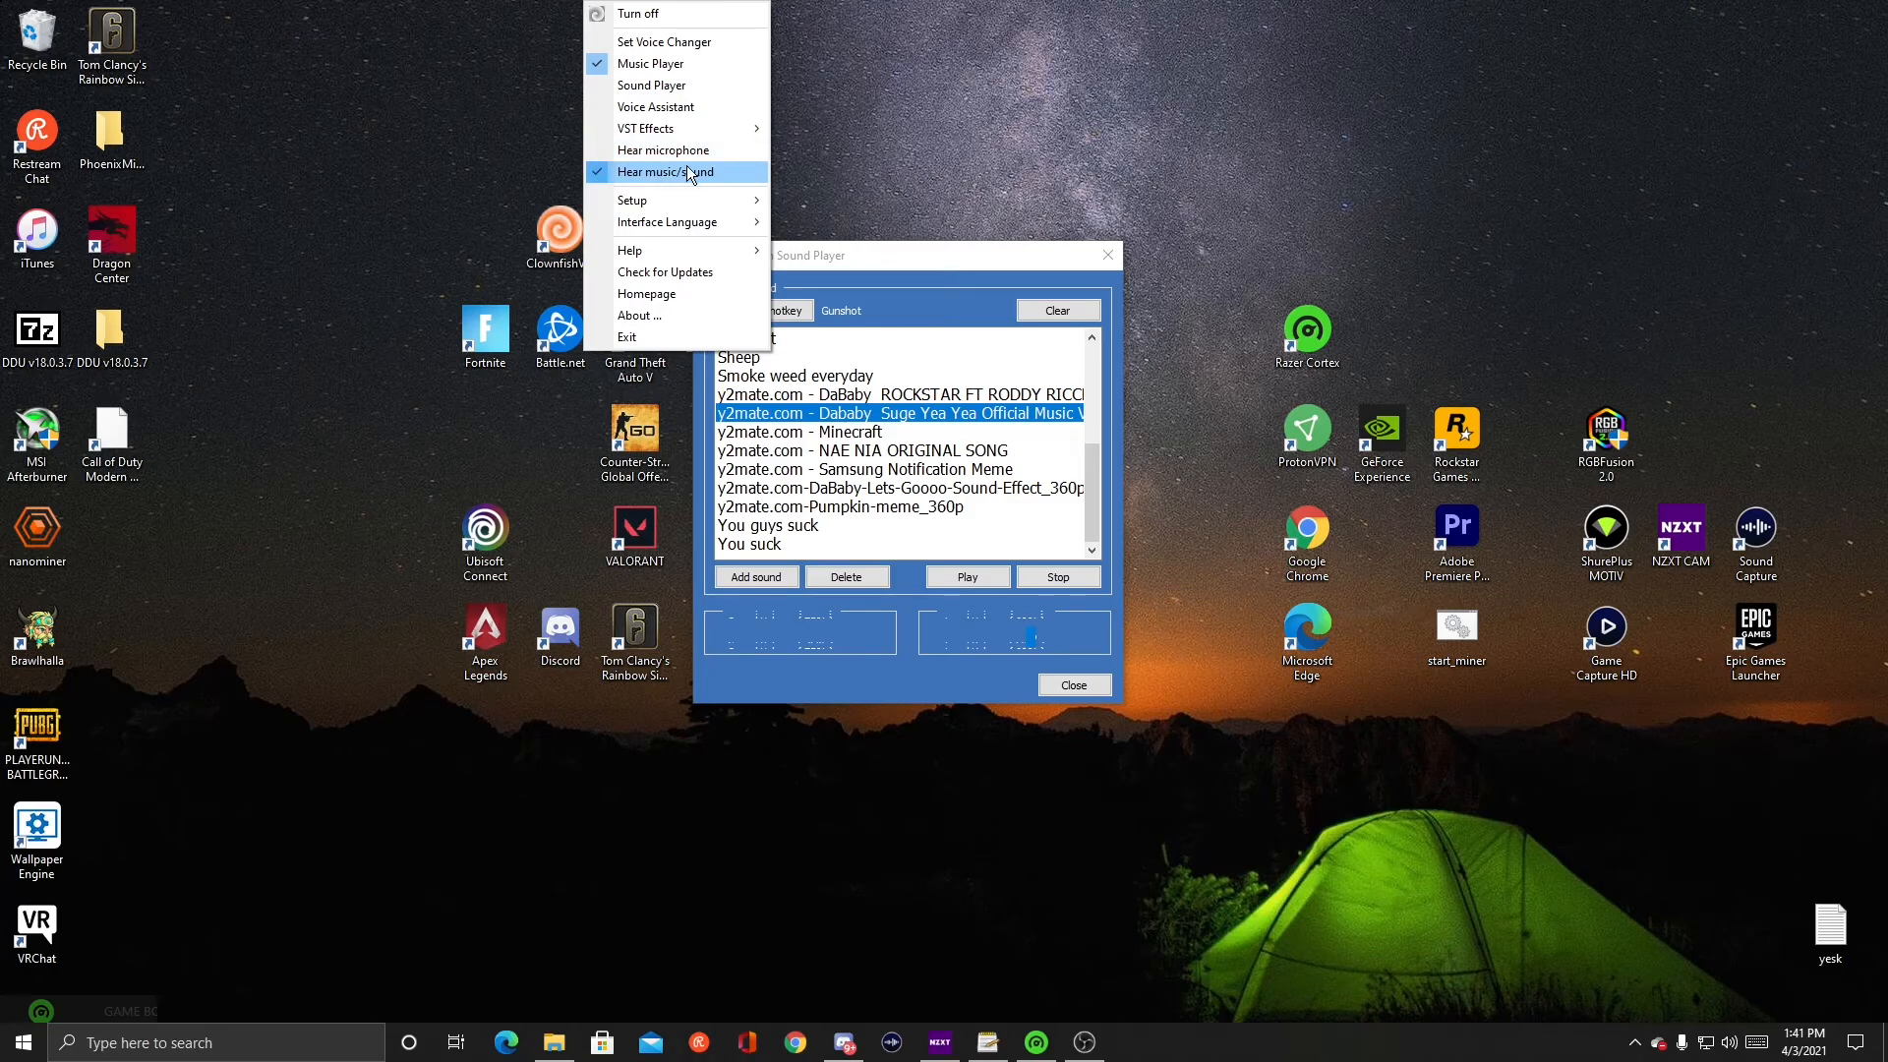
mouse_move(691, 10)
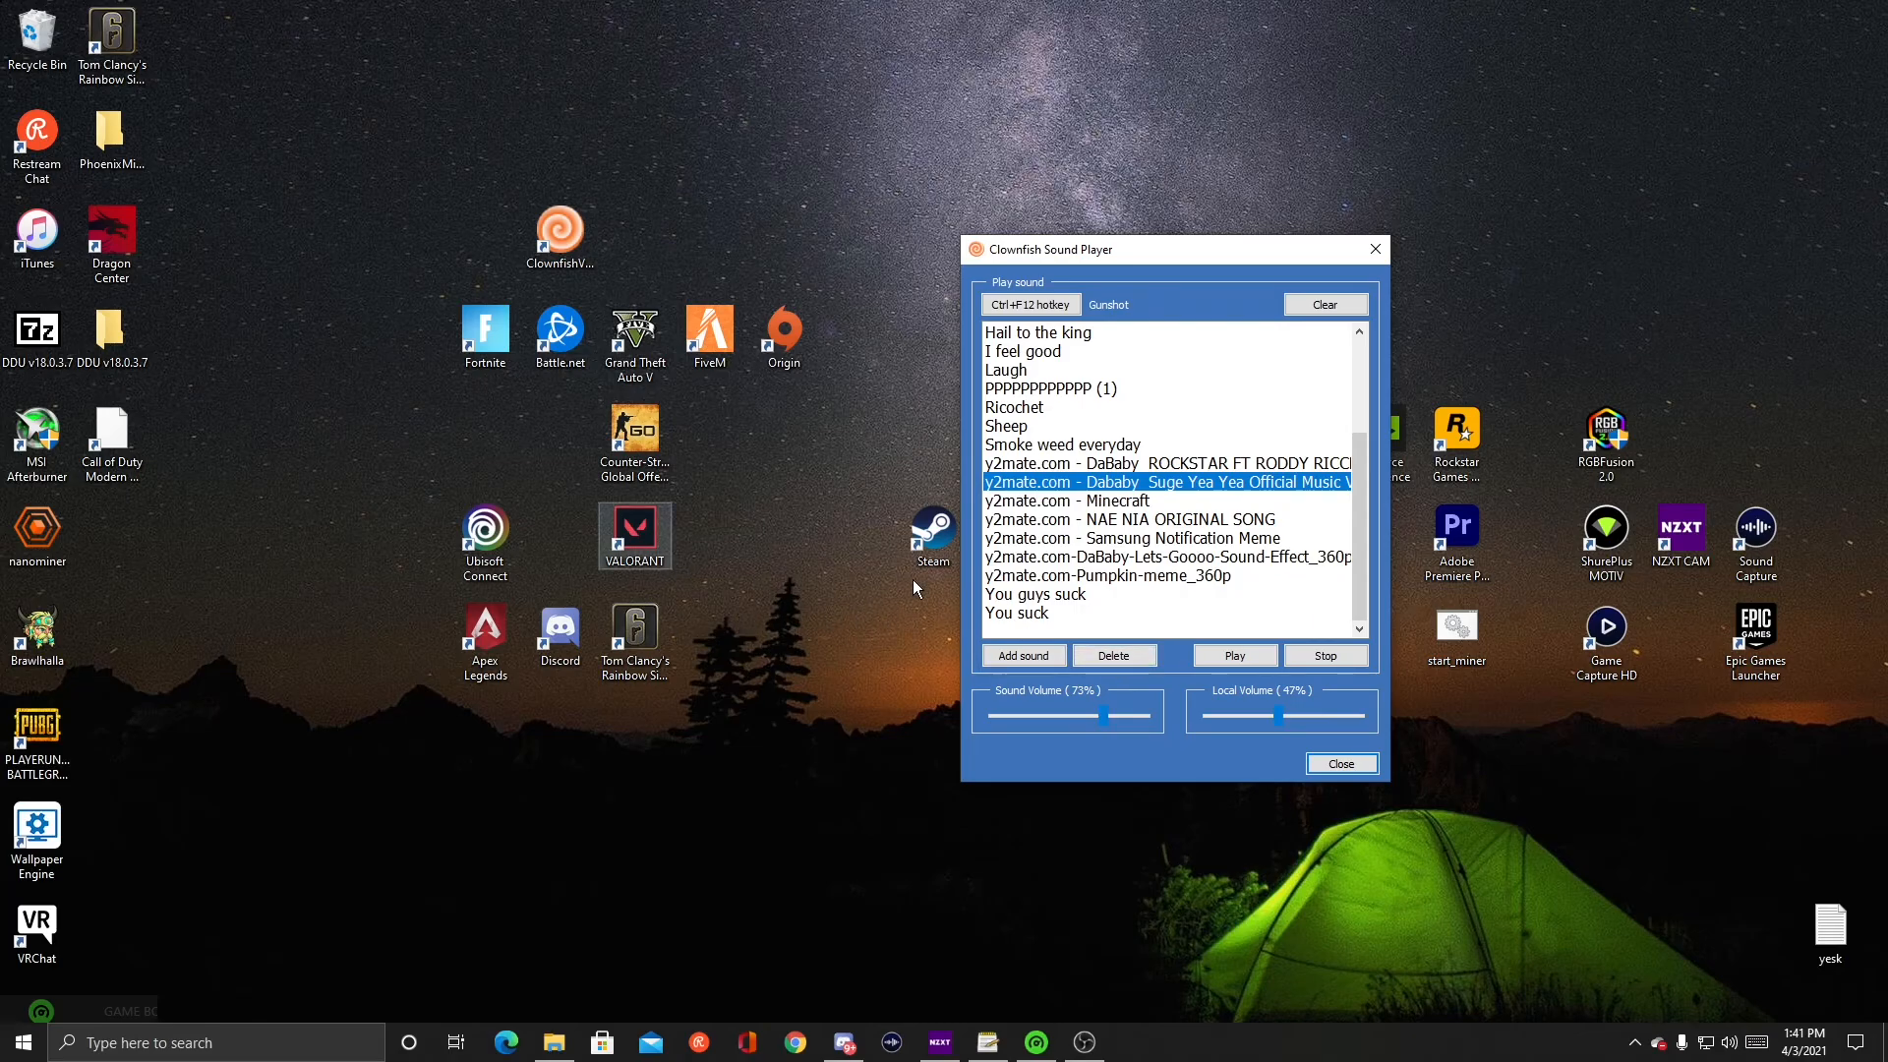
- Play the Sheep sound, then select DaBaby music, Minecraft, and the DaBaby sound effect
click(1005, 425)
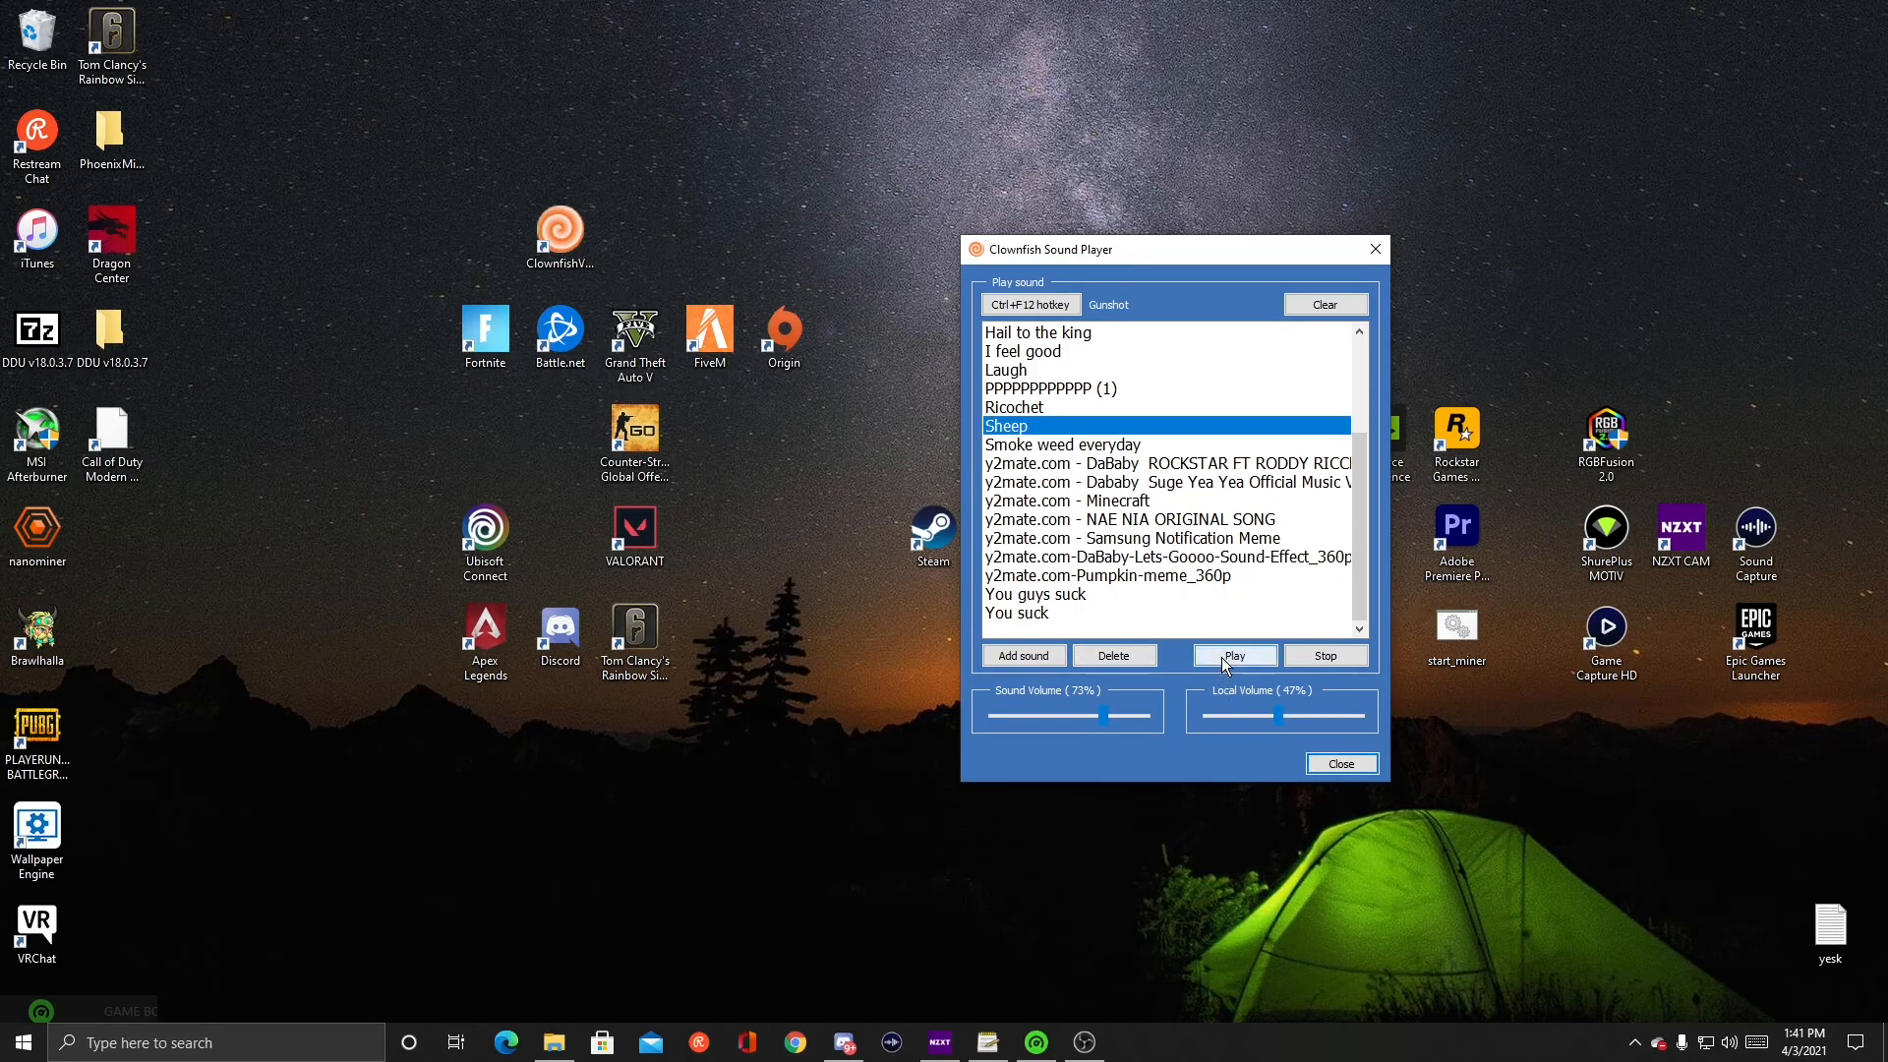
click(1234, 655)
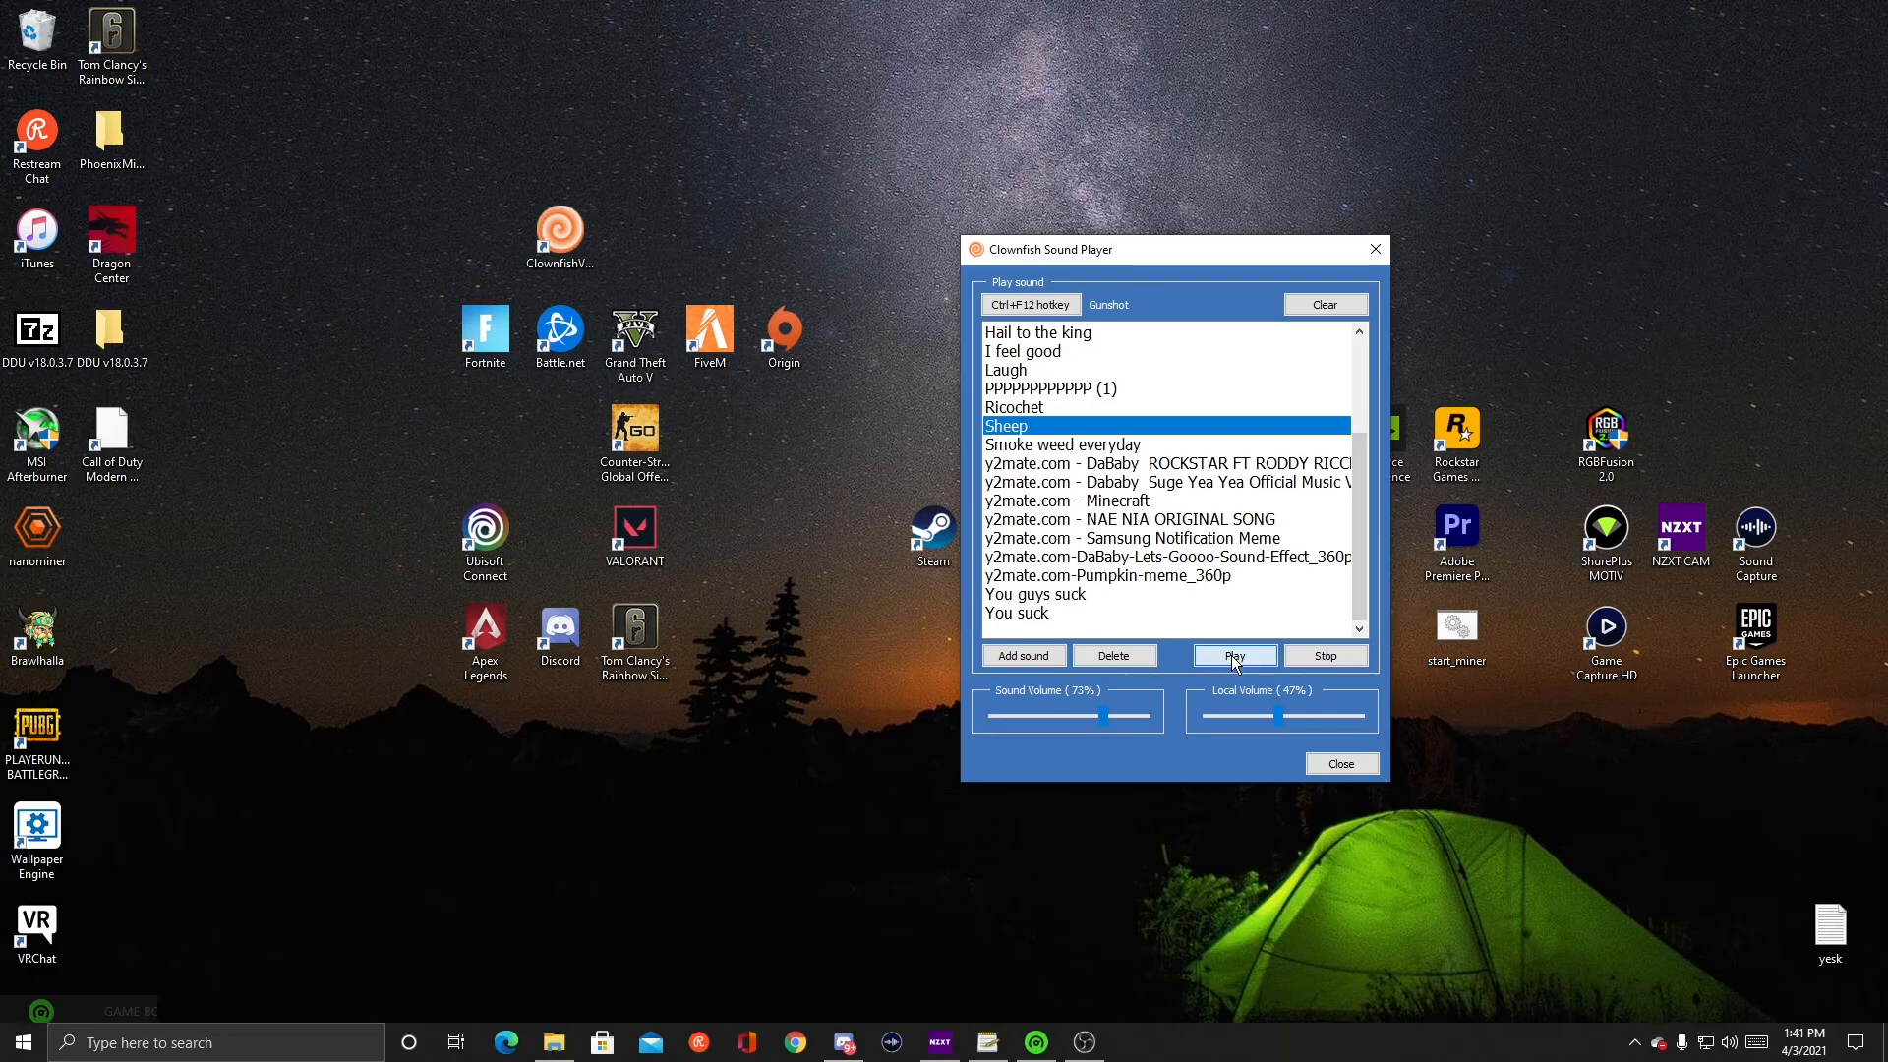
click(1162, 482)
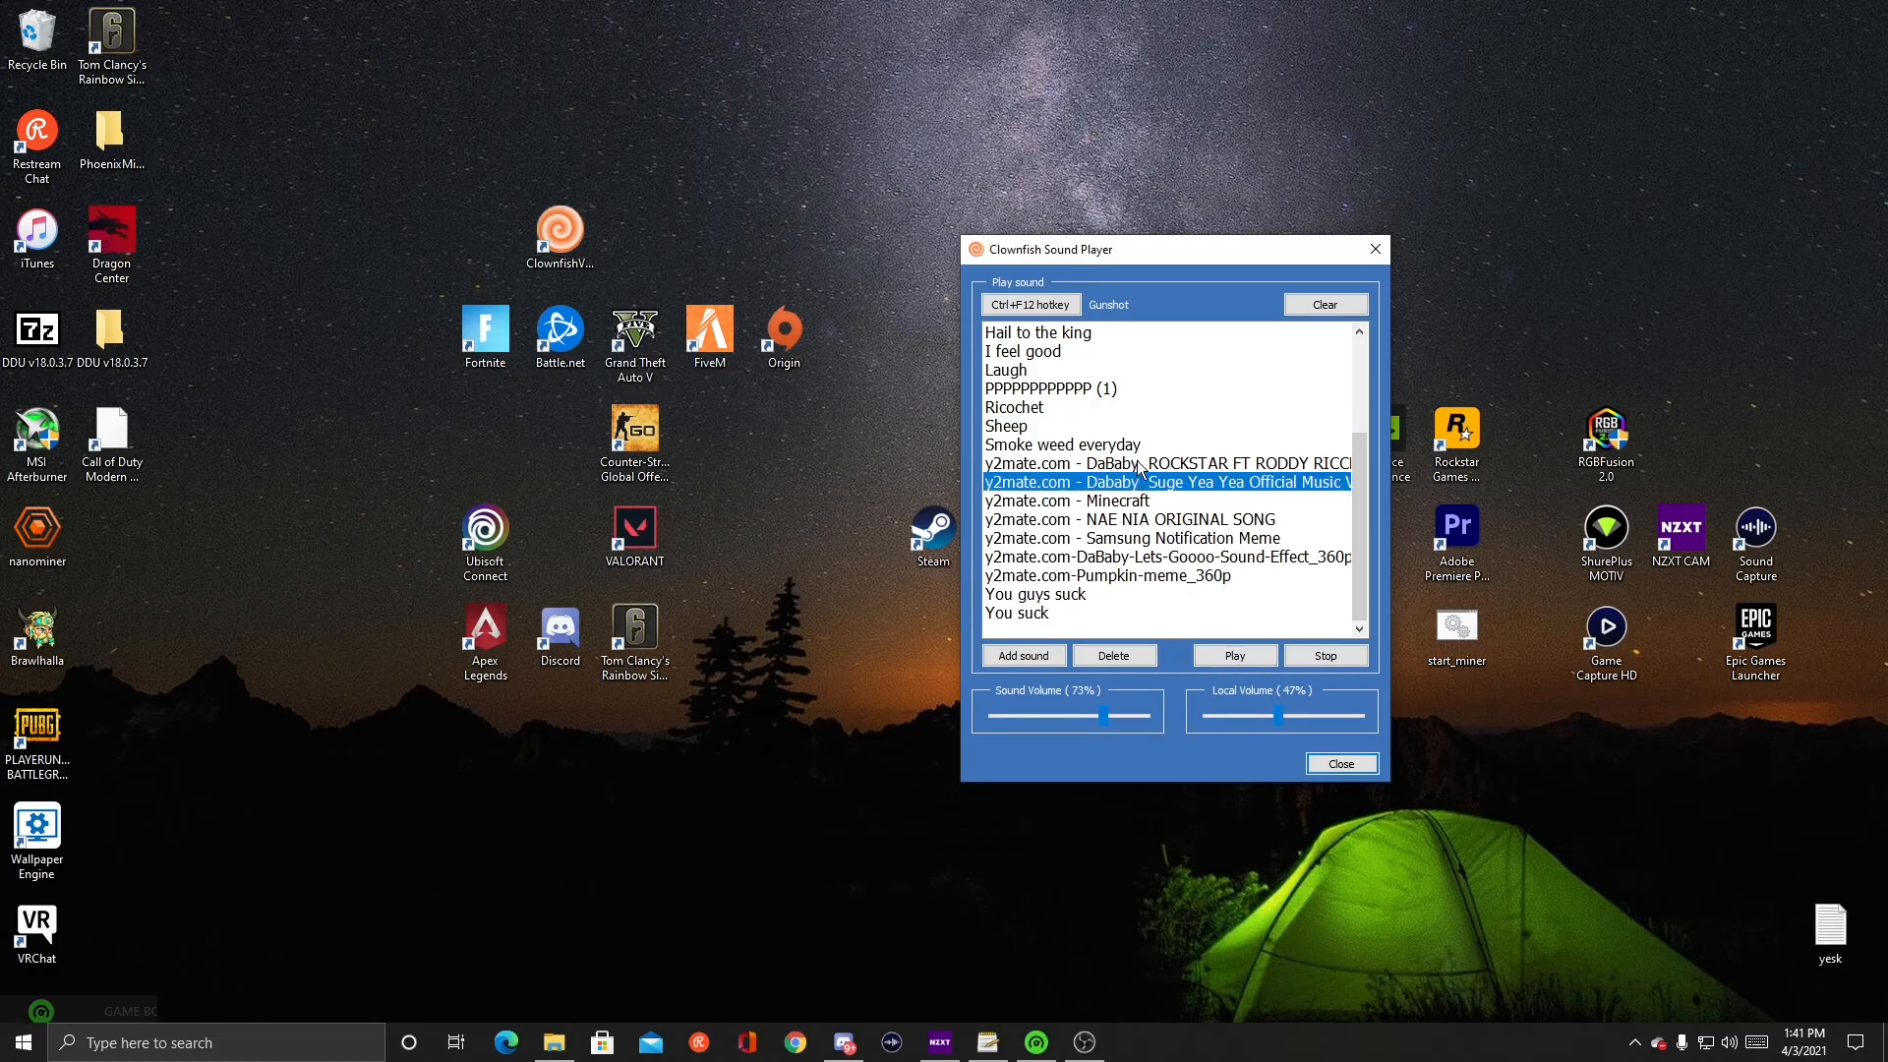
click(1067, 500)
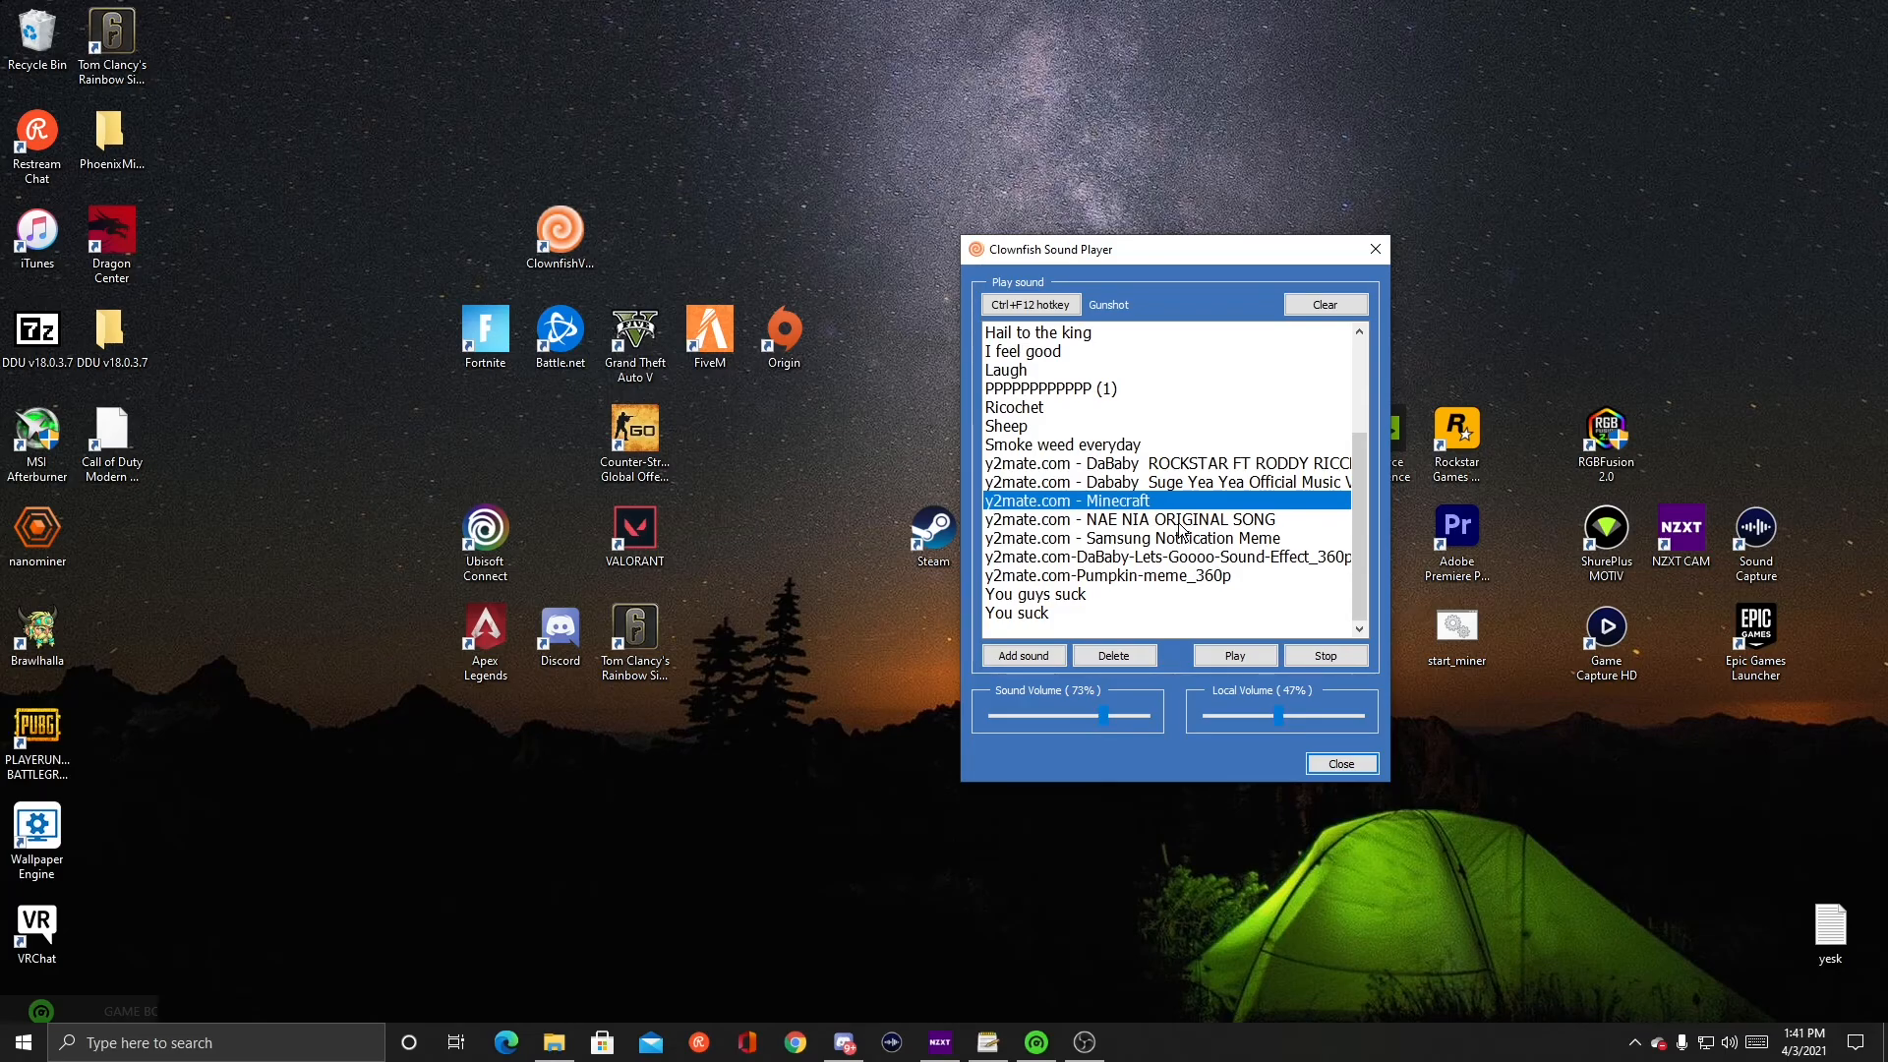
click(1165, 556)
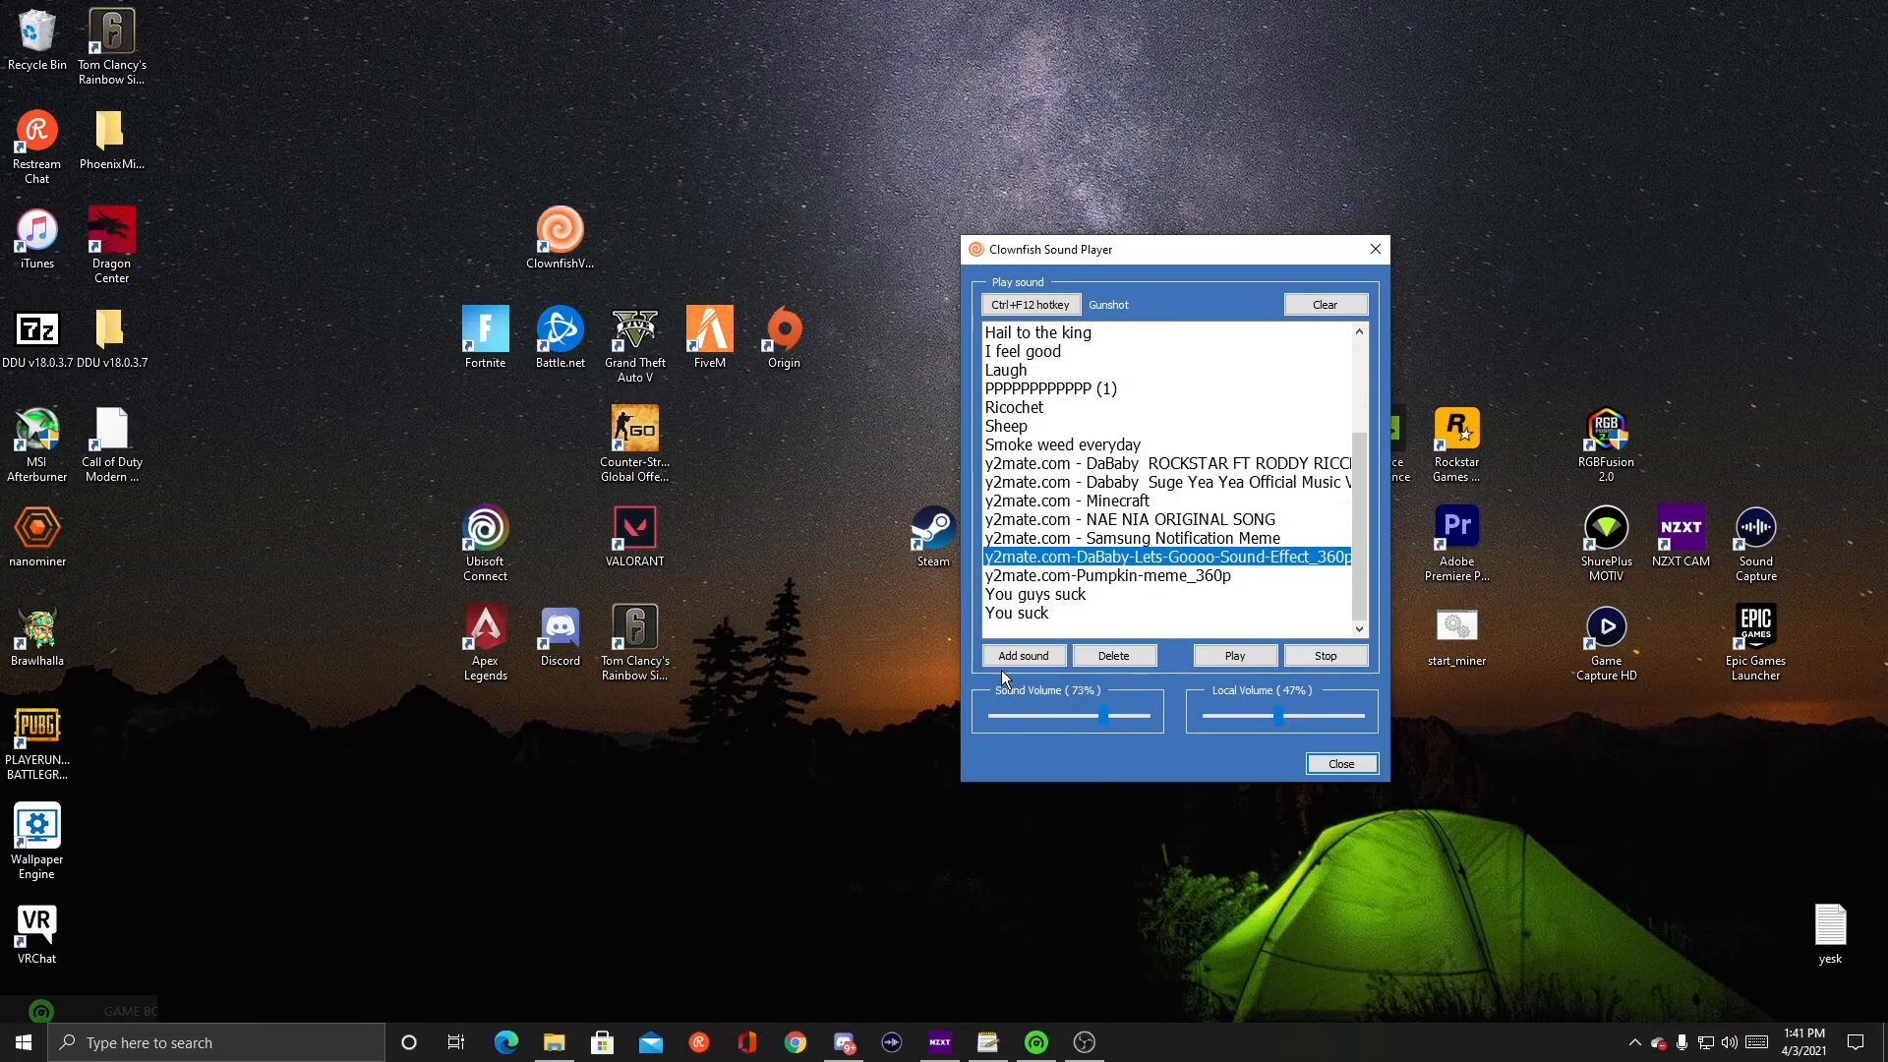
mouse_move(521, 235)
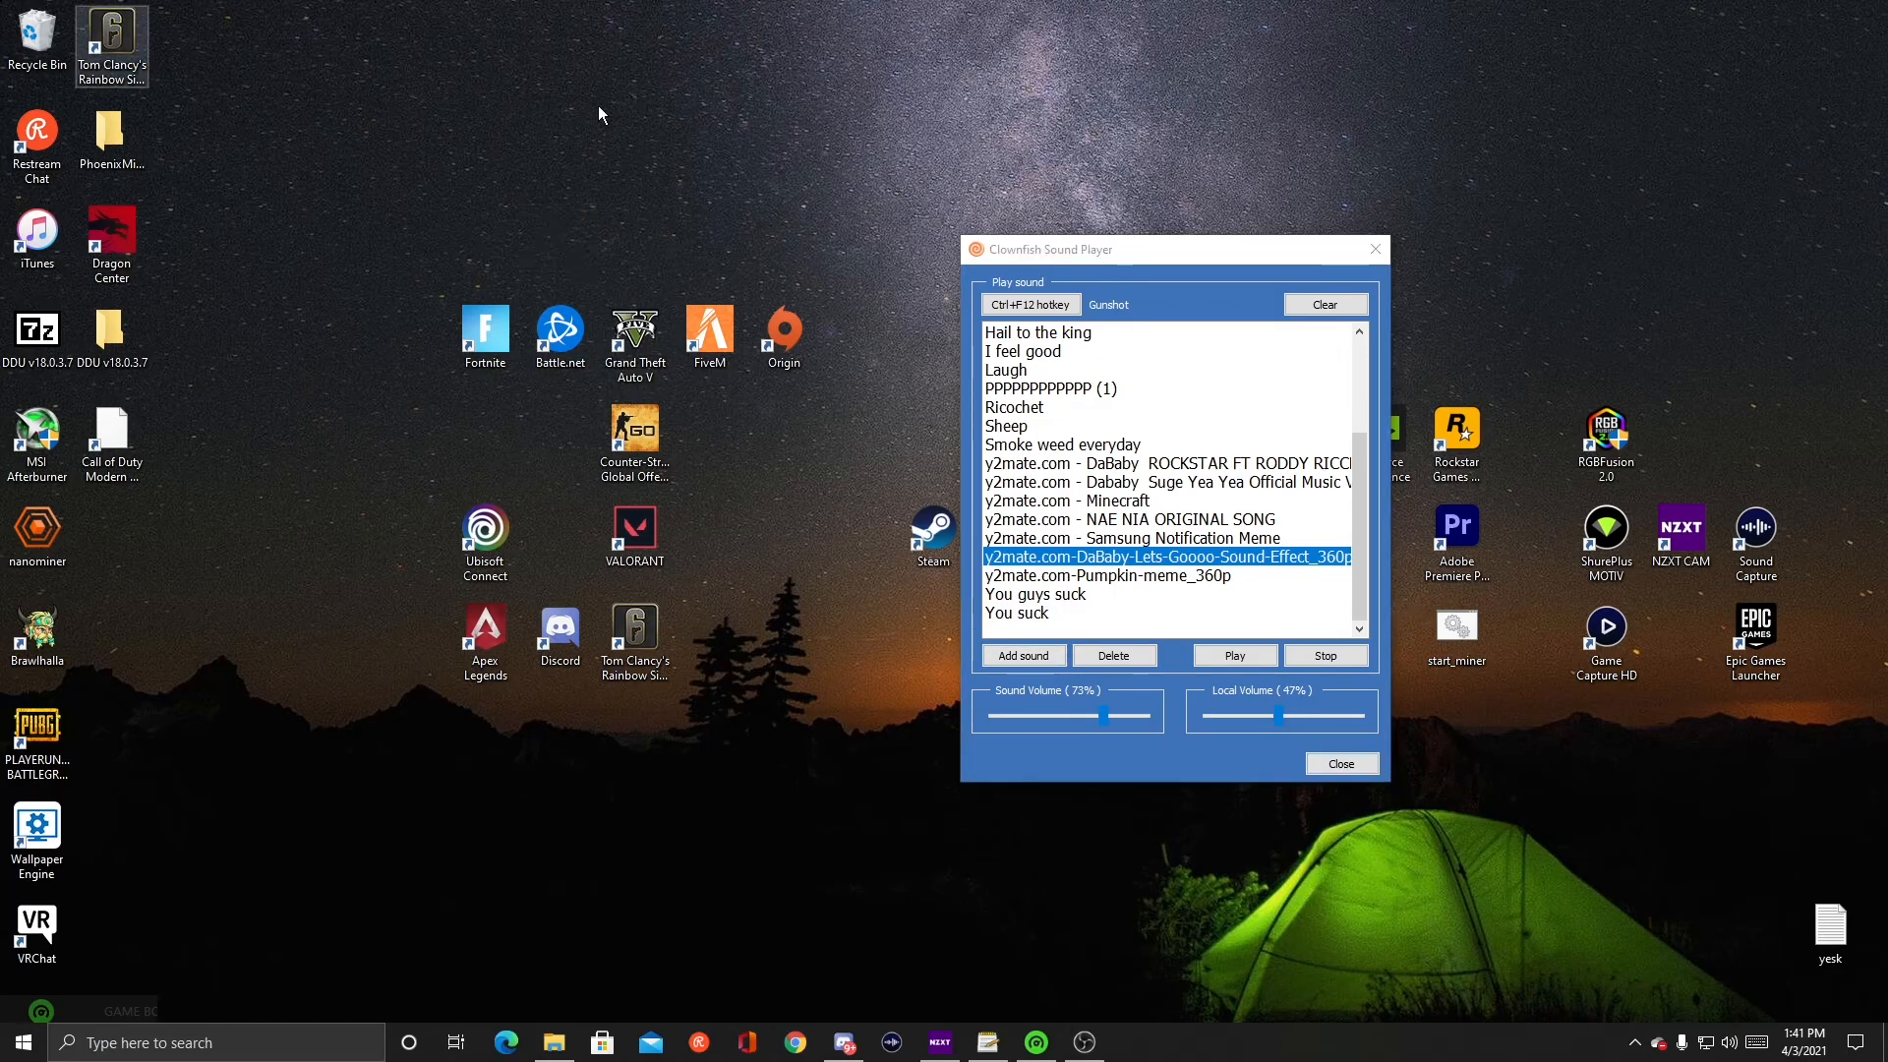
mouse_move(509, 371)
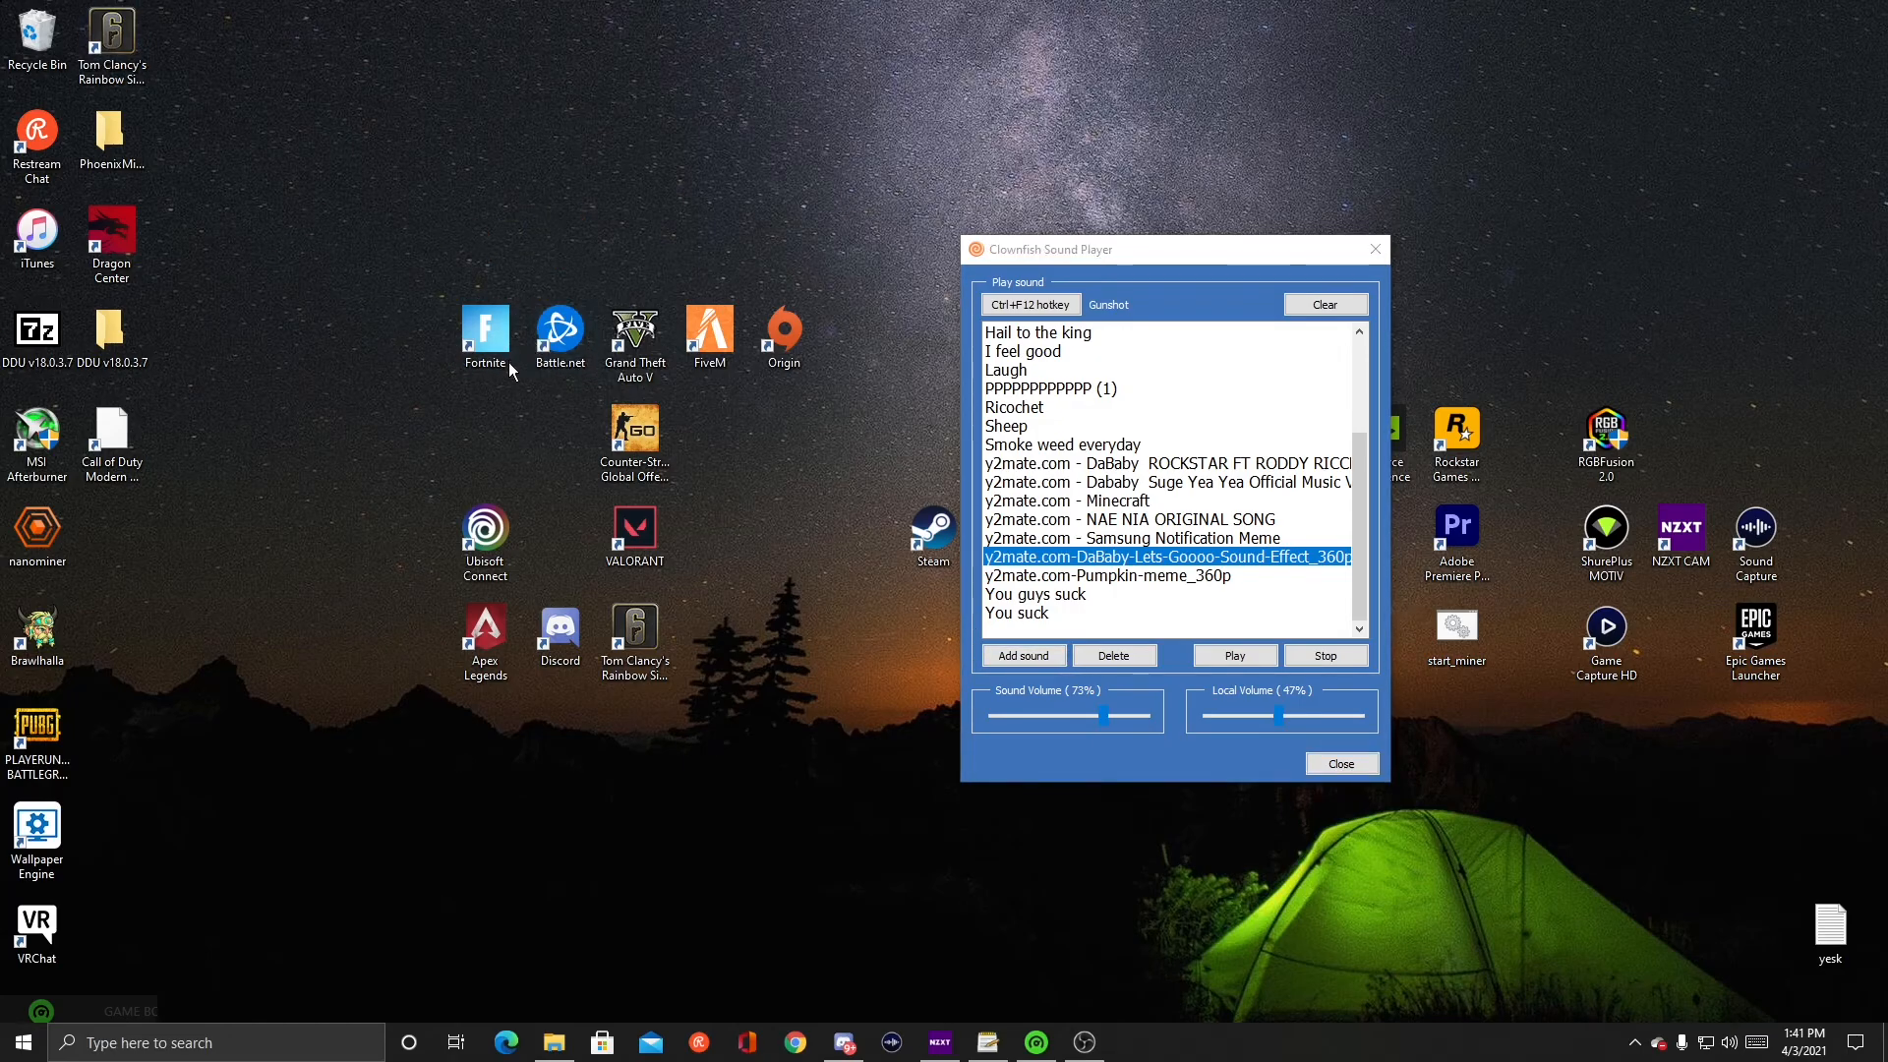
mouse_move(1047, 699)
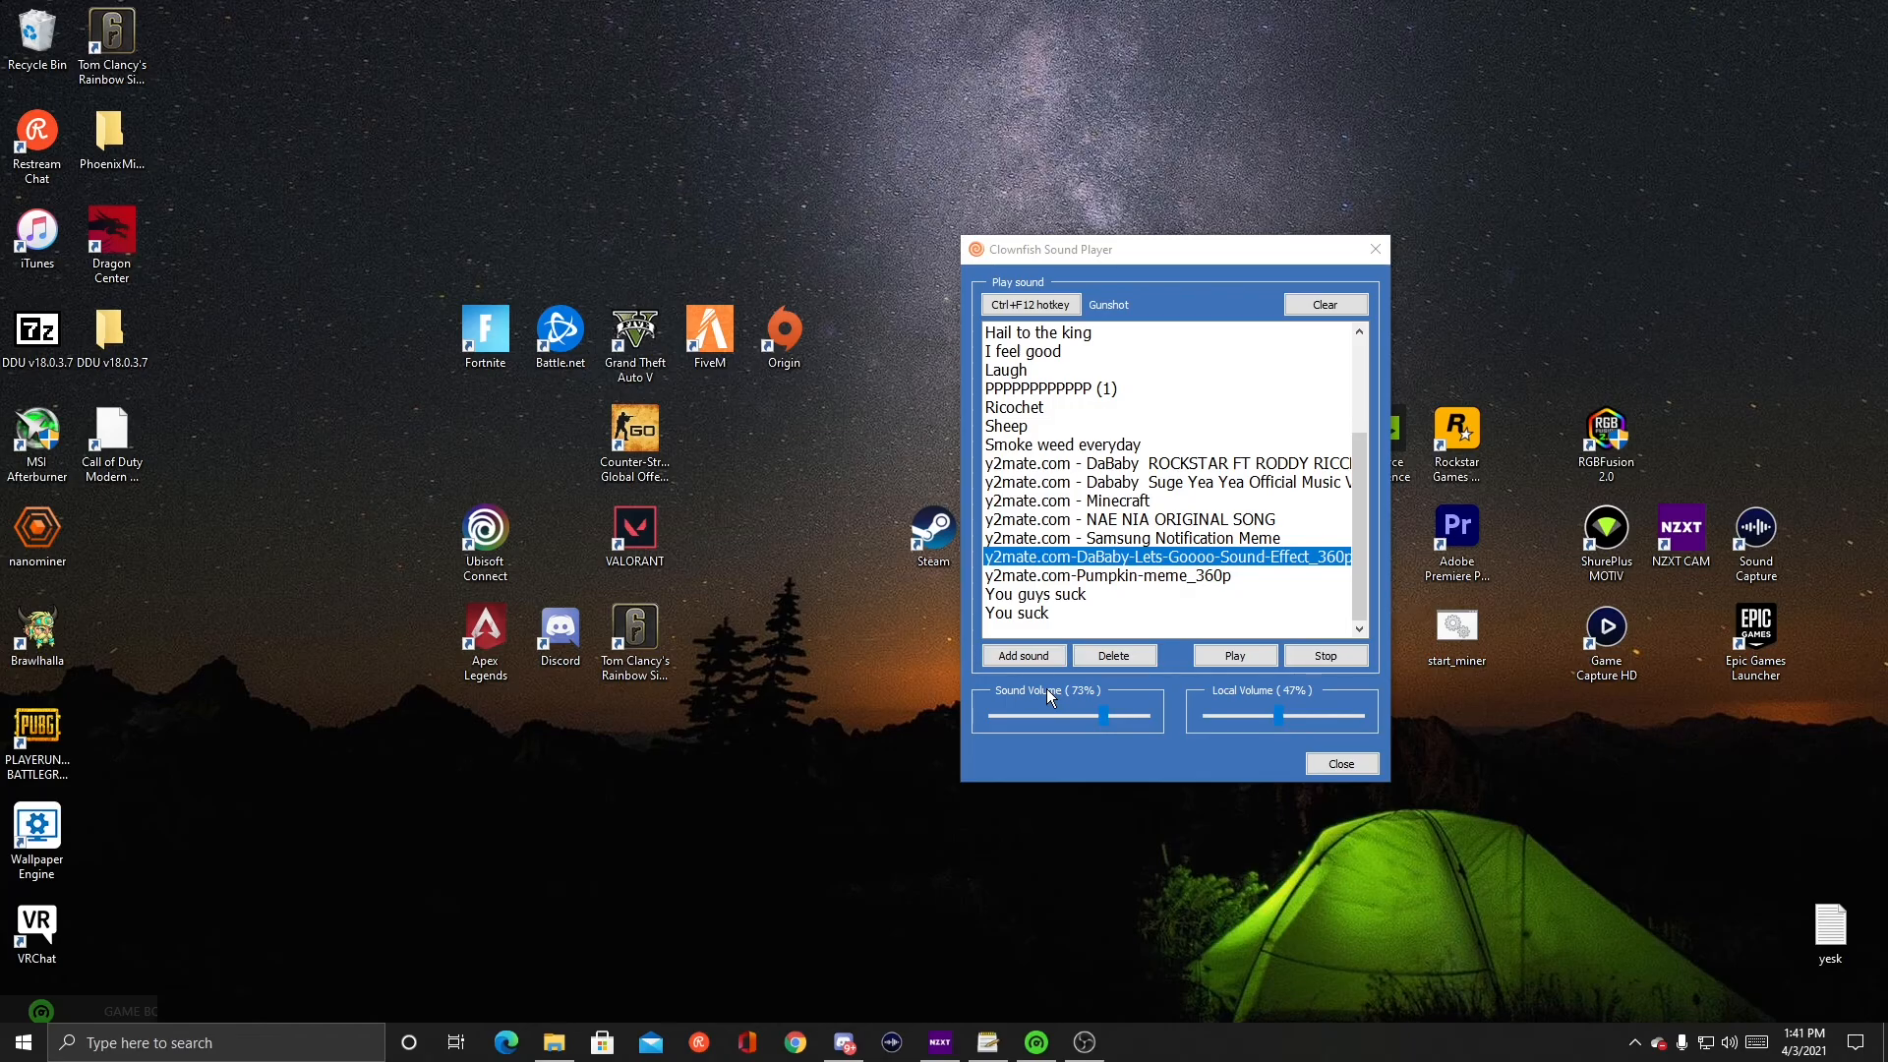
- Add 'y2mate.com - NAE NIA ORIGINAL SONG' from Downloads as a new sound
click(1021, 655)
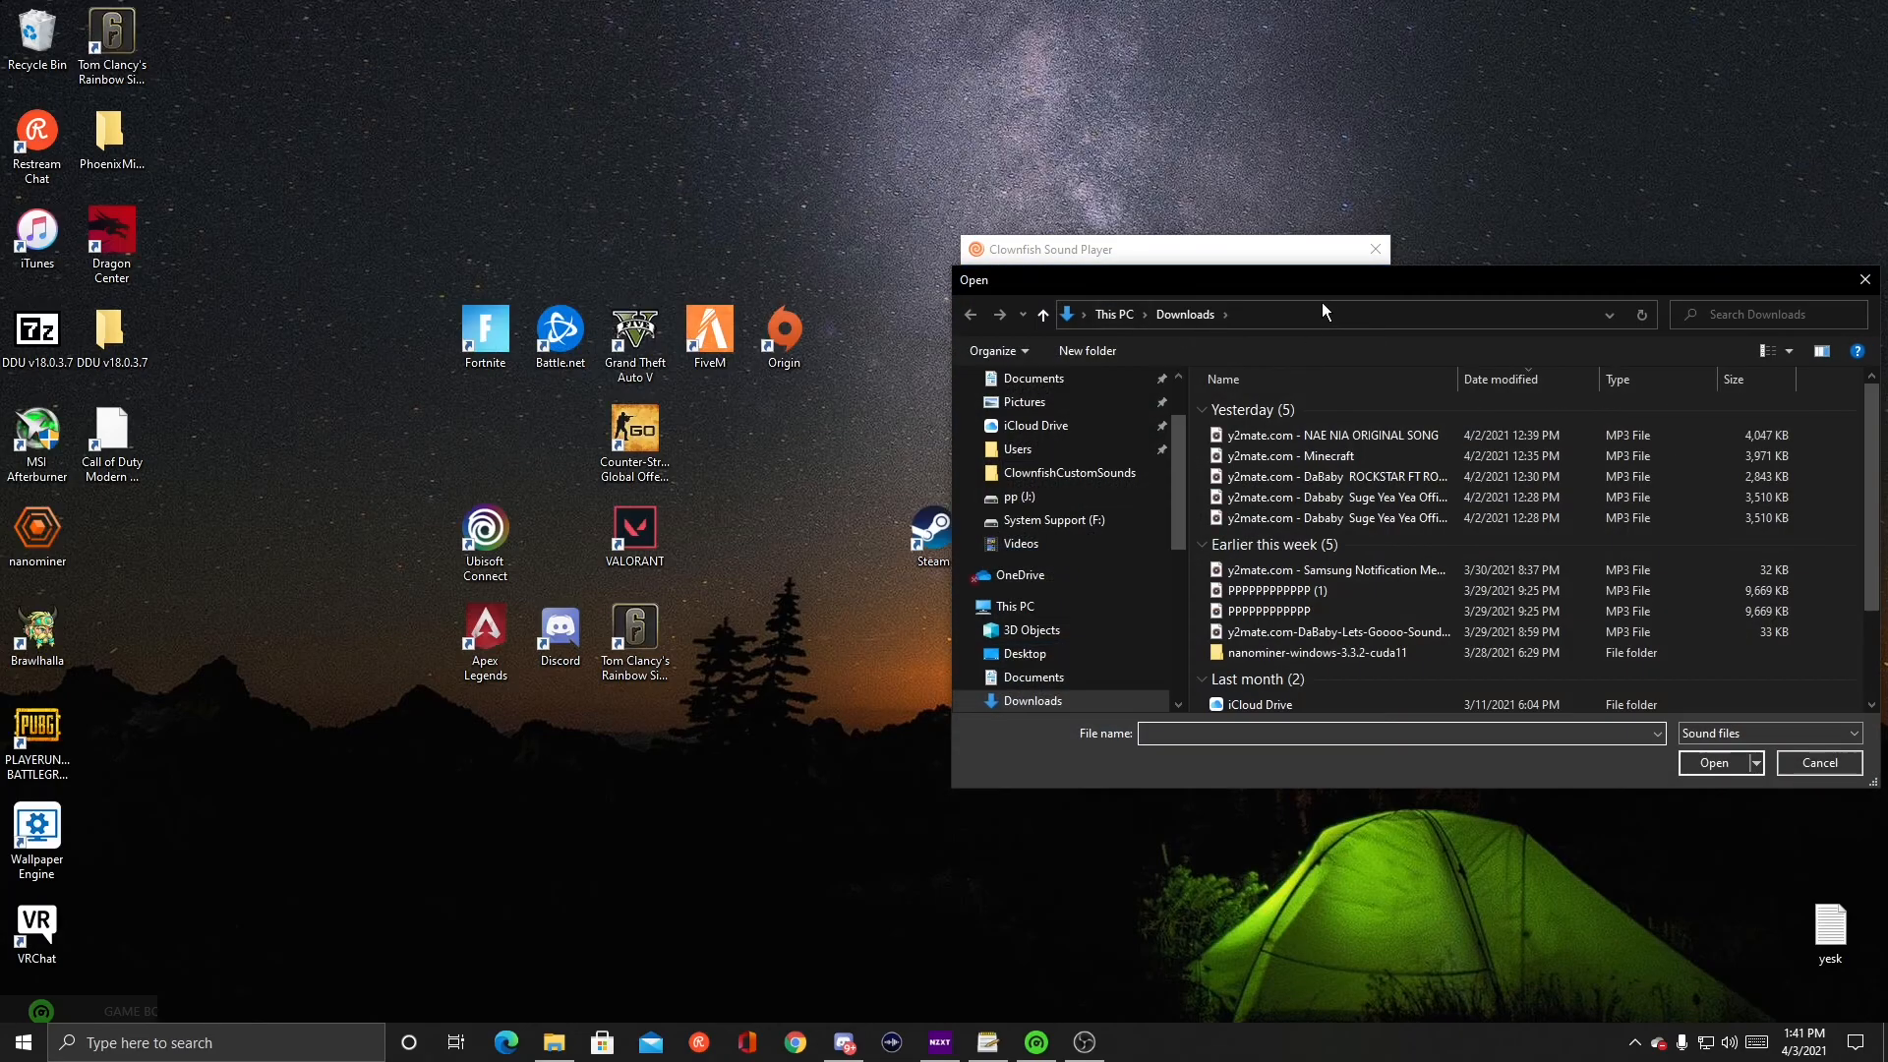
click(1324, 435)
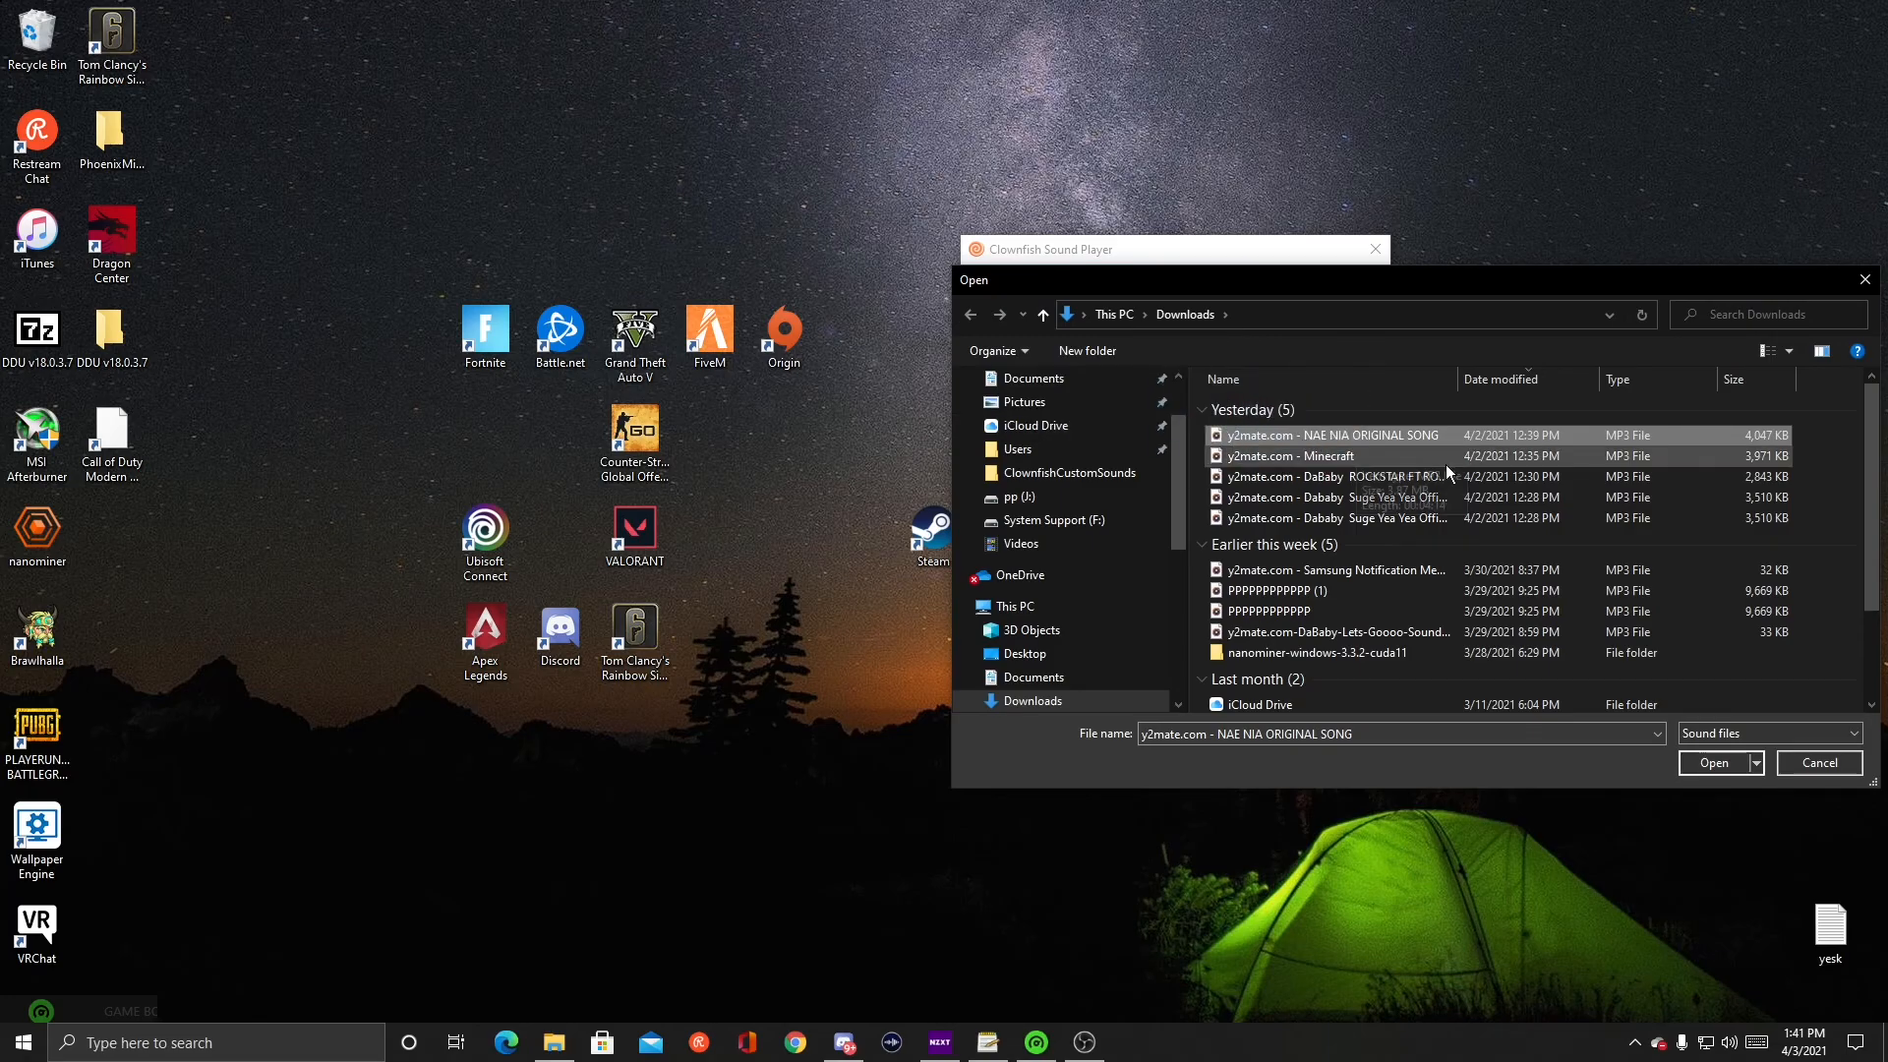
mouse_move(1713, 780)
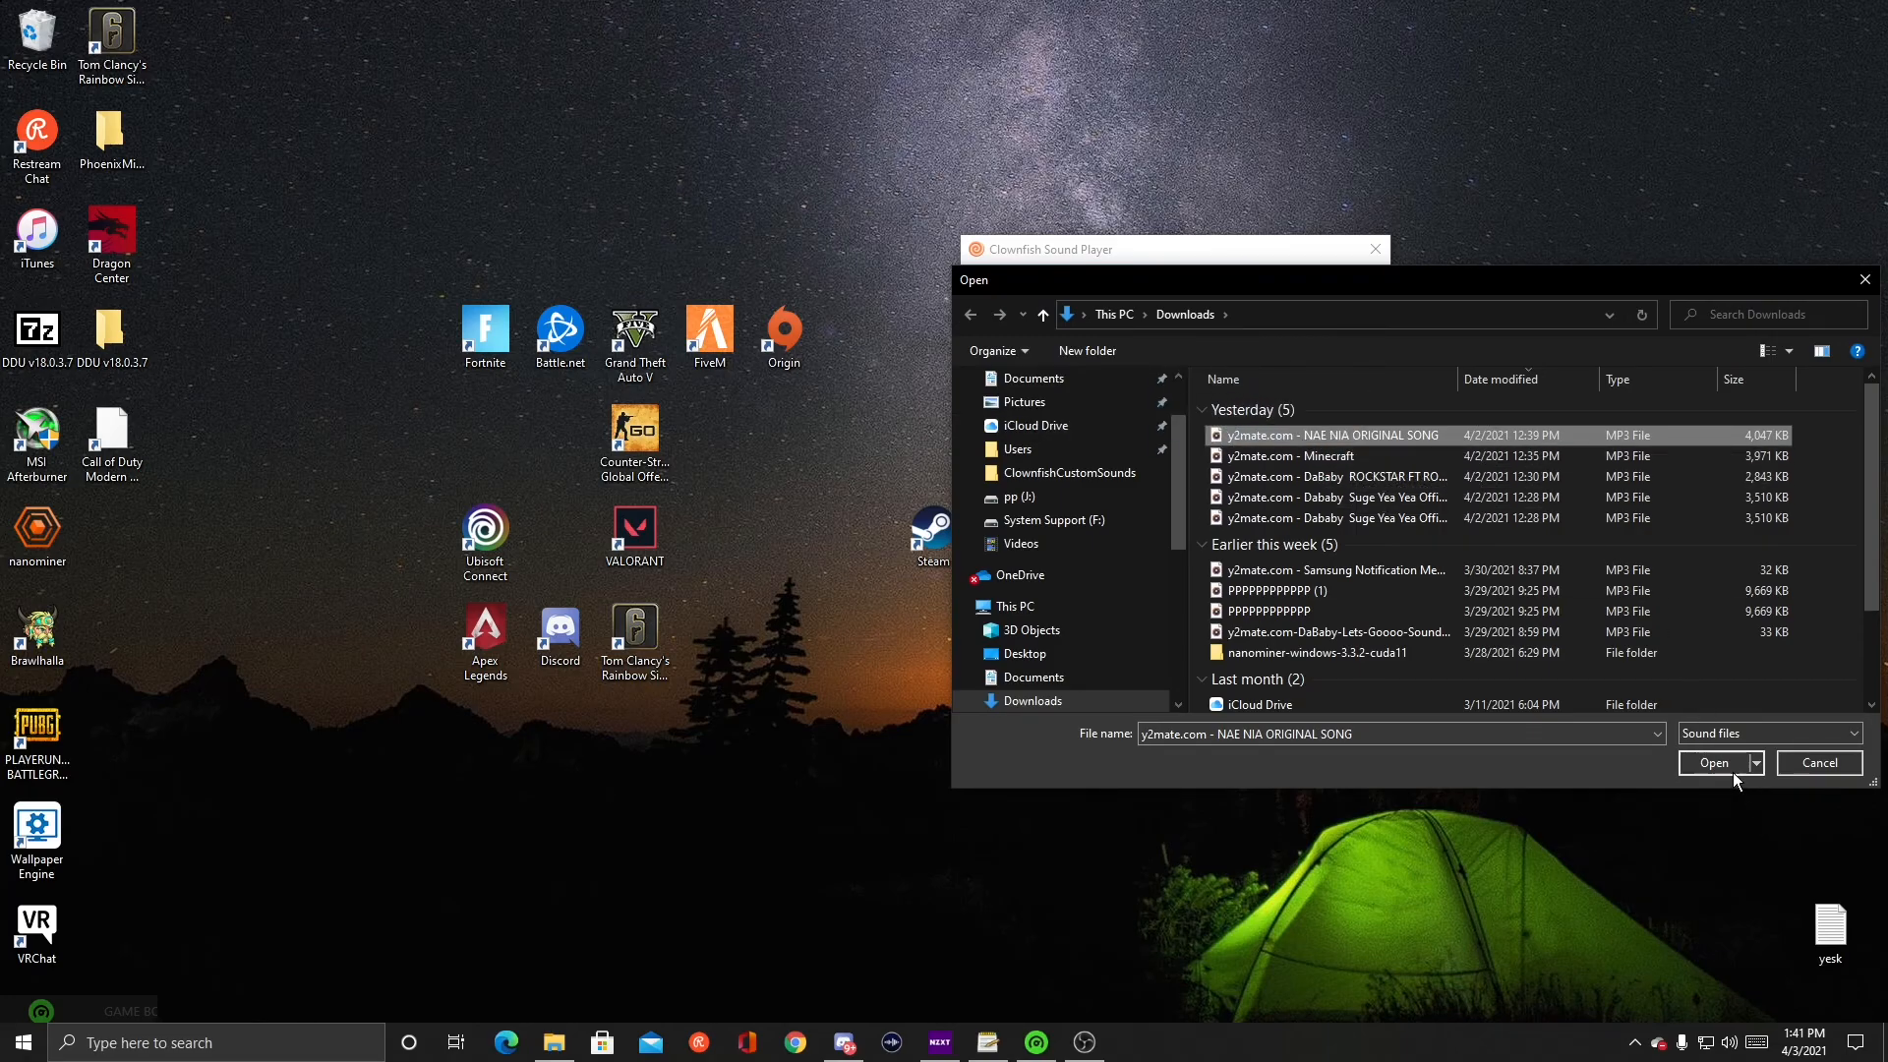
click(1713, 762)
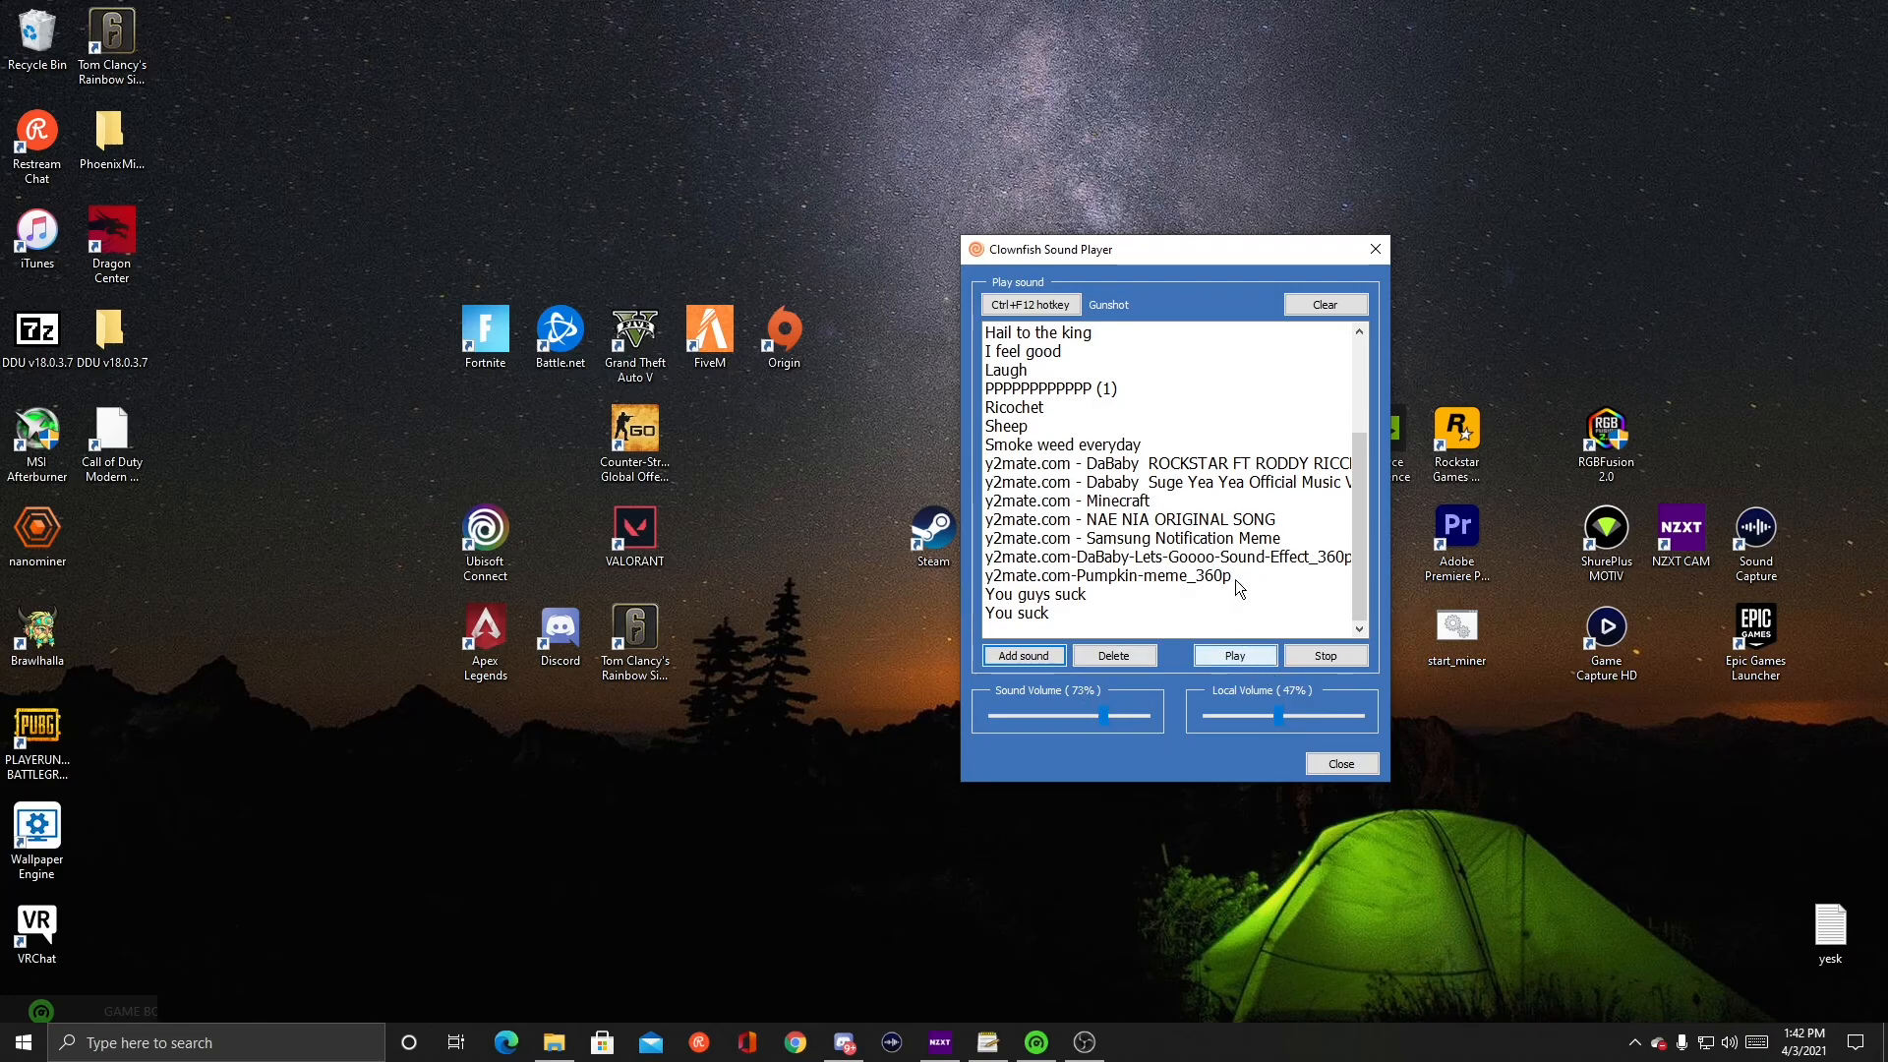
- Select the Minecraft clip in the sound list
click(1064, 499)
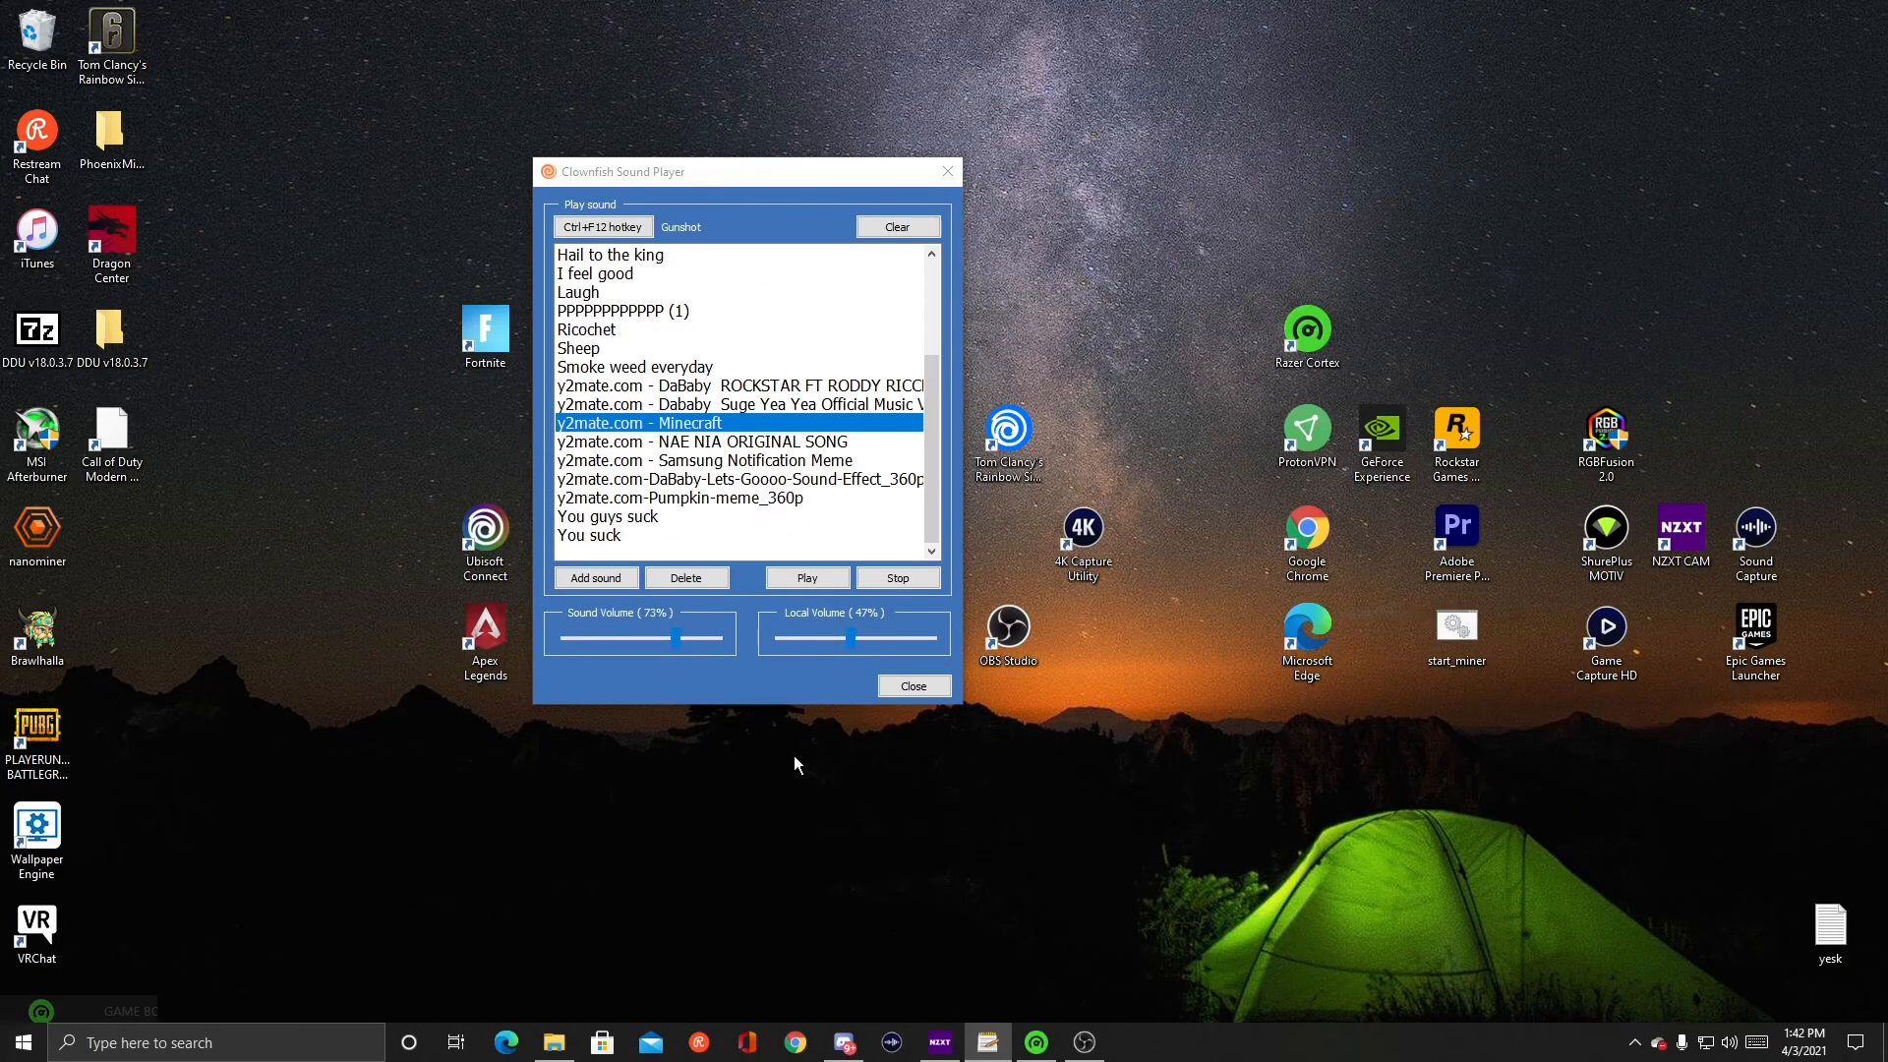
mouse_move(417, 811)
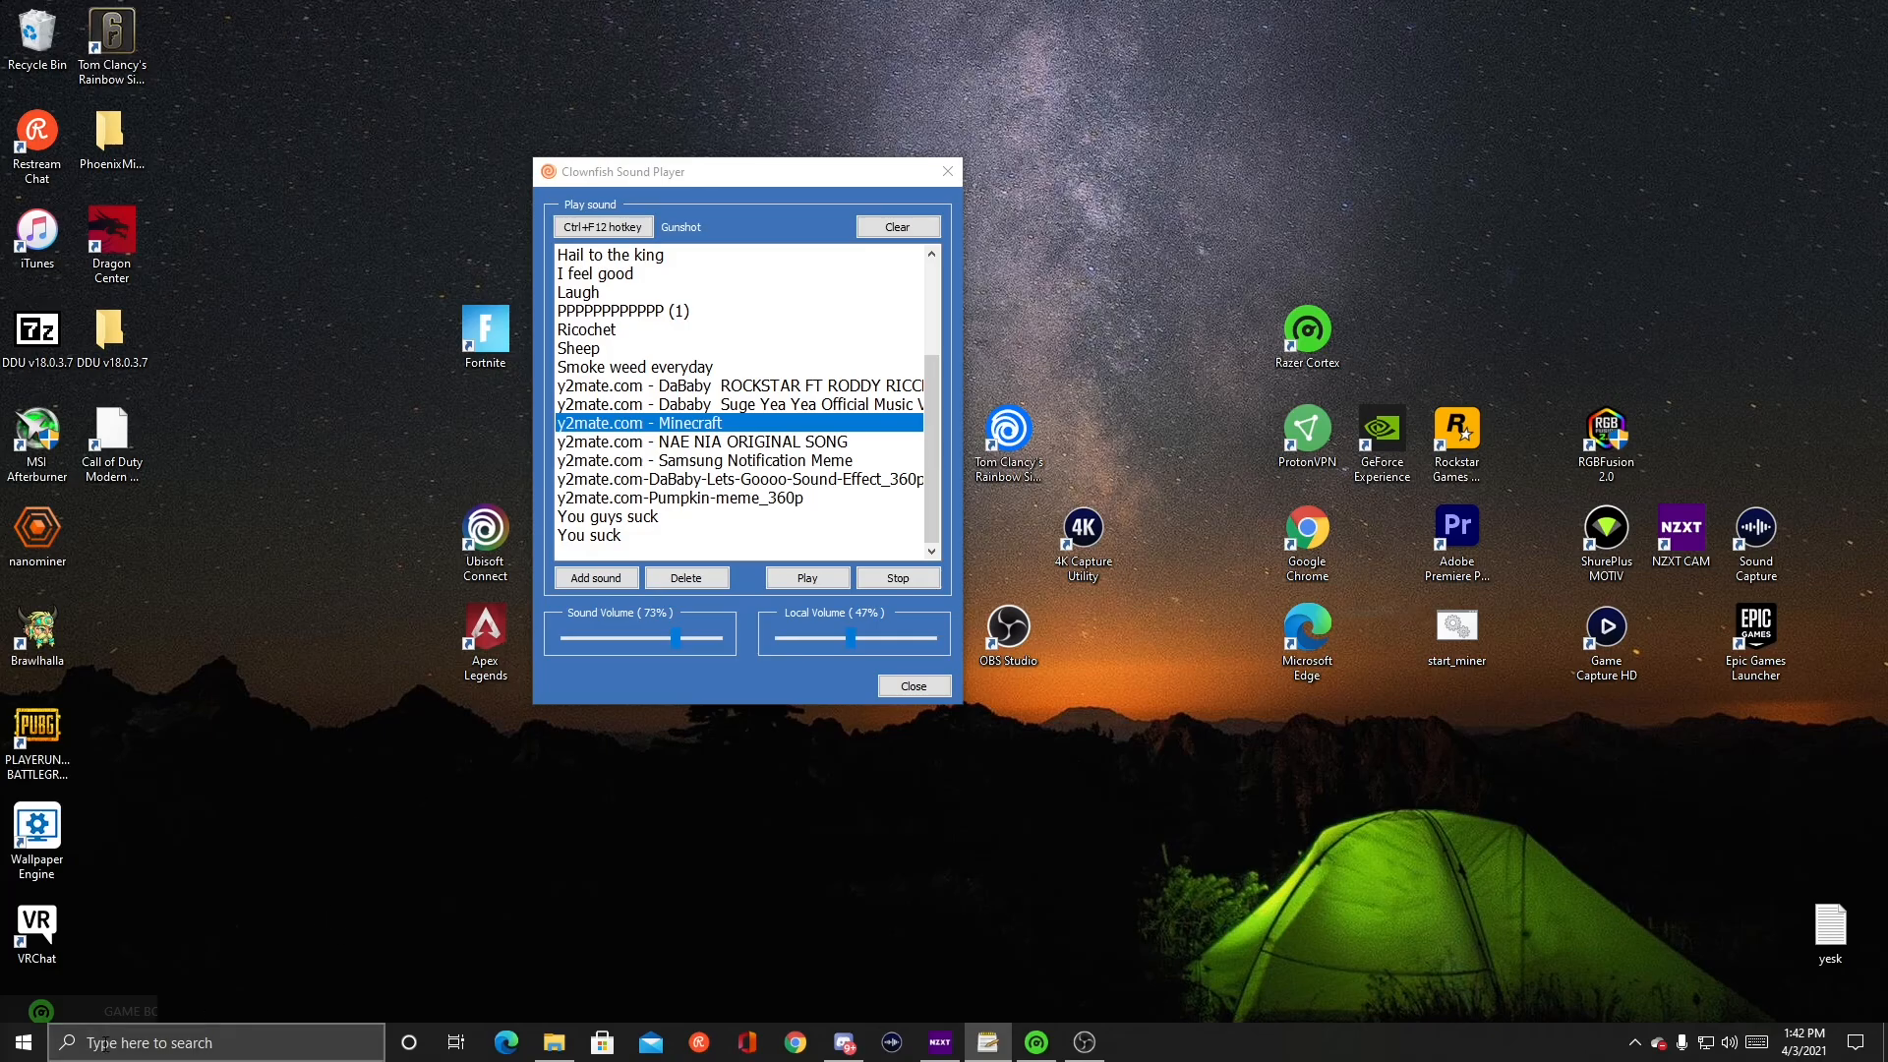
- Open Settings > System > Sound, then the Sound Control Panel's Recording tab
click(18, 1041)
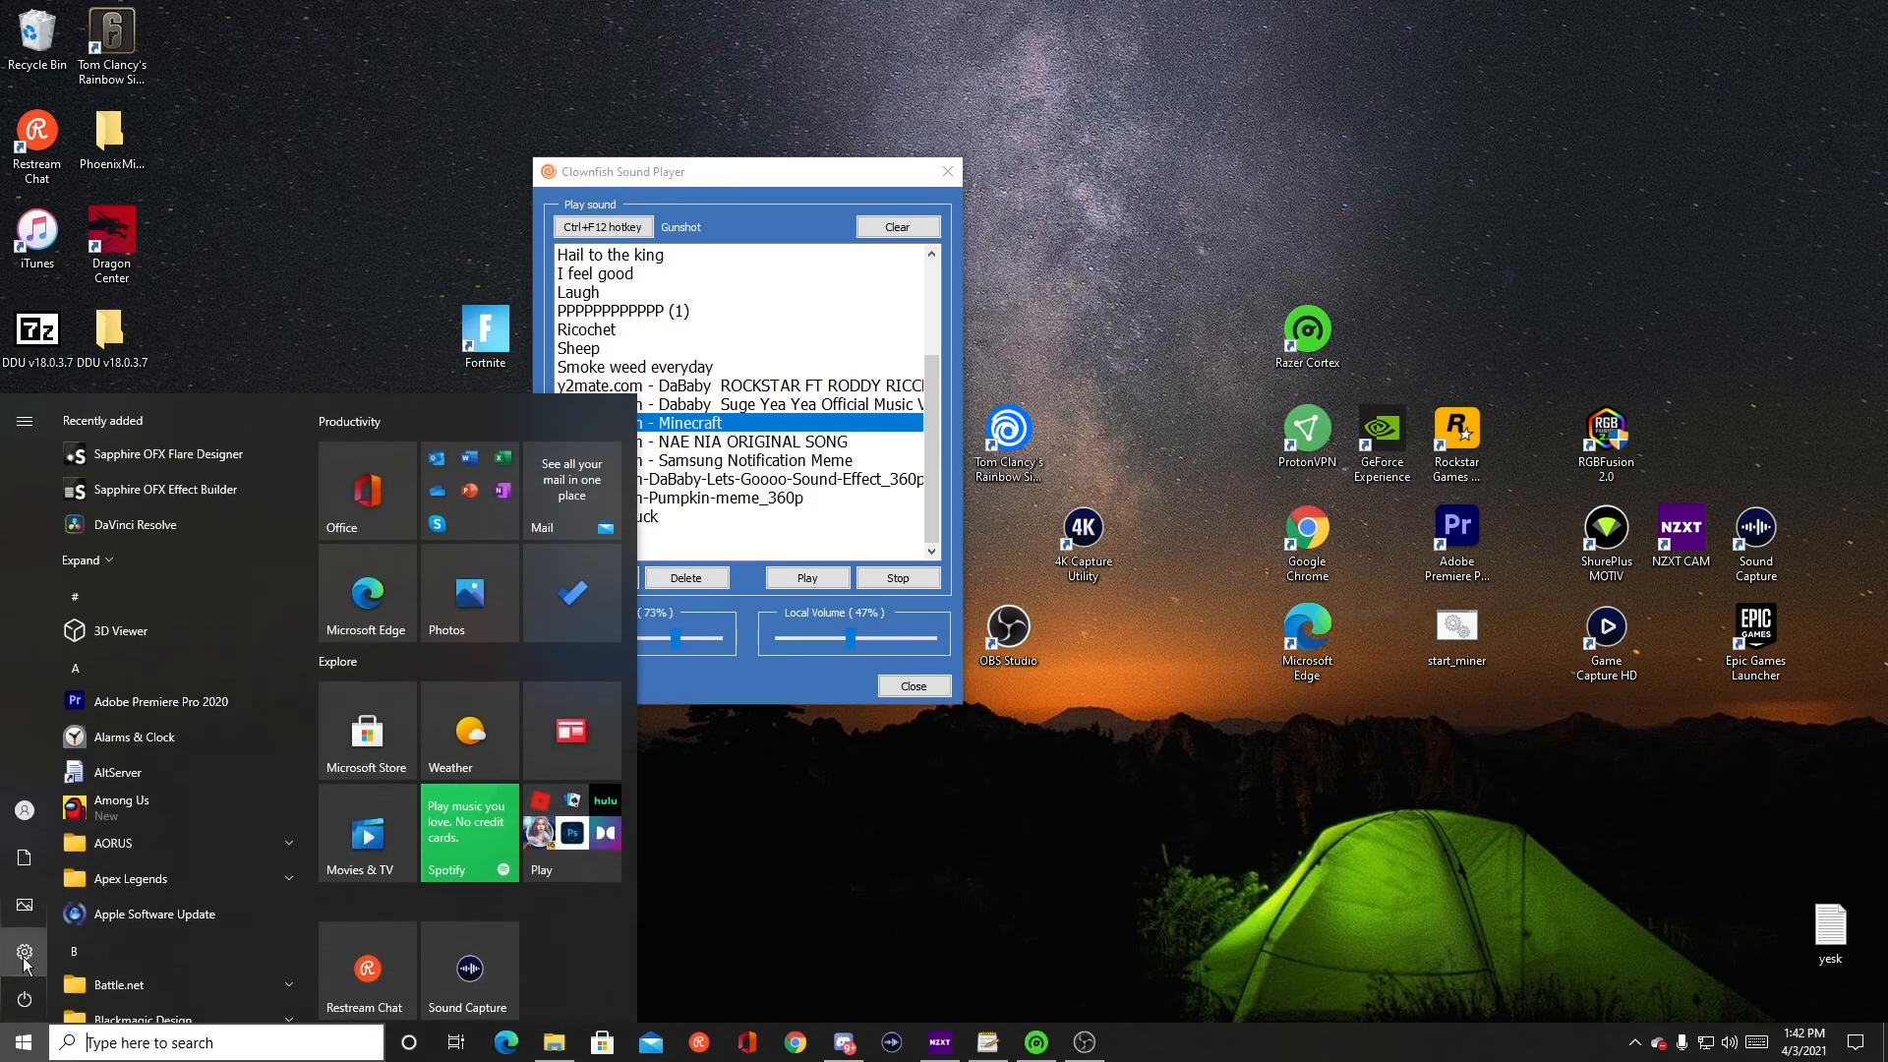
click(23, 954)
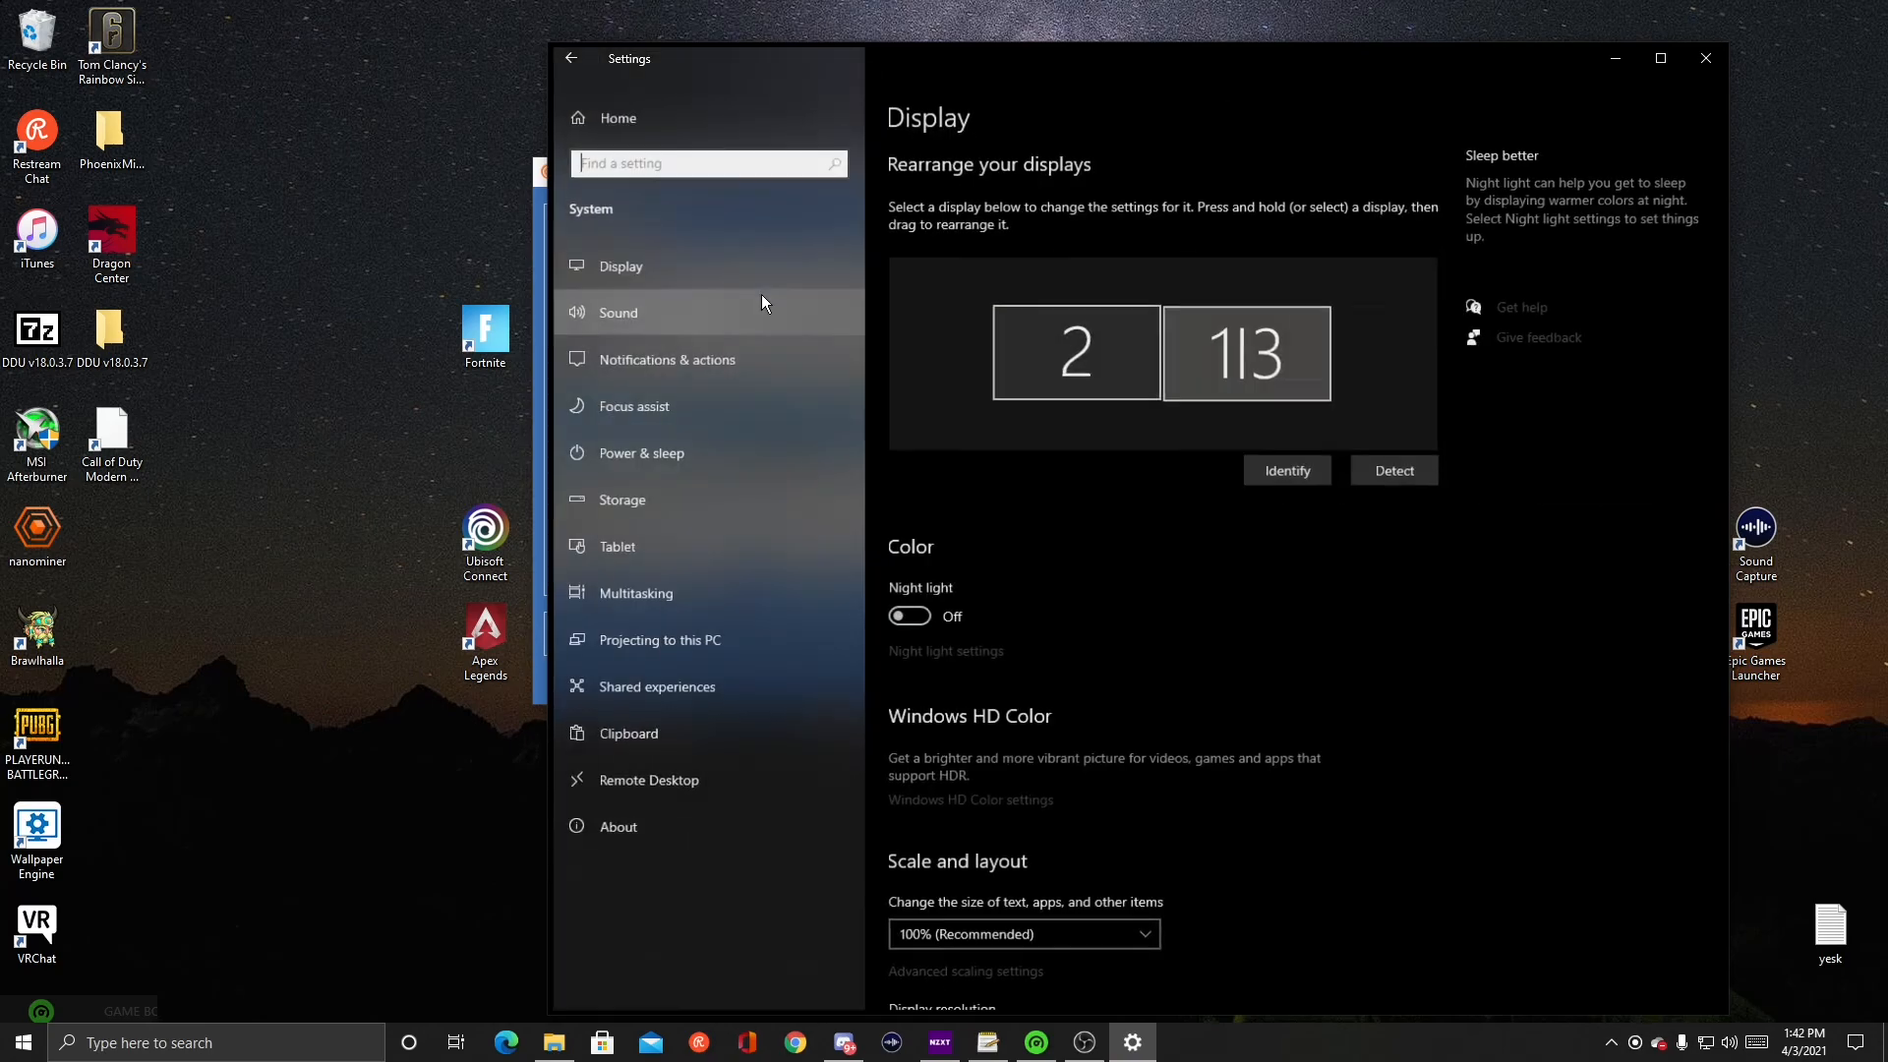
click(618, 312)
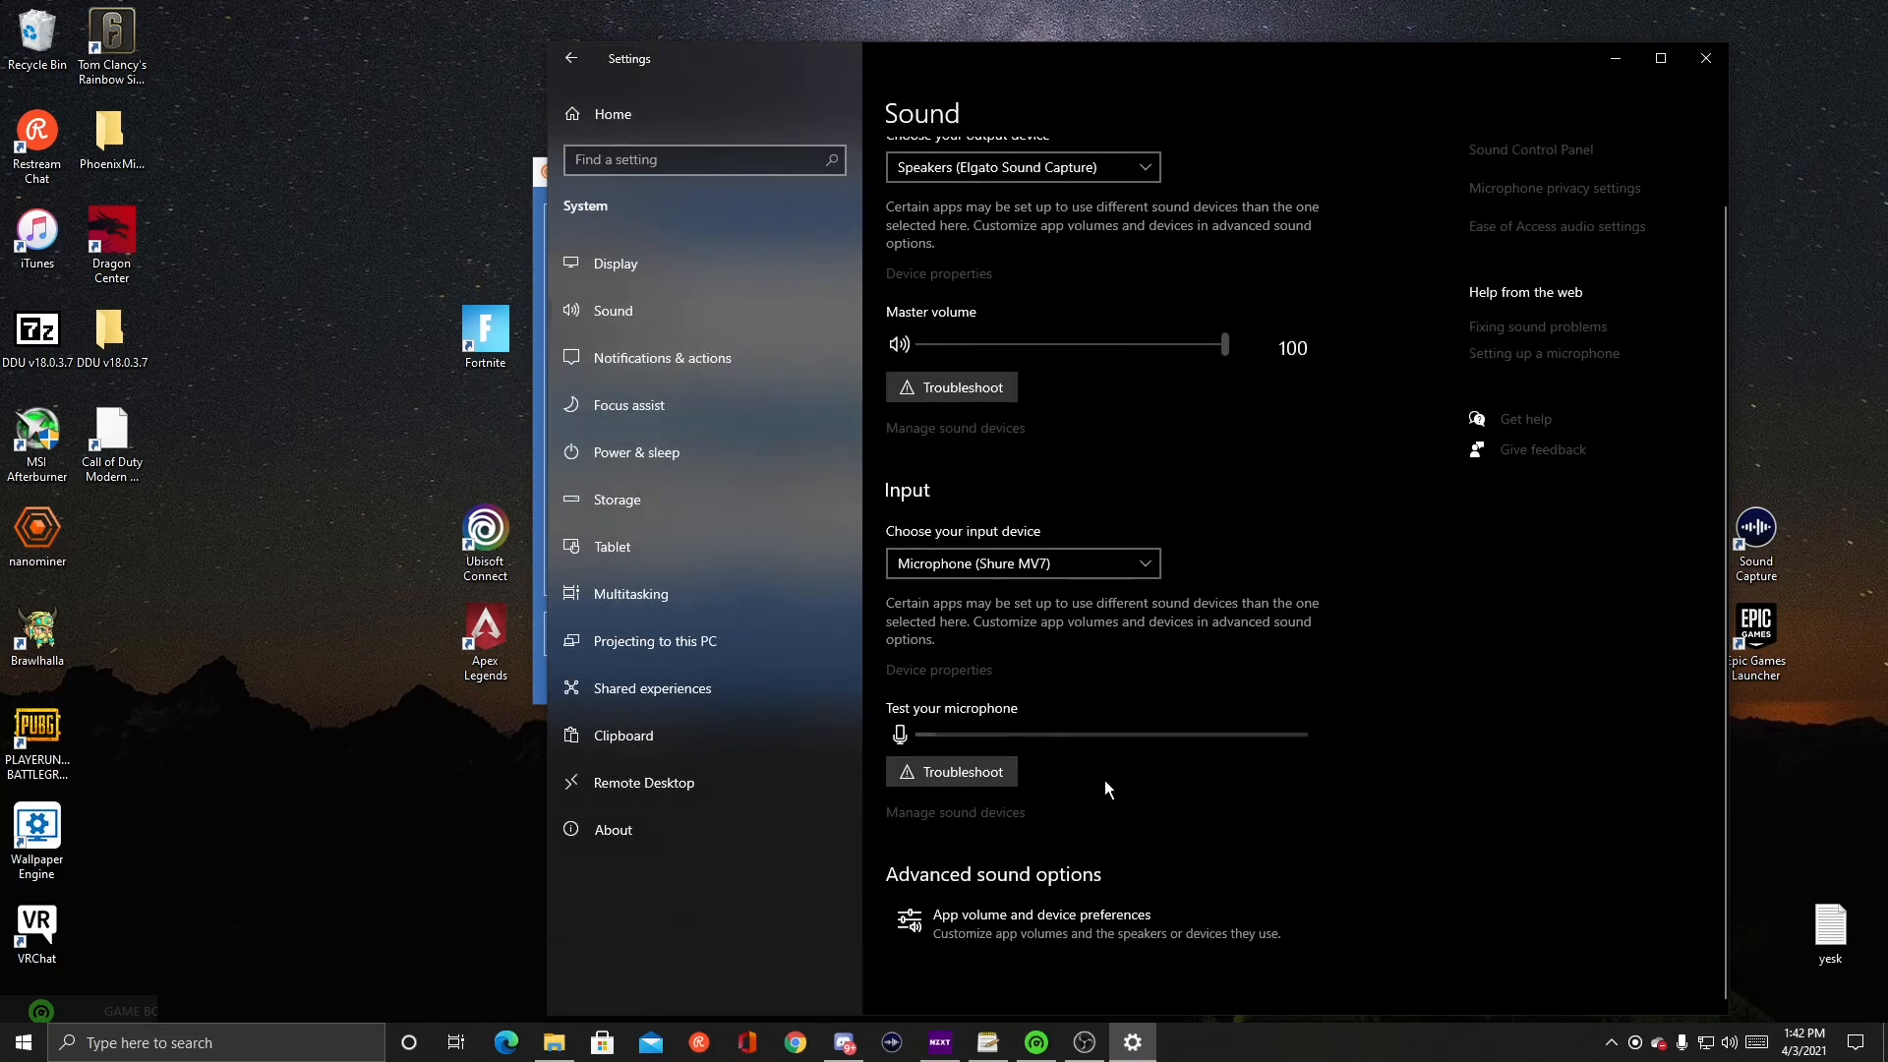
mouse_move(1594, 221)
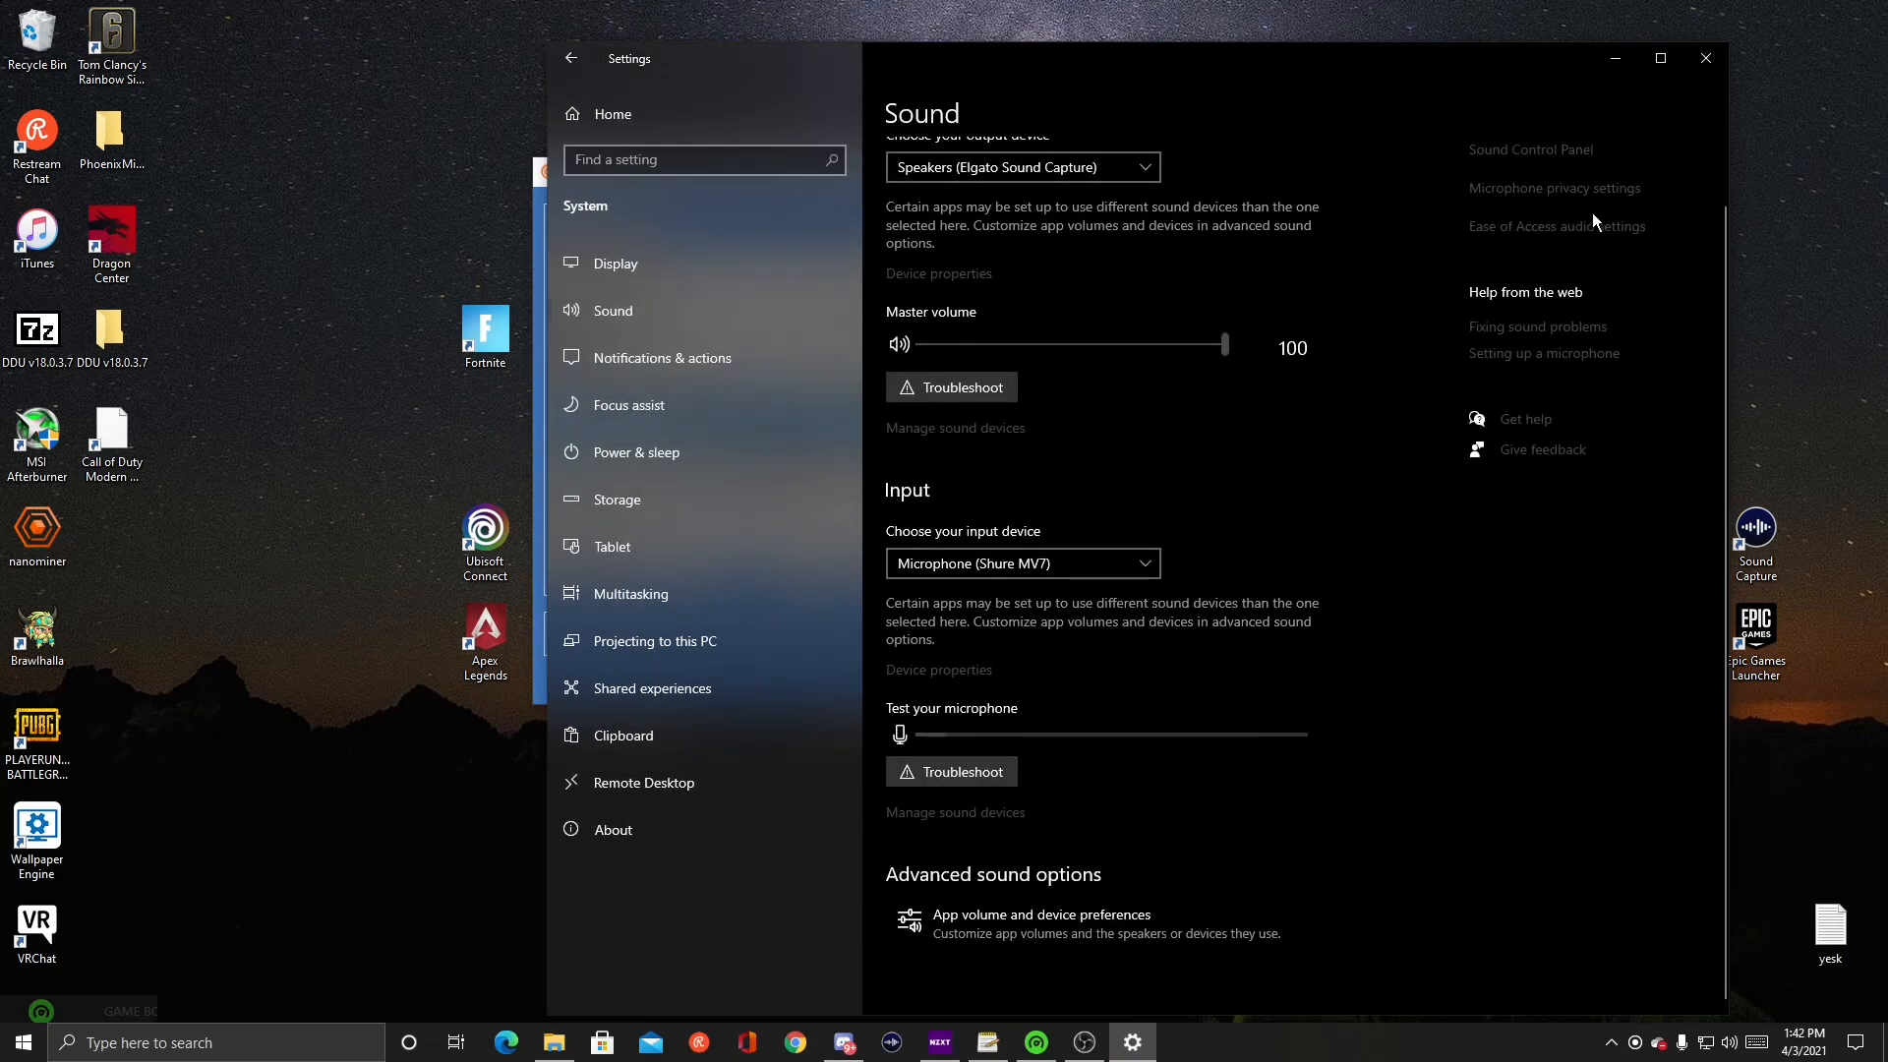
click(1530, 150)
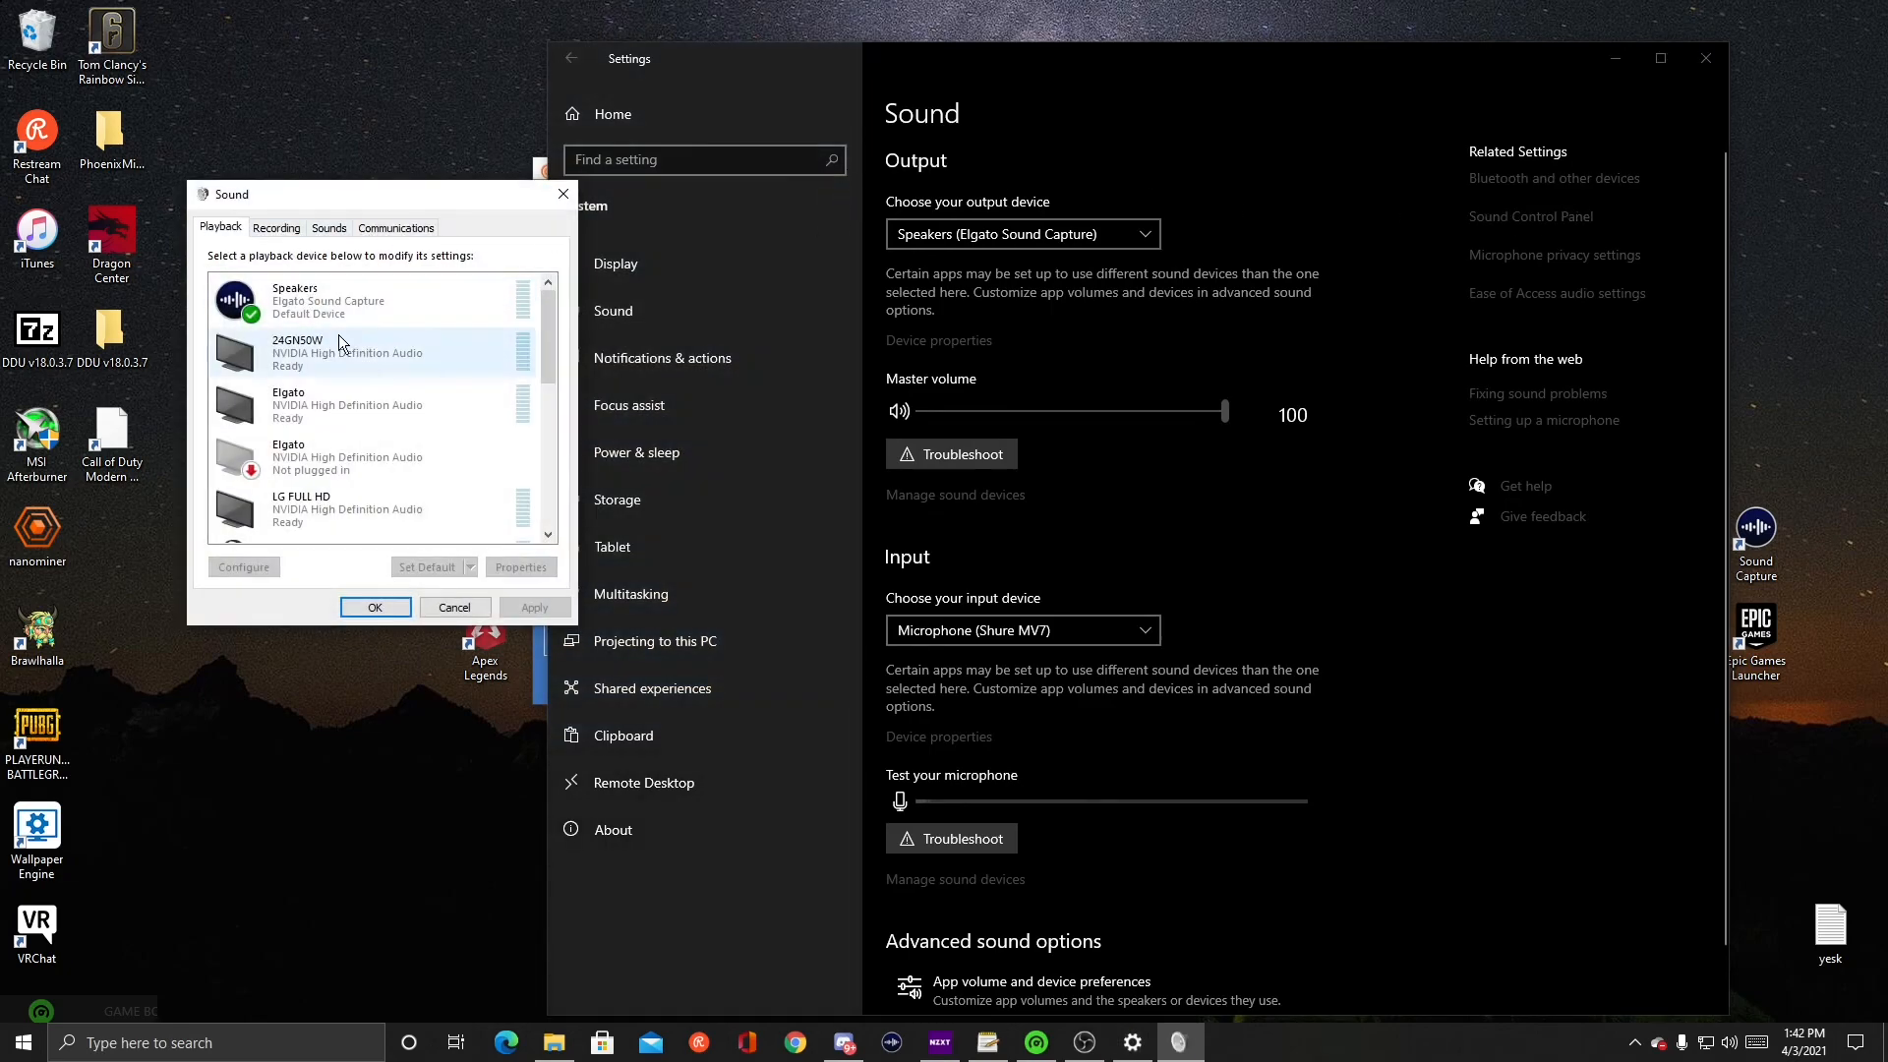
click(276, 227)
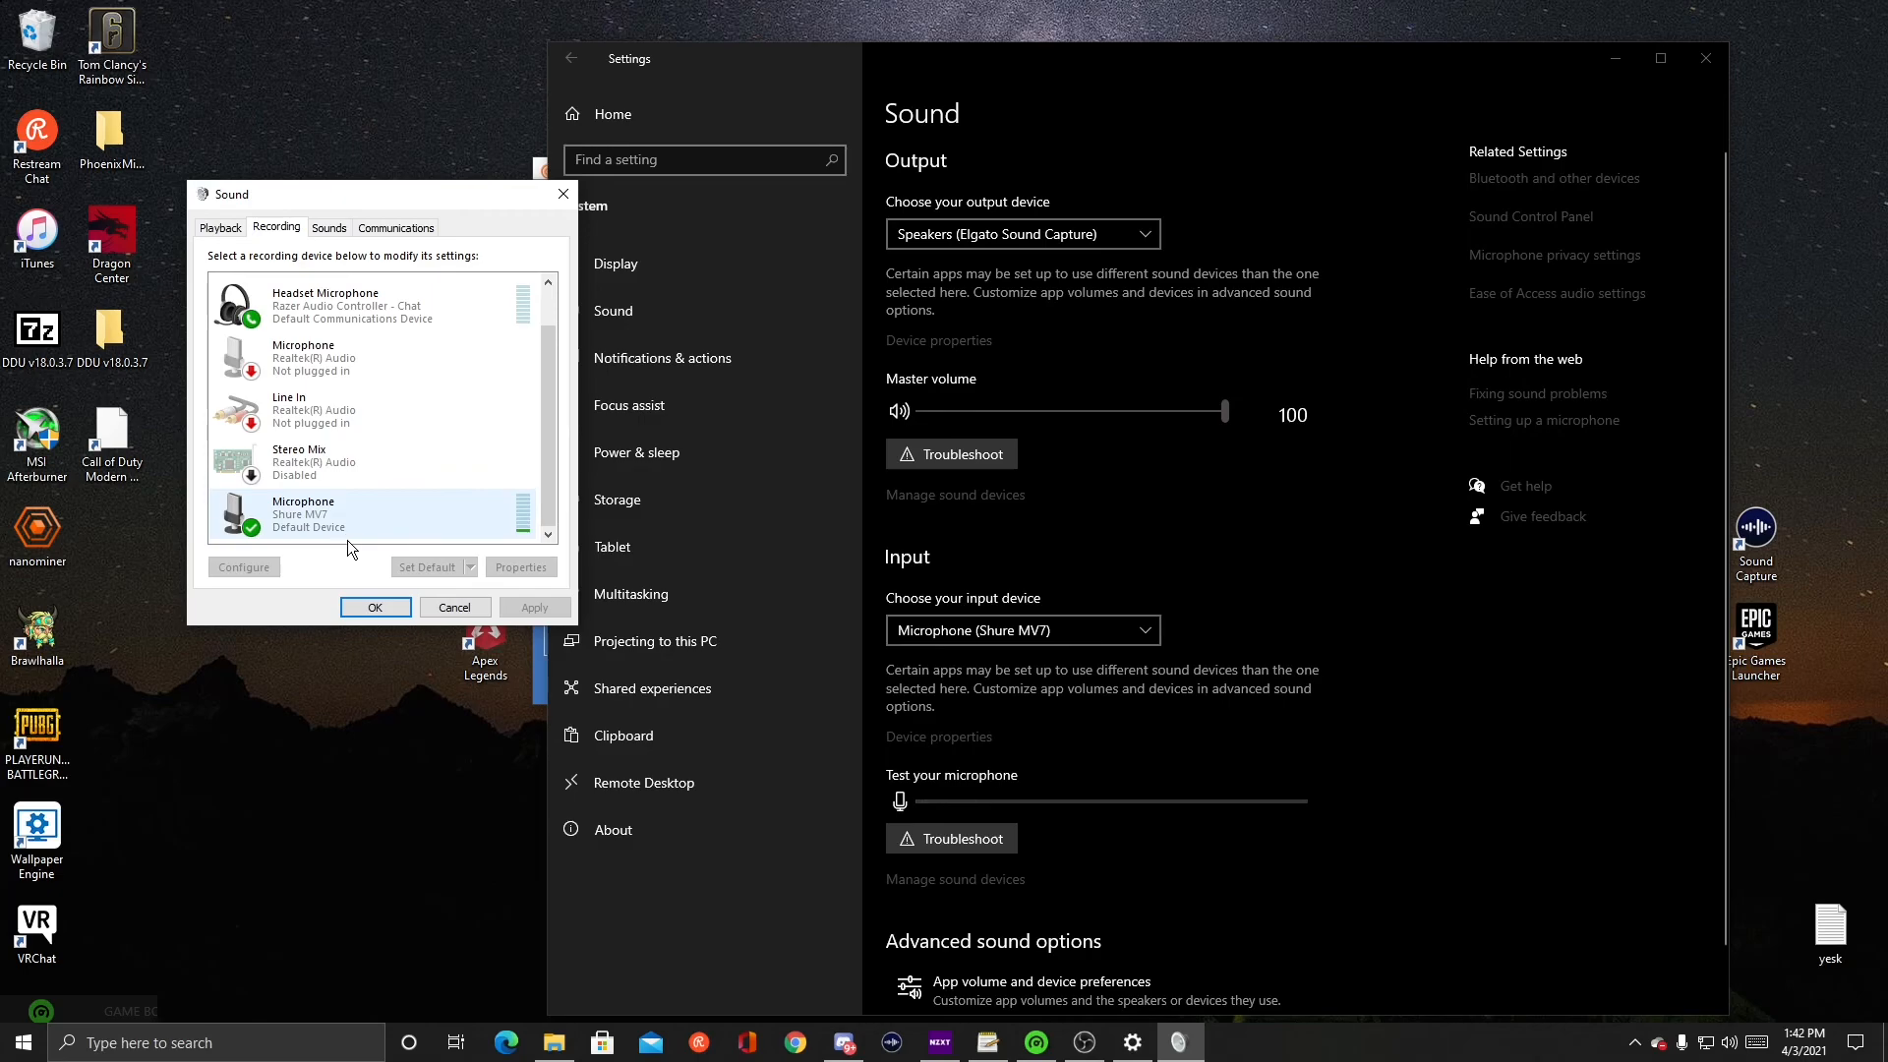
mouse_move(374, 521)
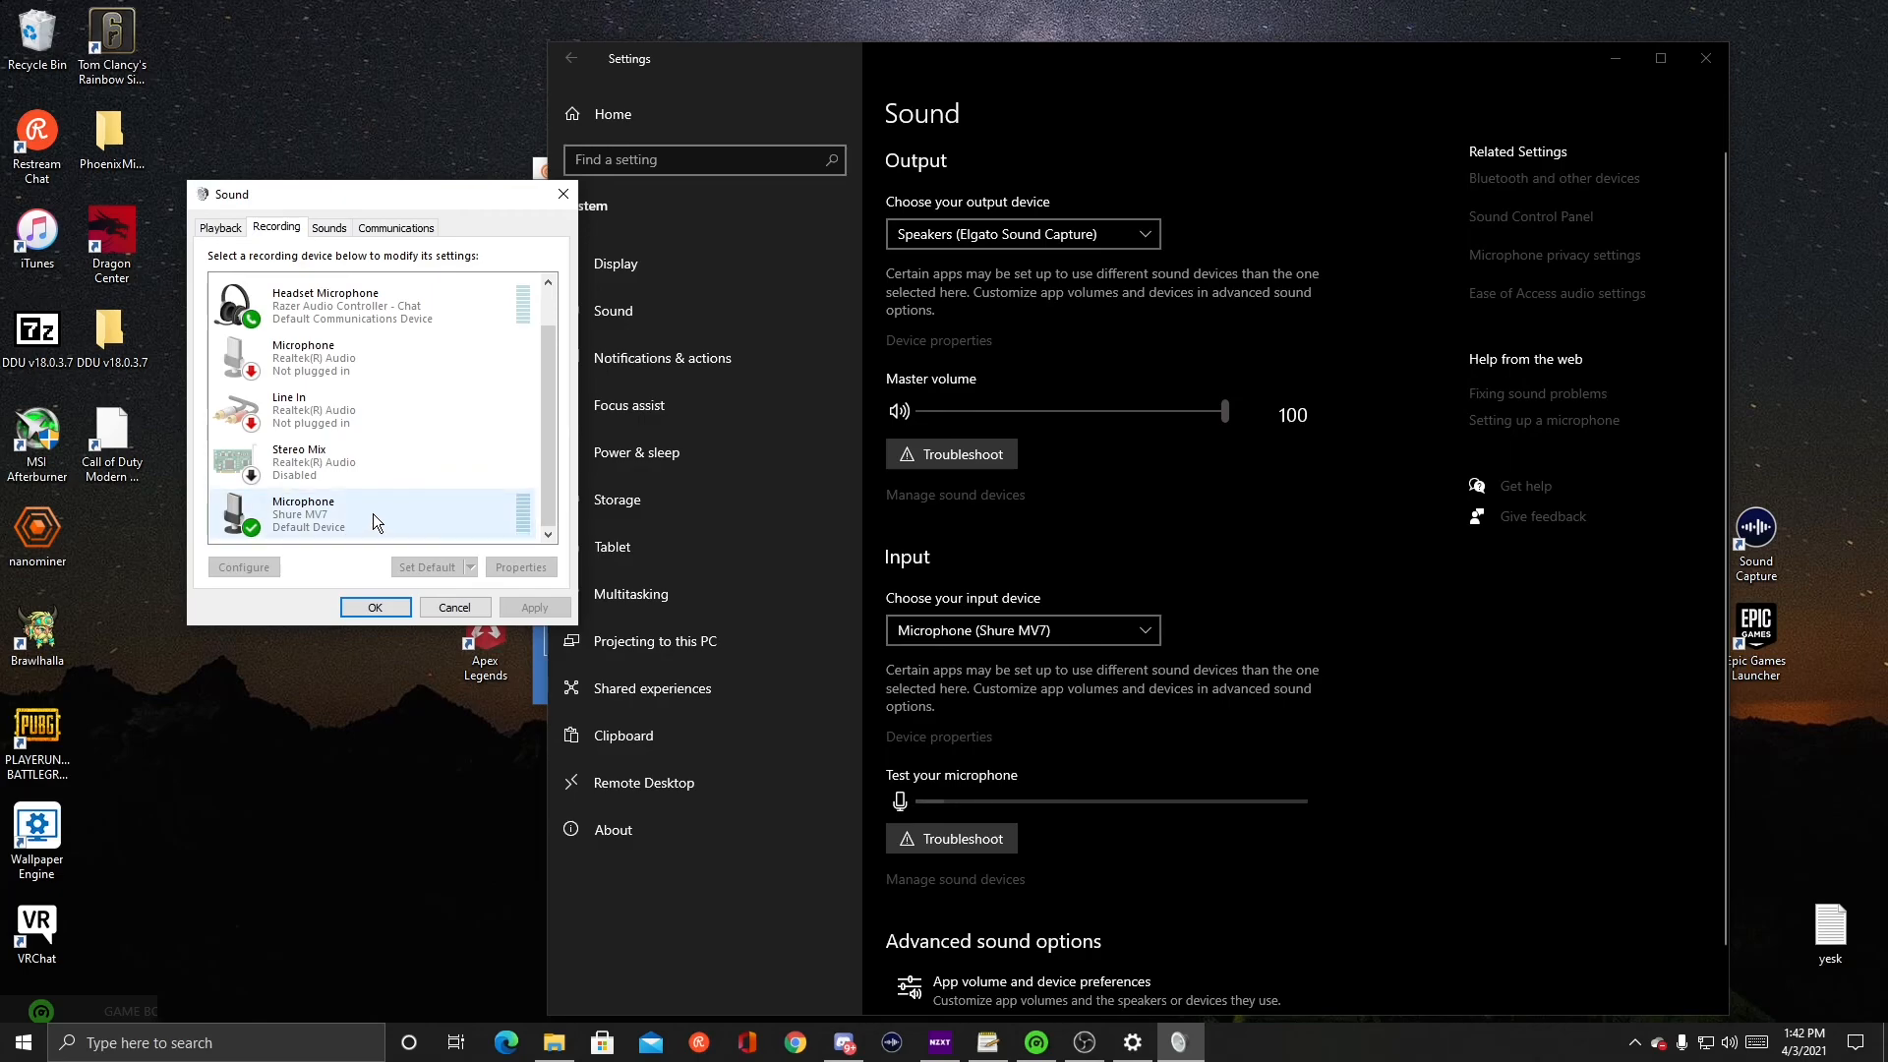
- Open Shure MV7 properties, view Levels, and uncheck exclusive mode on the Advanced tab
click(520, 567)
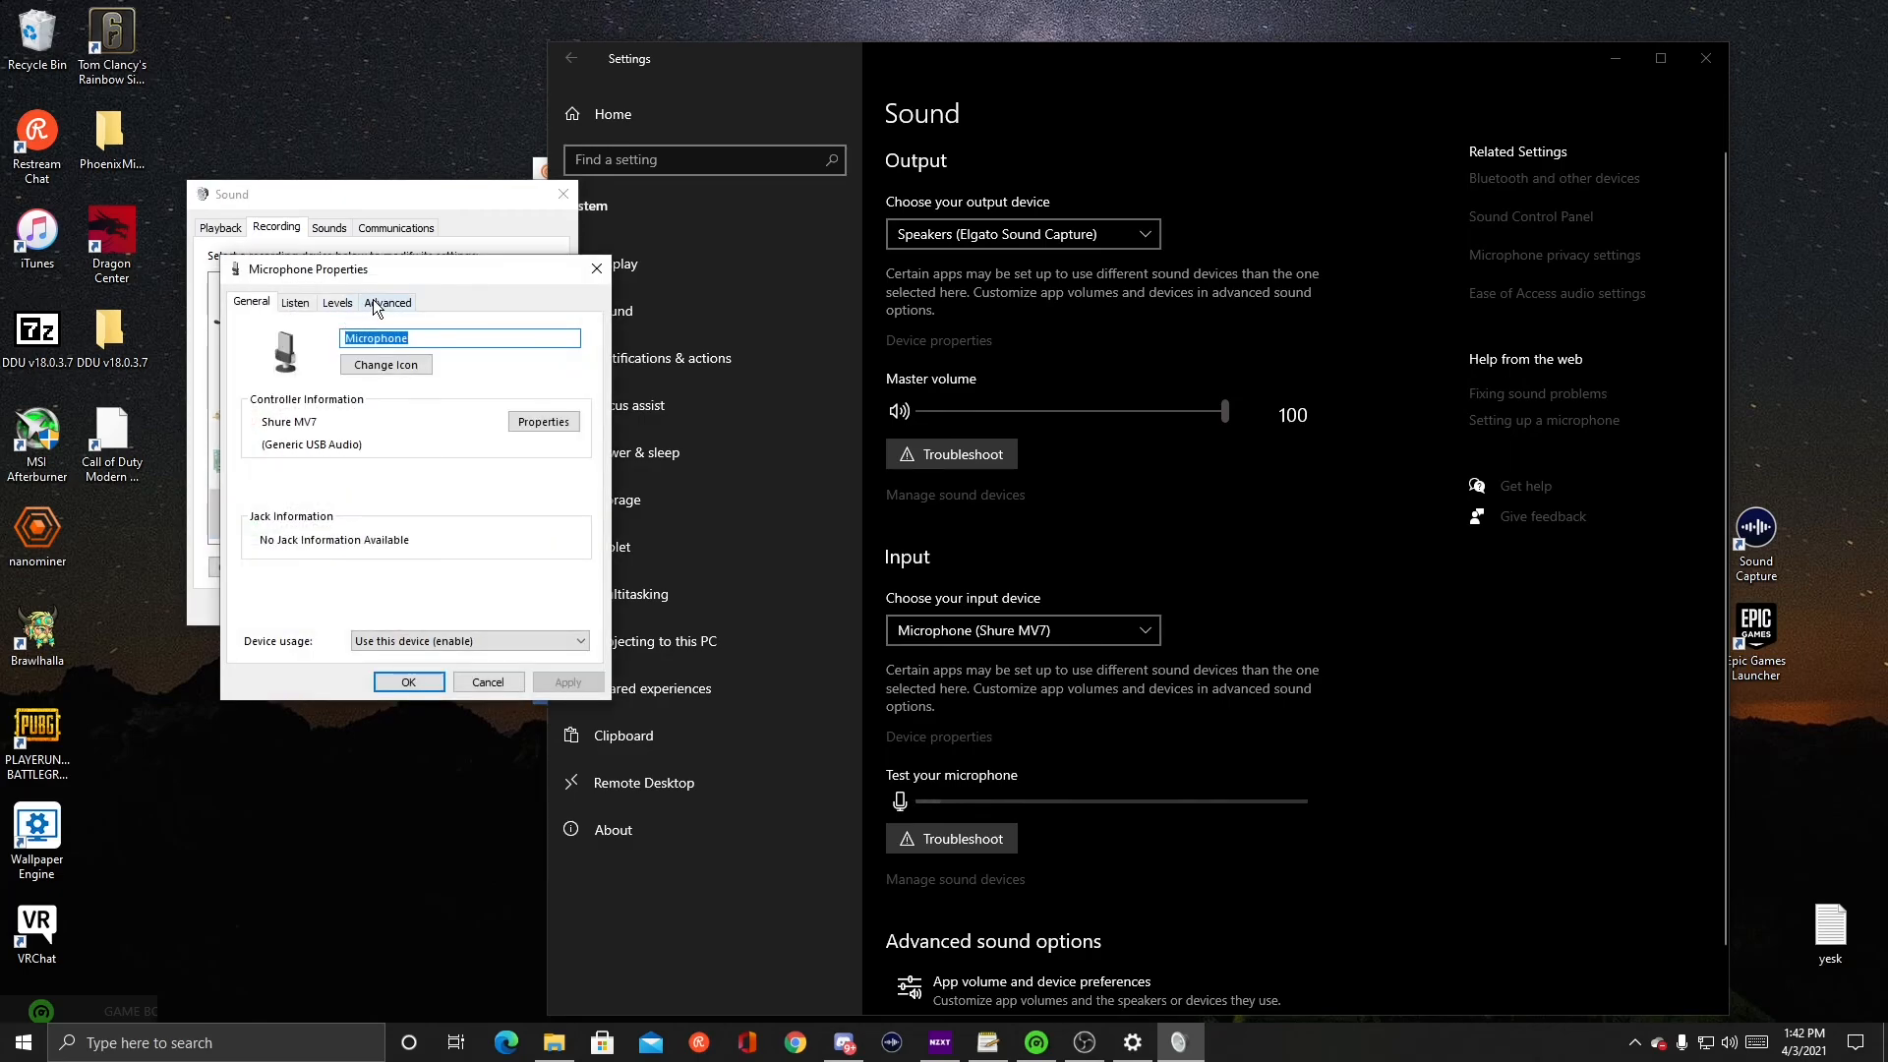
click(337, 302)
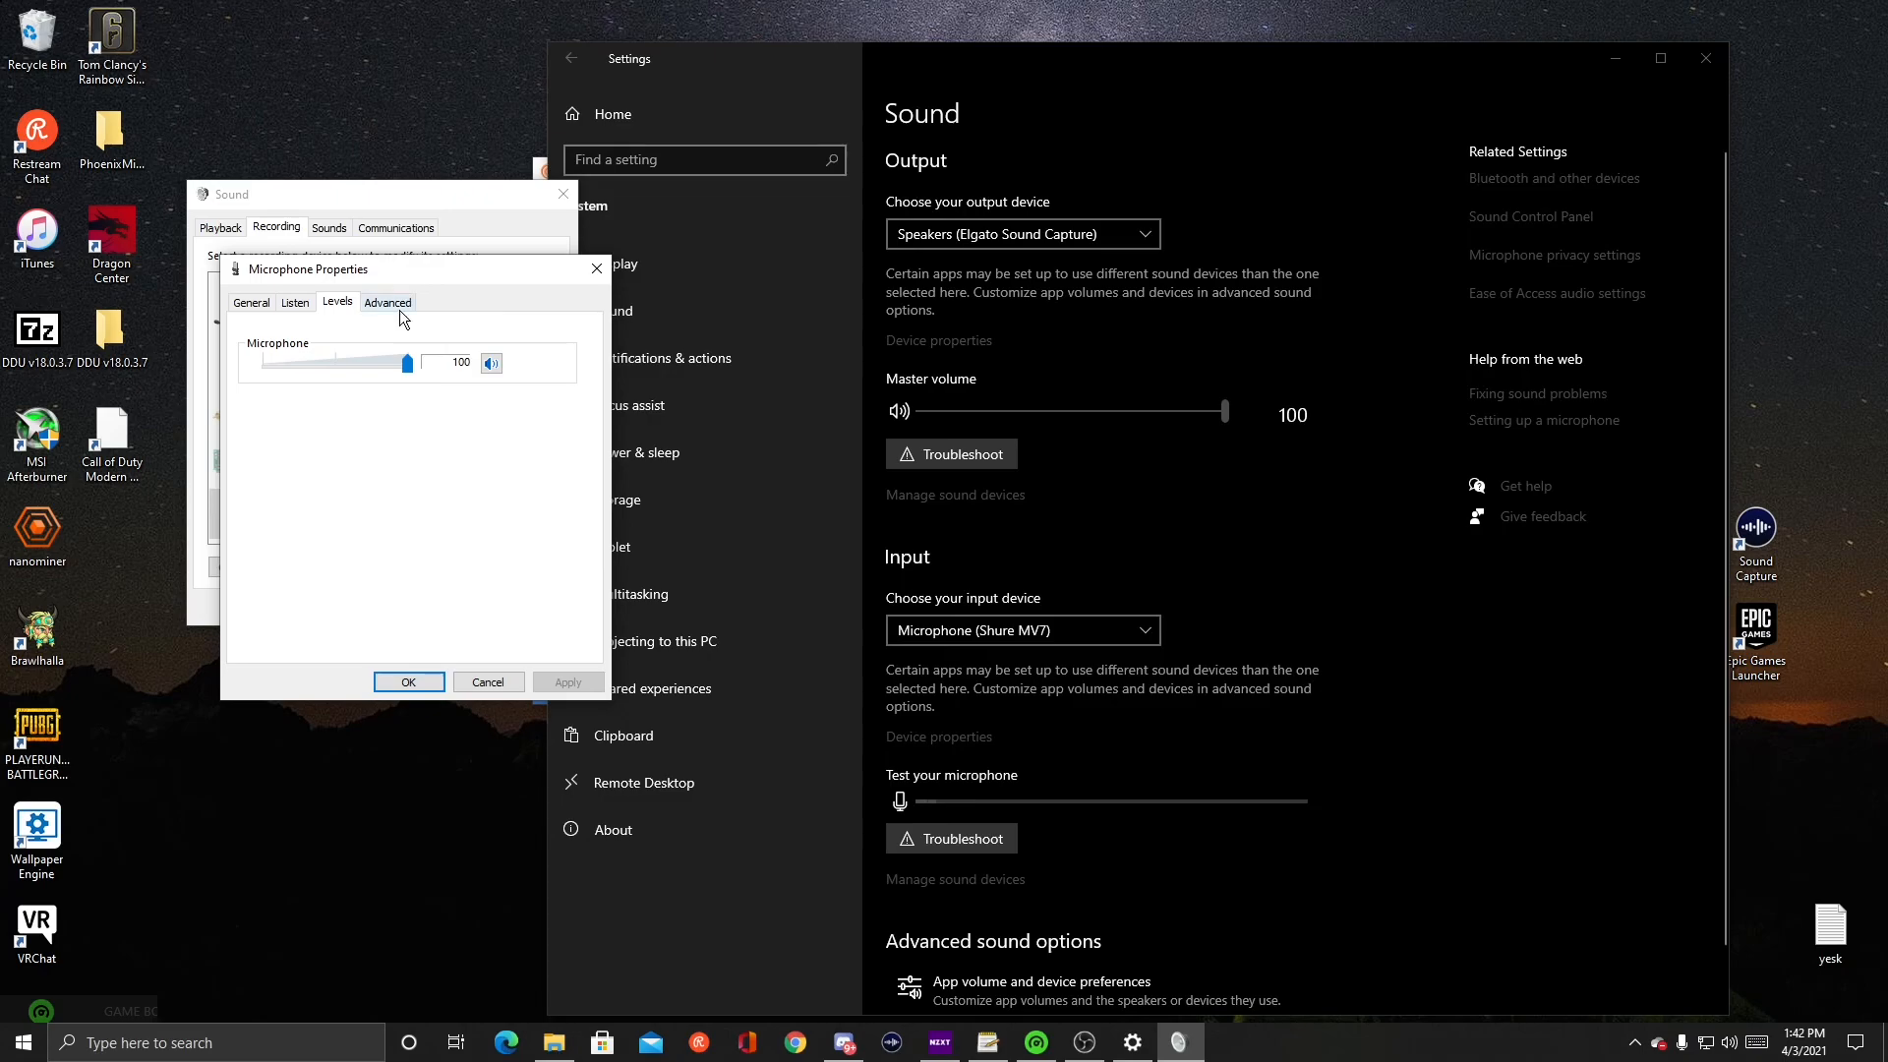
mouse_move(391, 343)
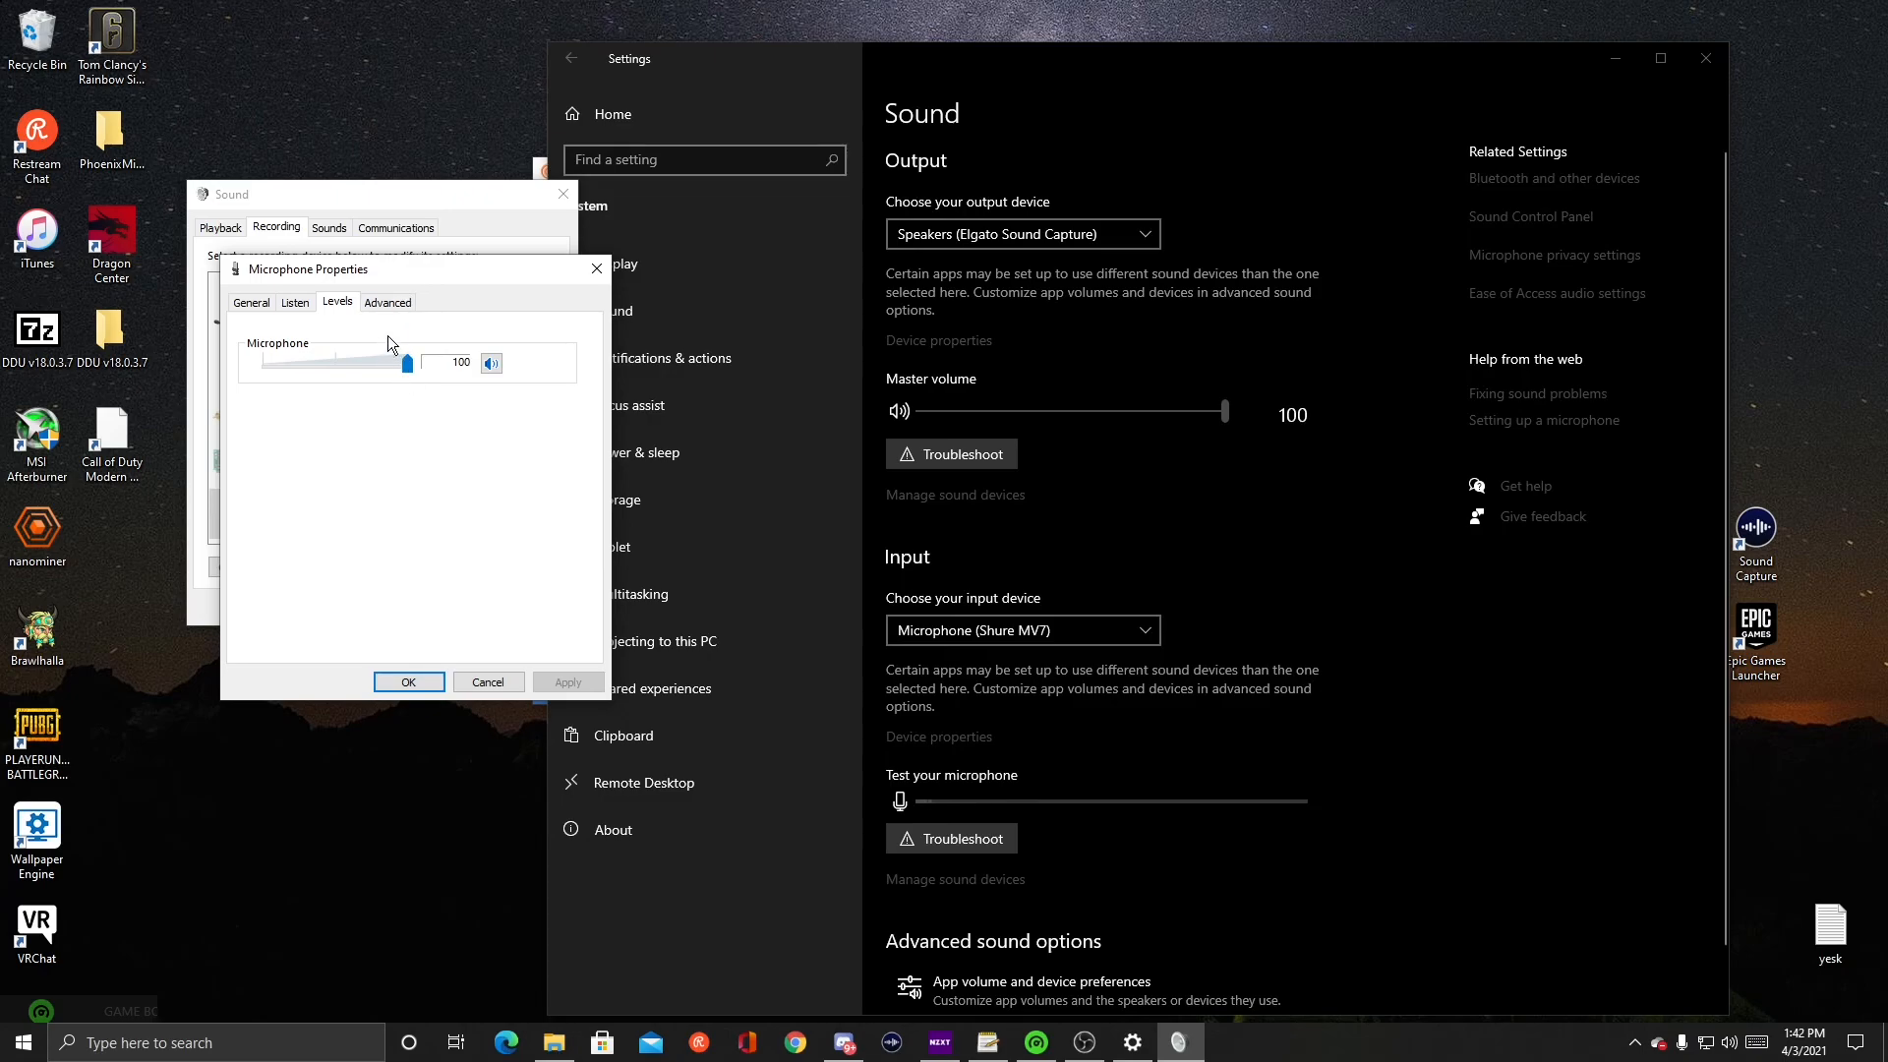
mouse_move(435, 307)
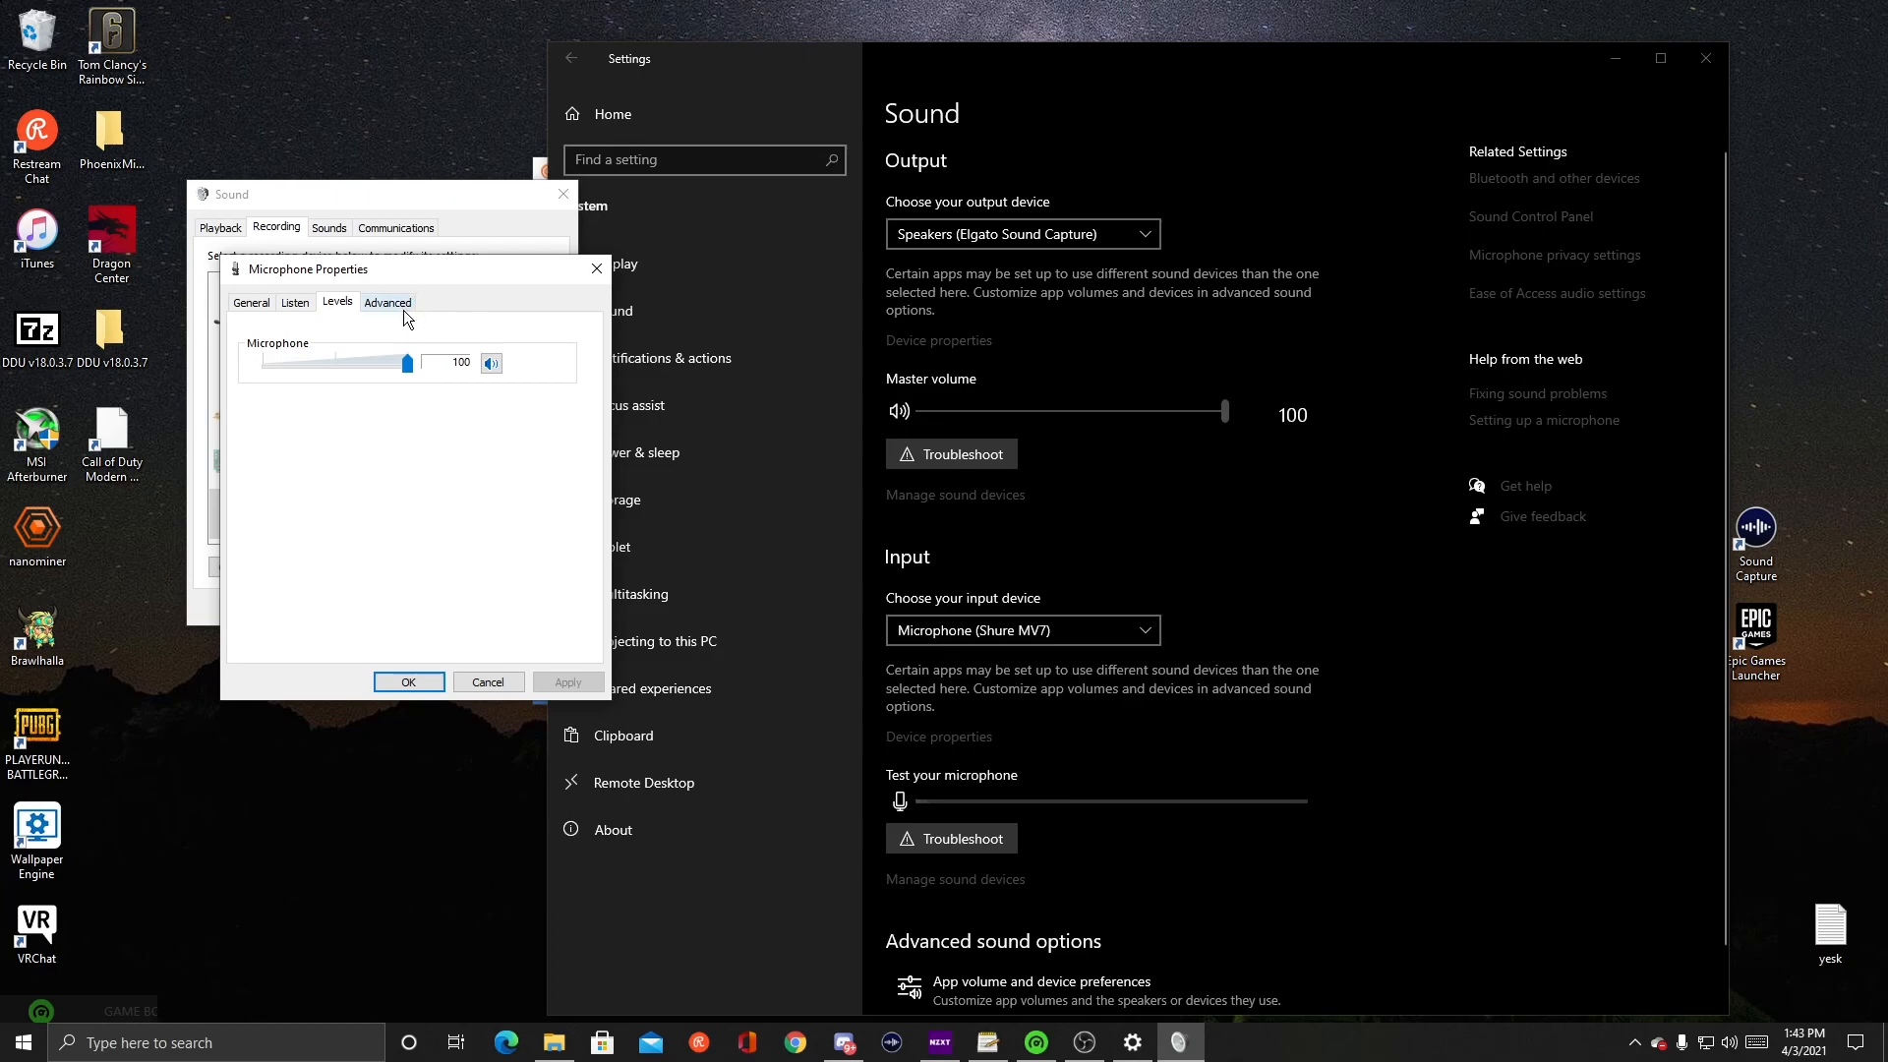
mouse_move(380, 337)
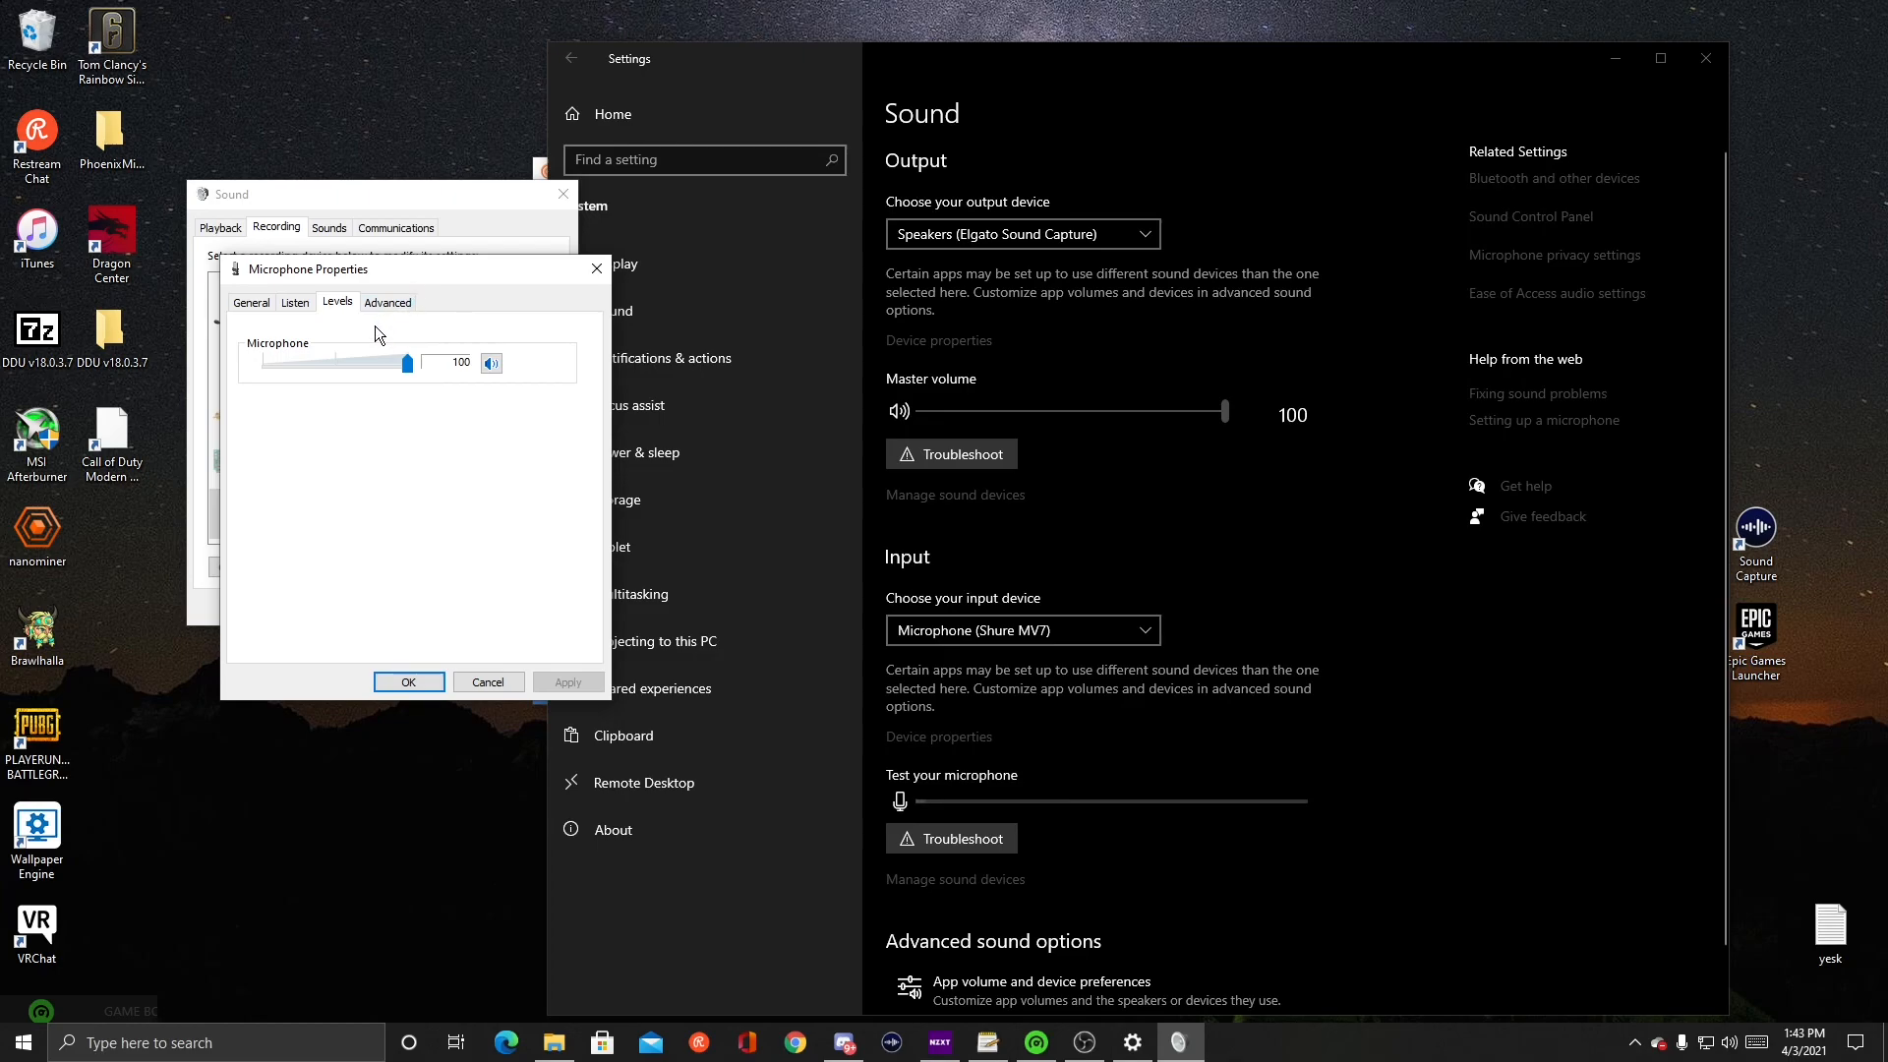
click(387, 301)
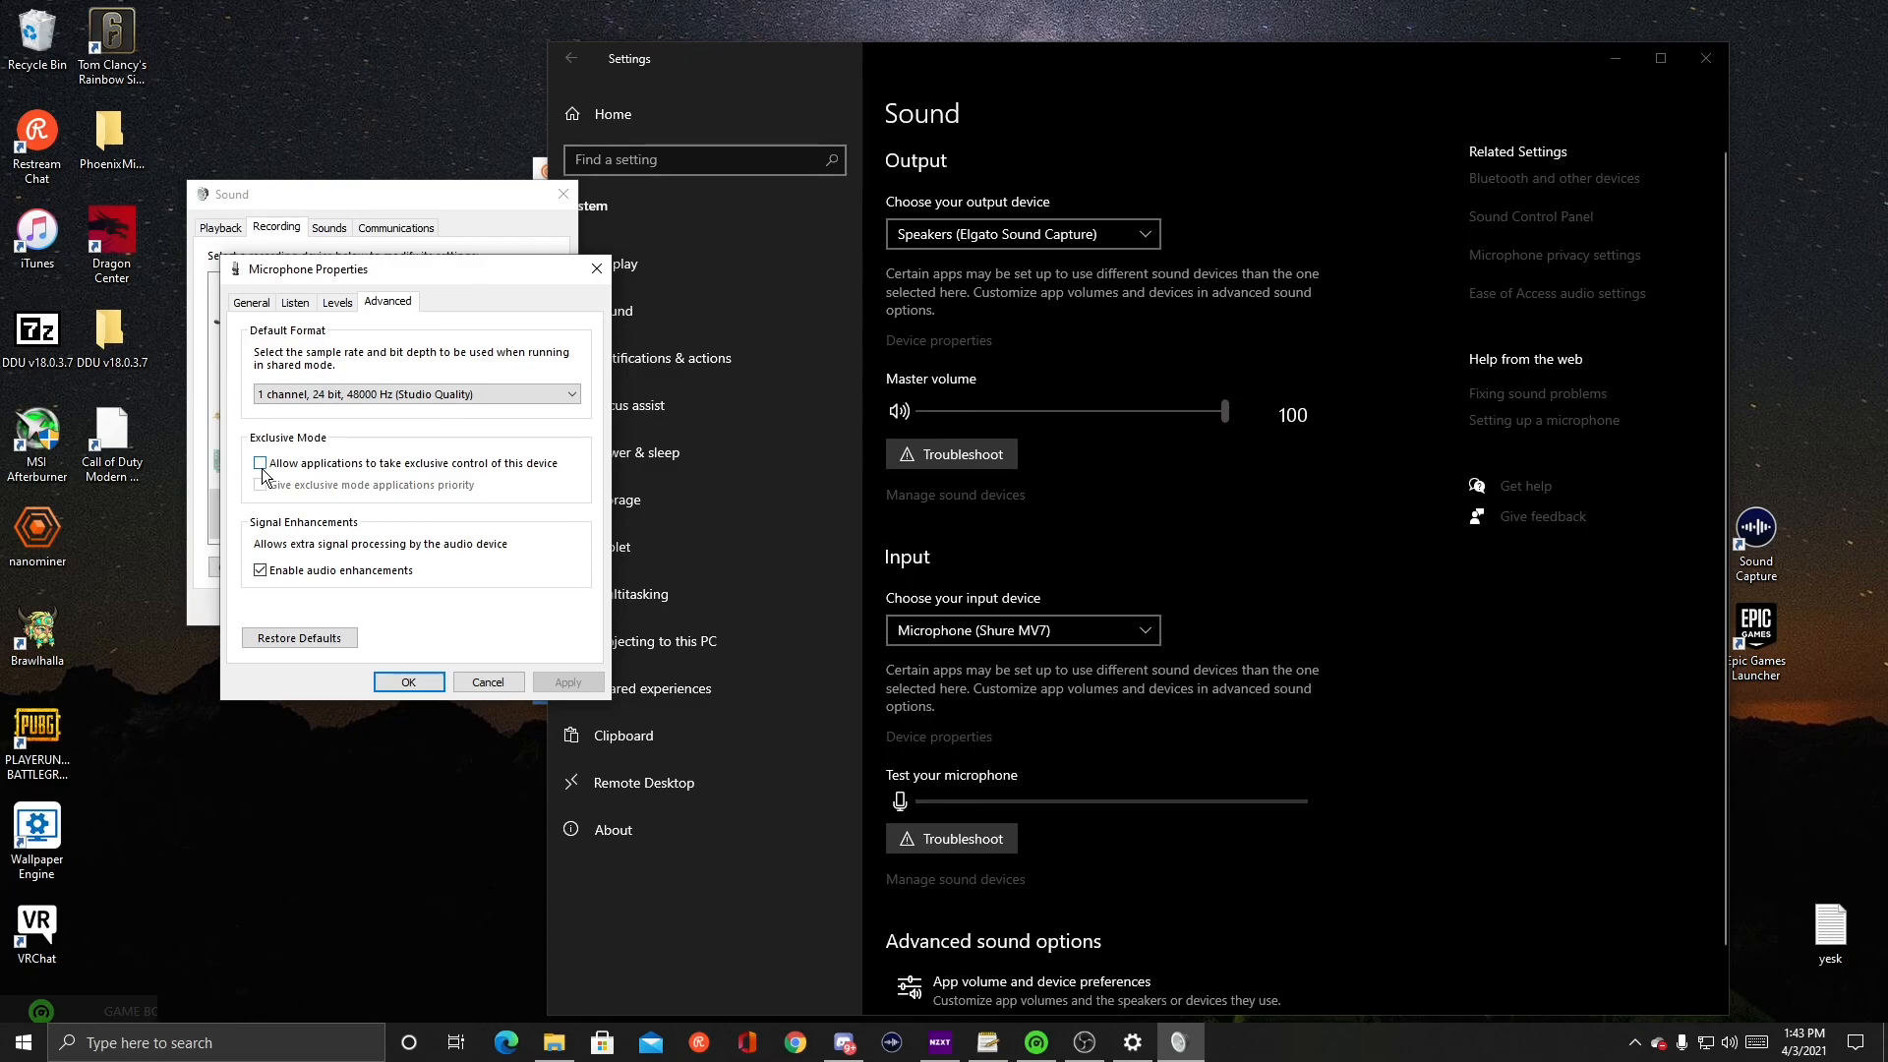
click(259, 462)
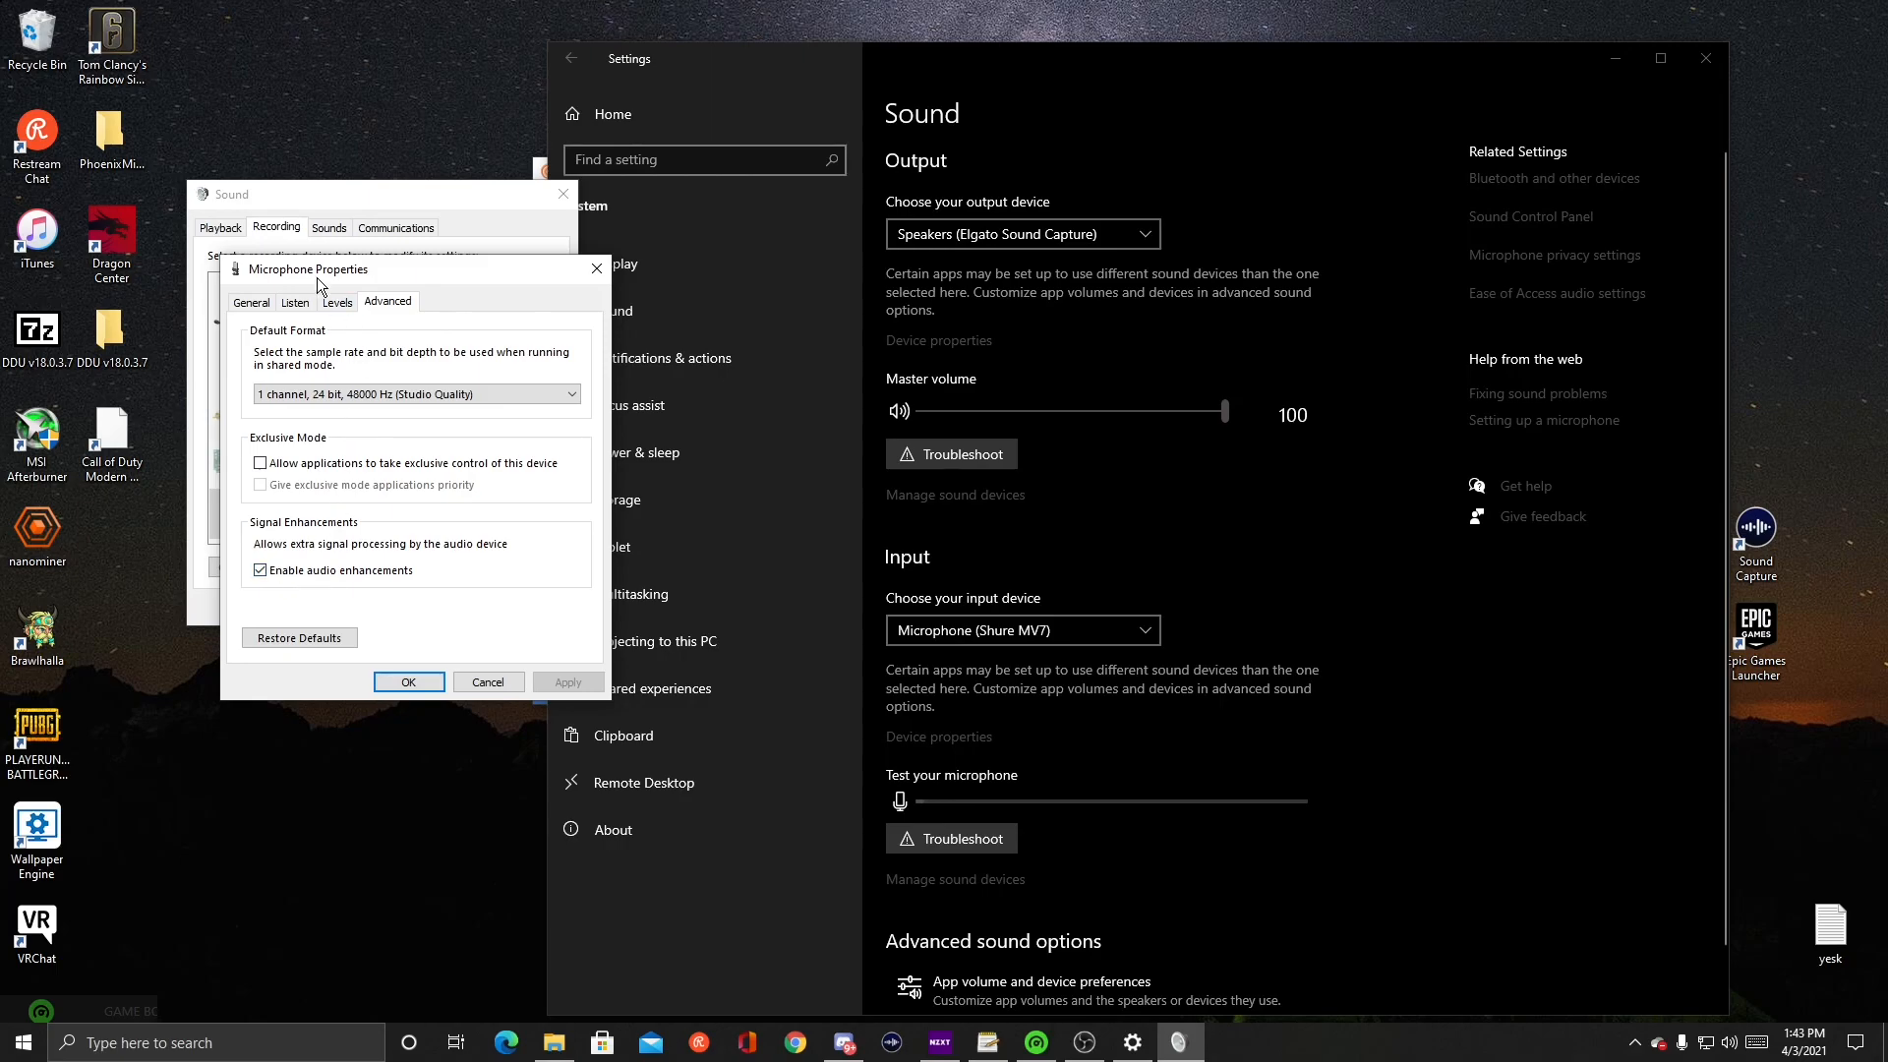
click(337, 302)
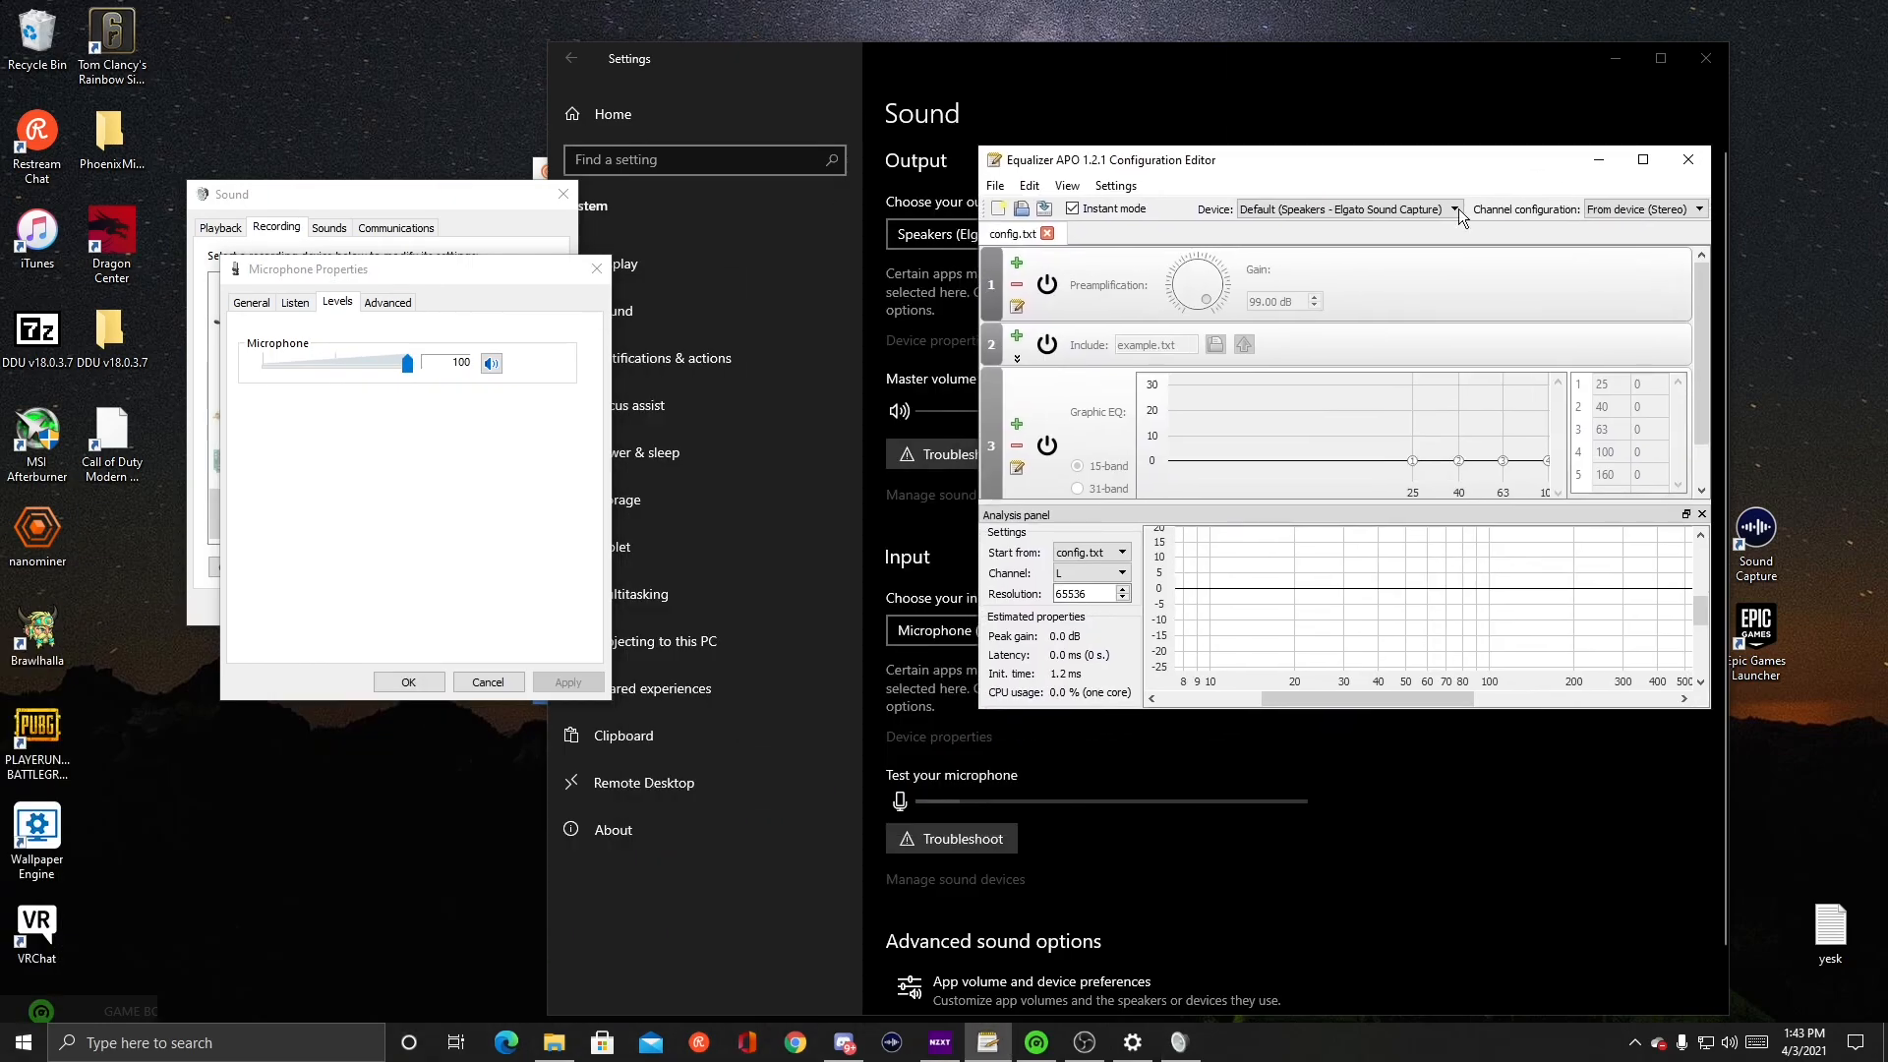
mouse_move(383, 395)
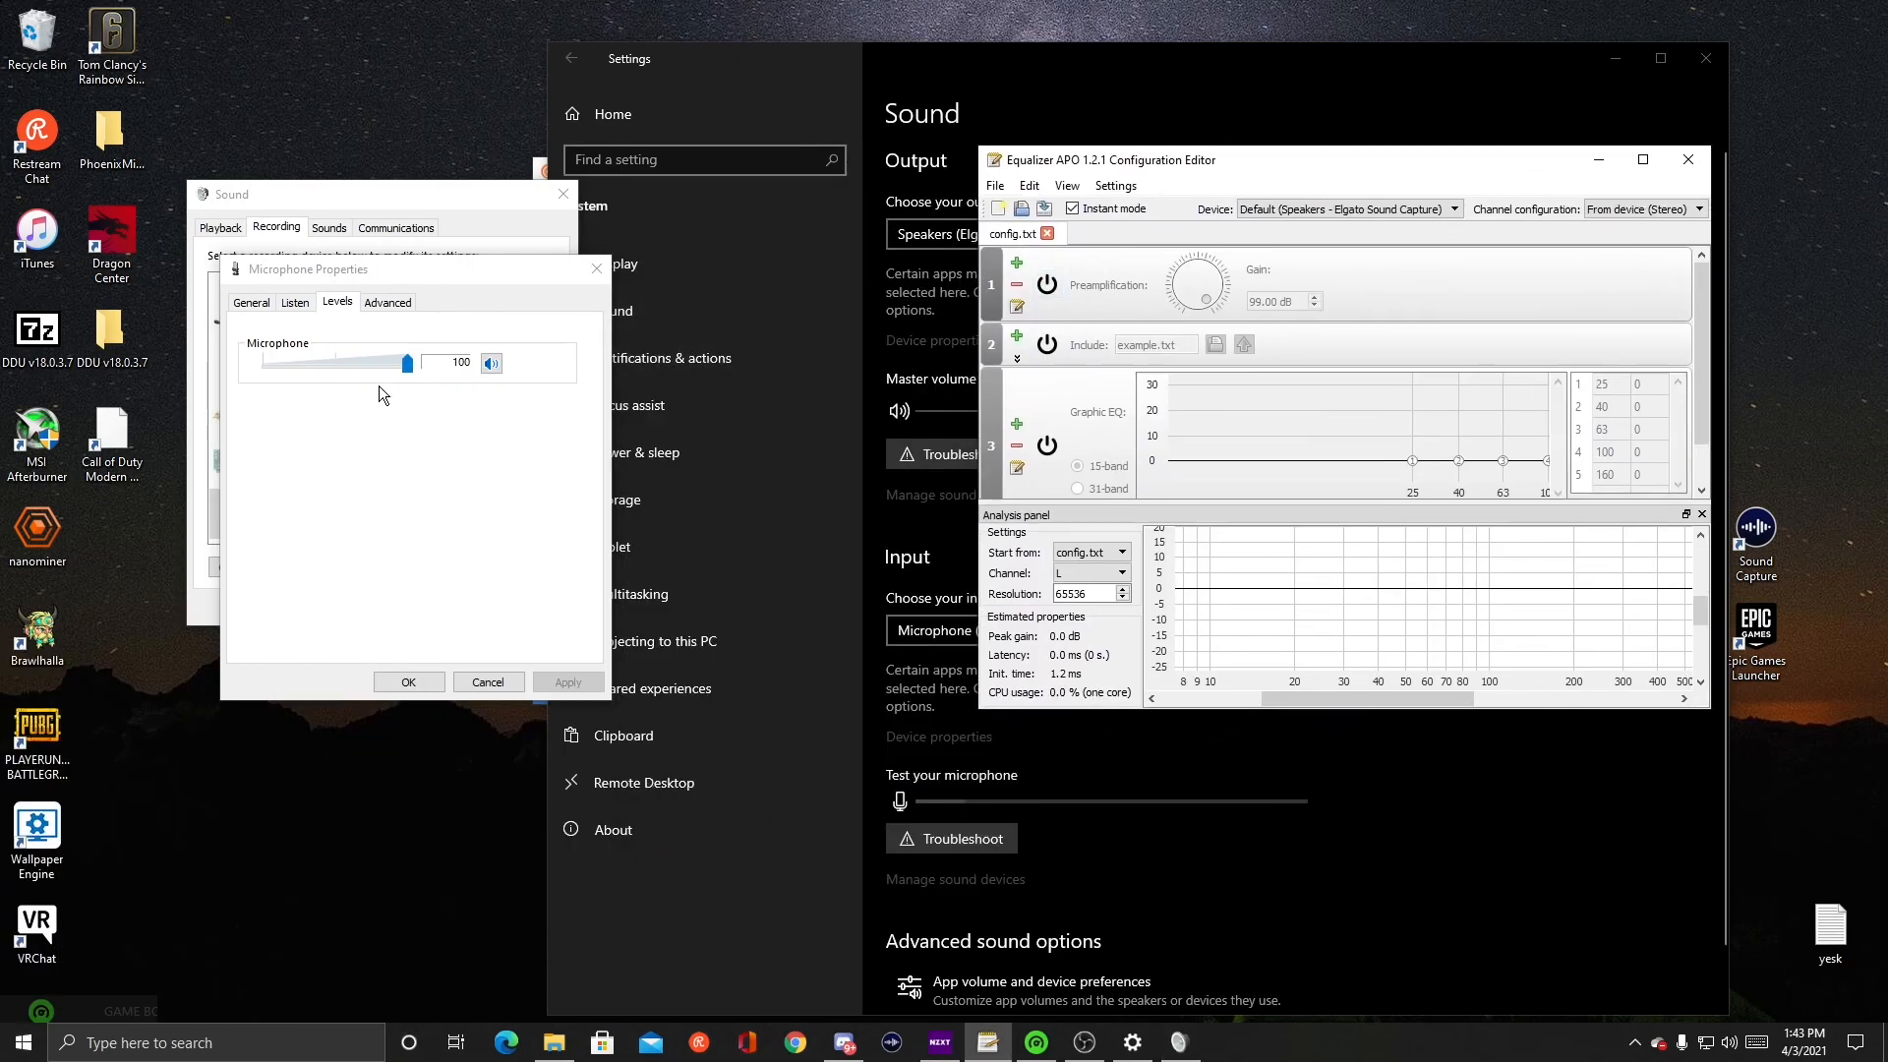
drag(407, 363, 353, 363)
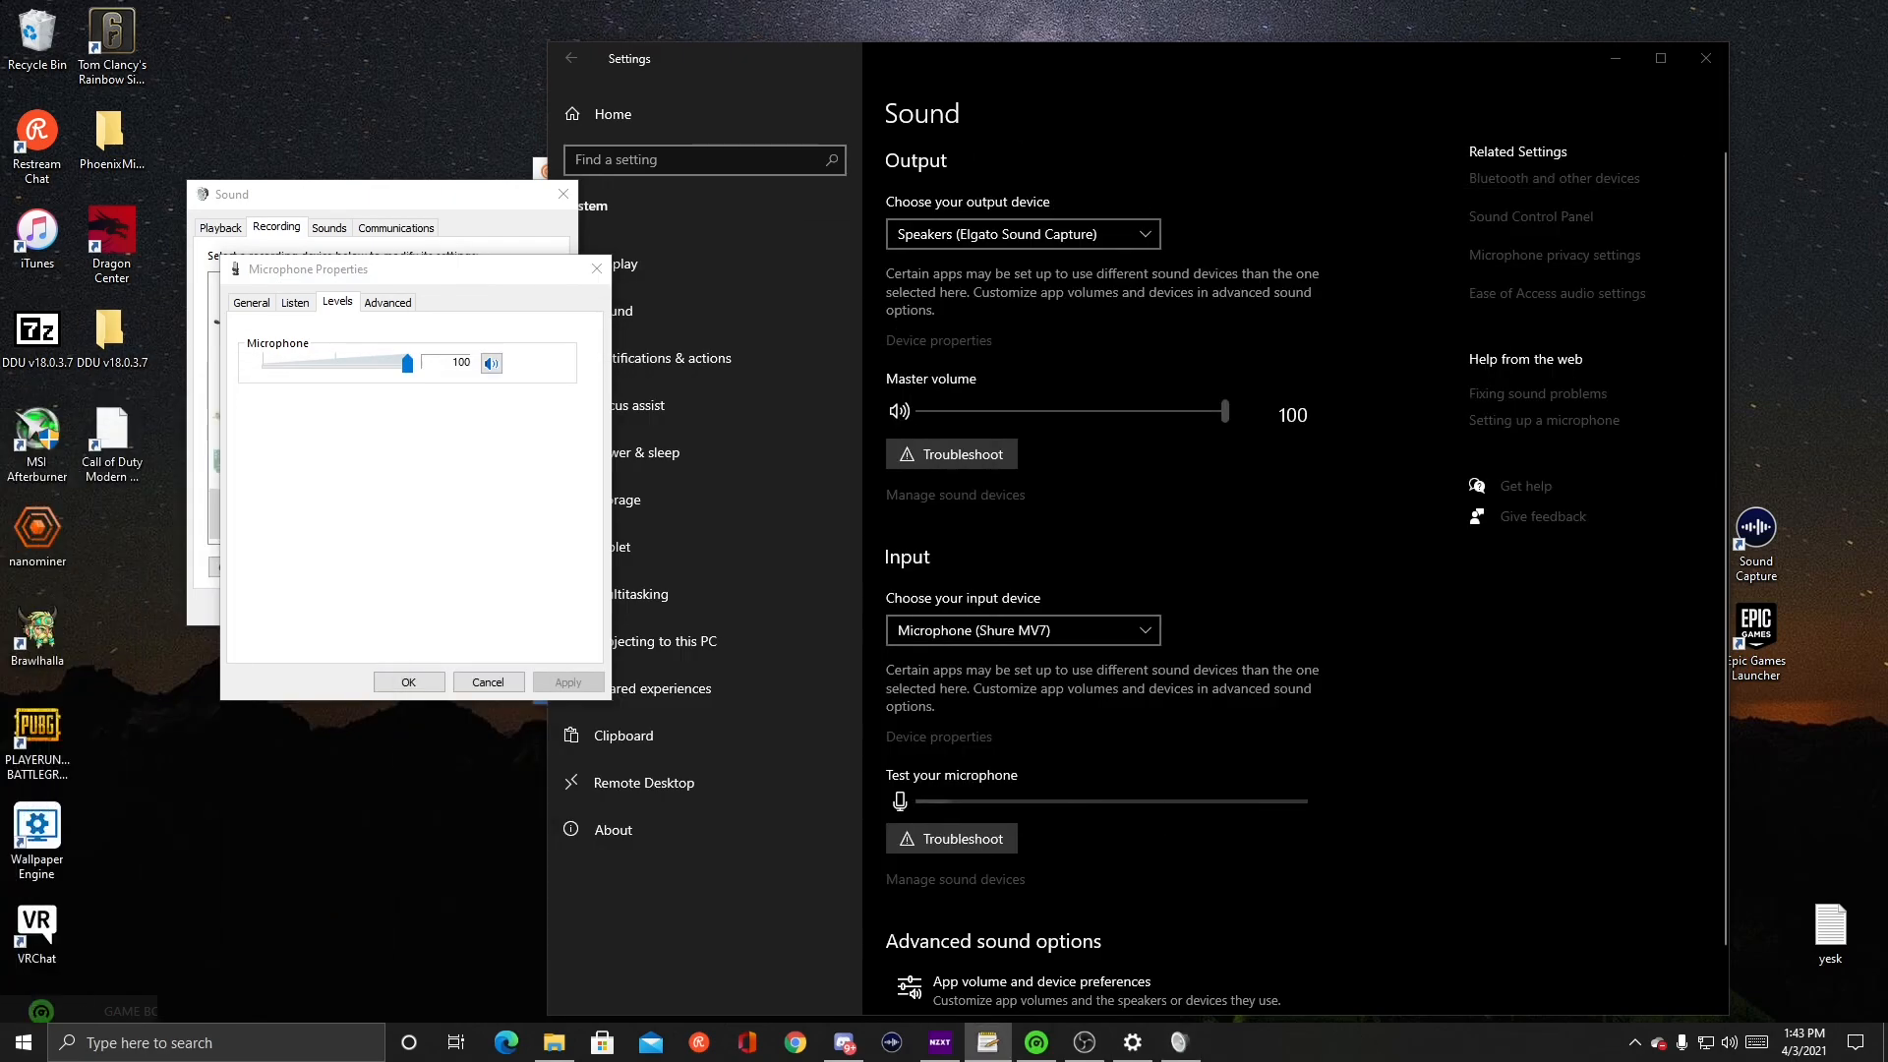
click(387, 301)
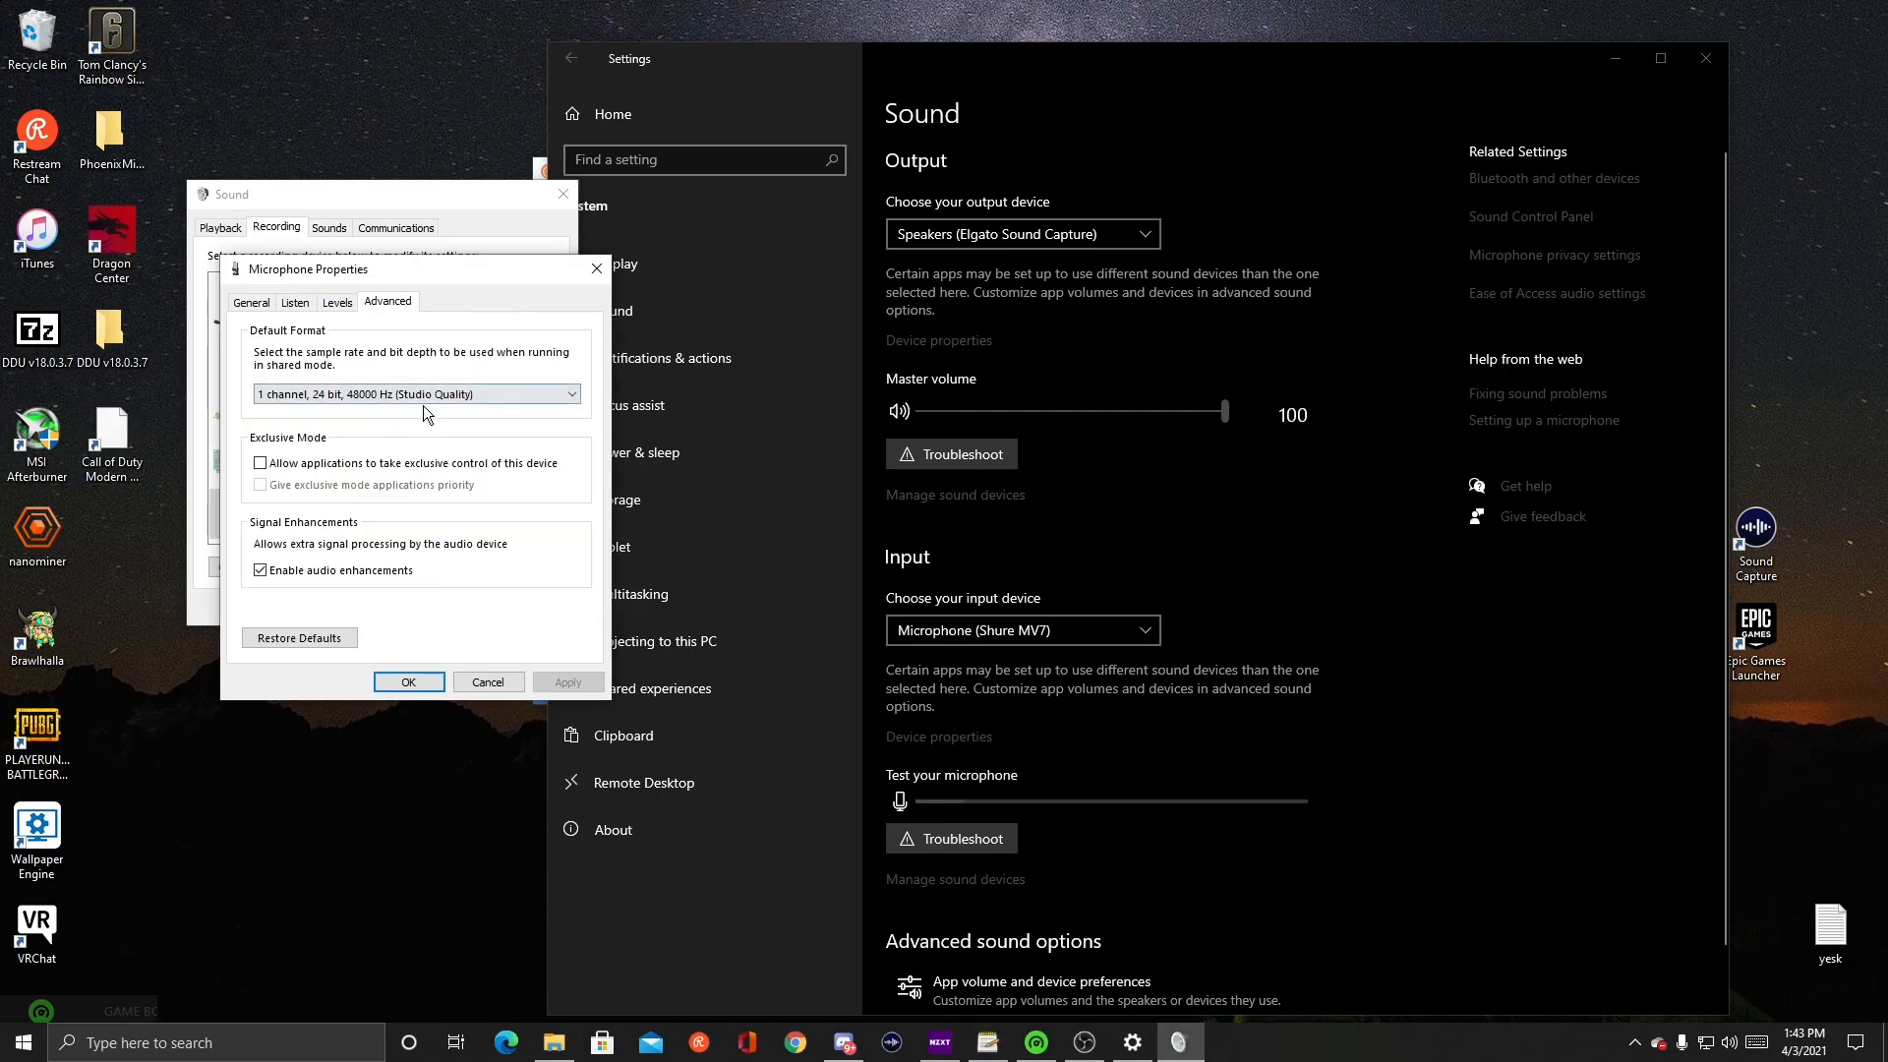
click(573, 393)
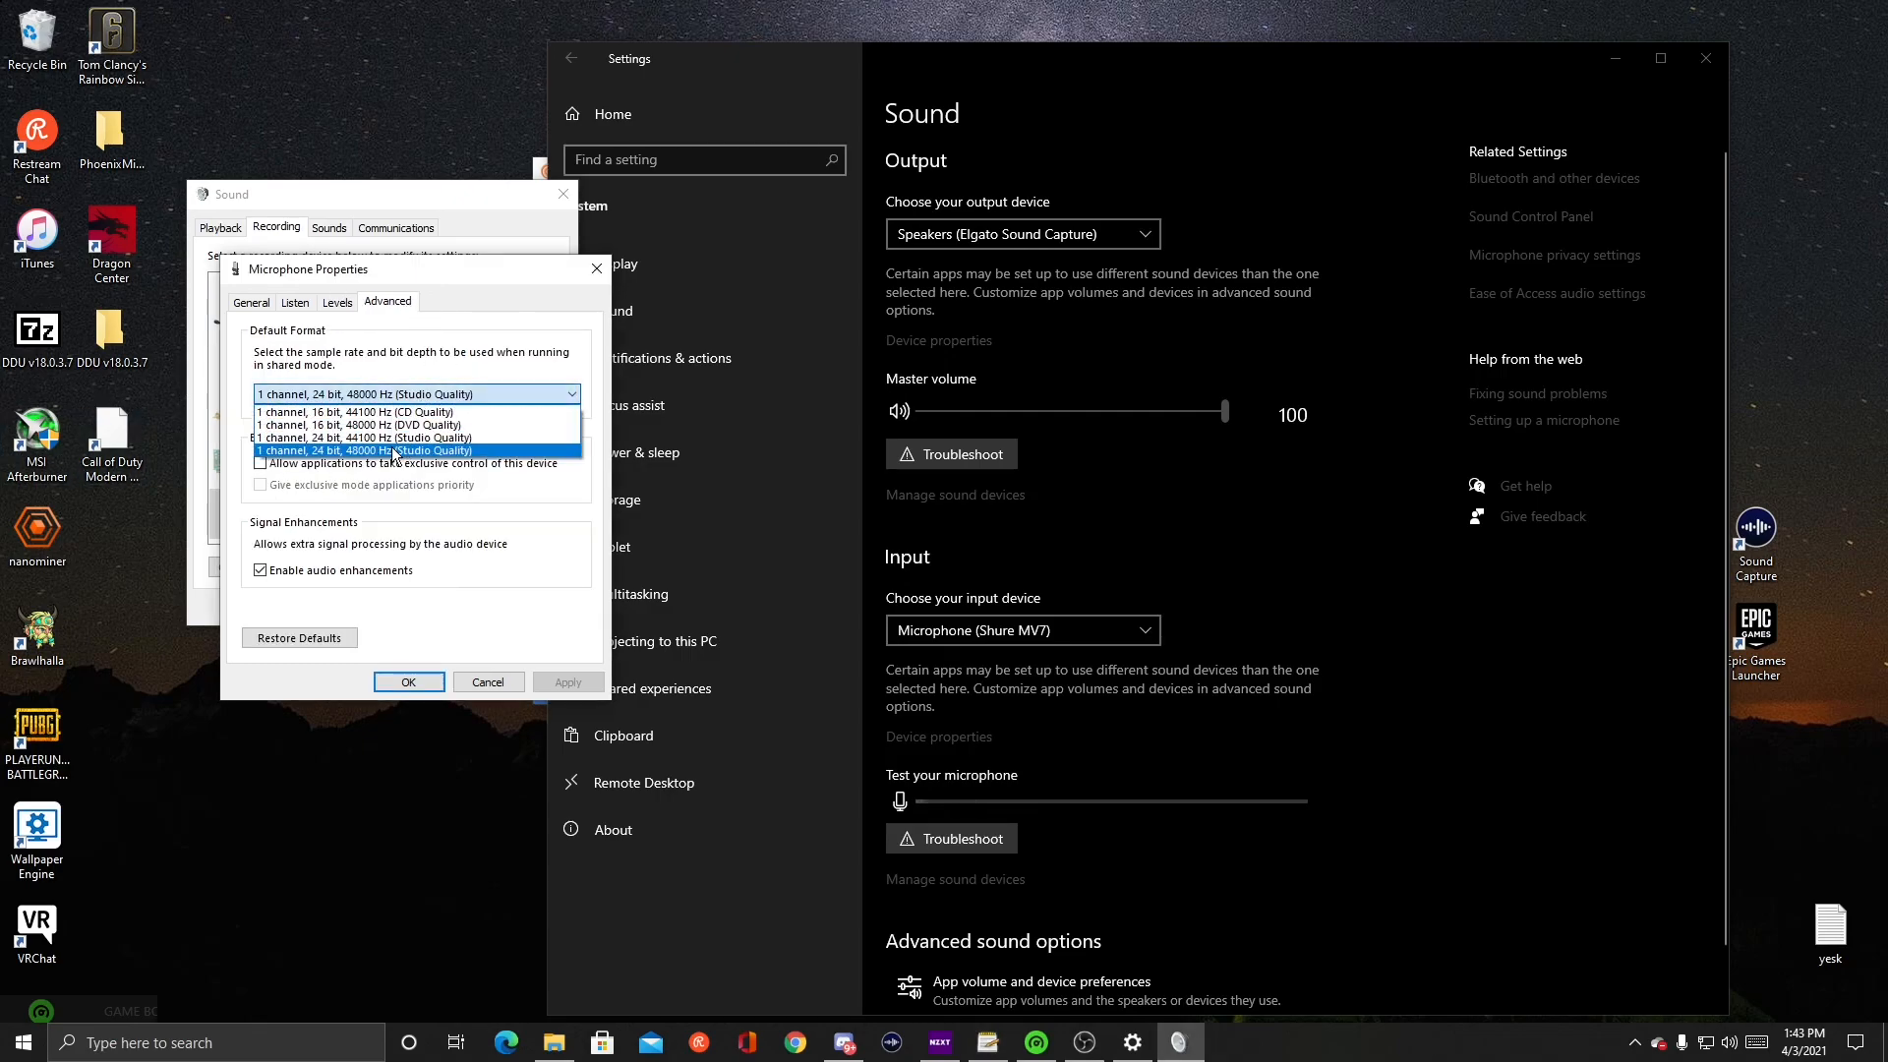
mouse_move(354, 411)
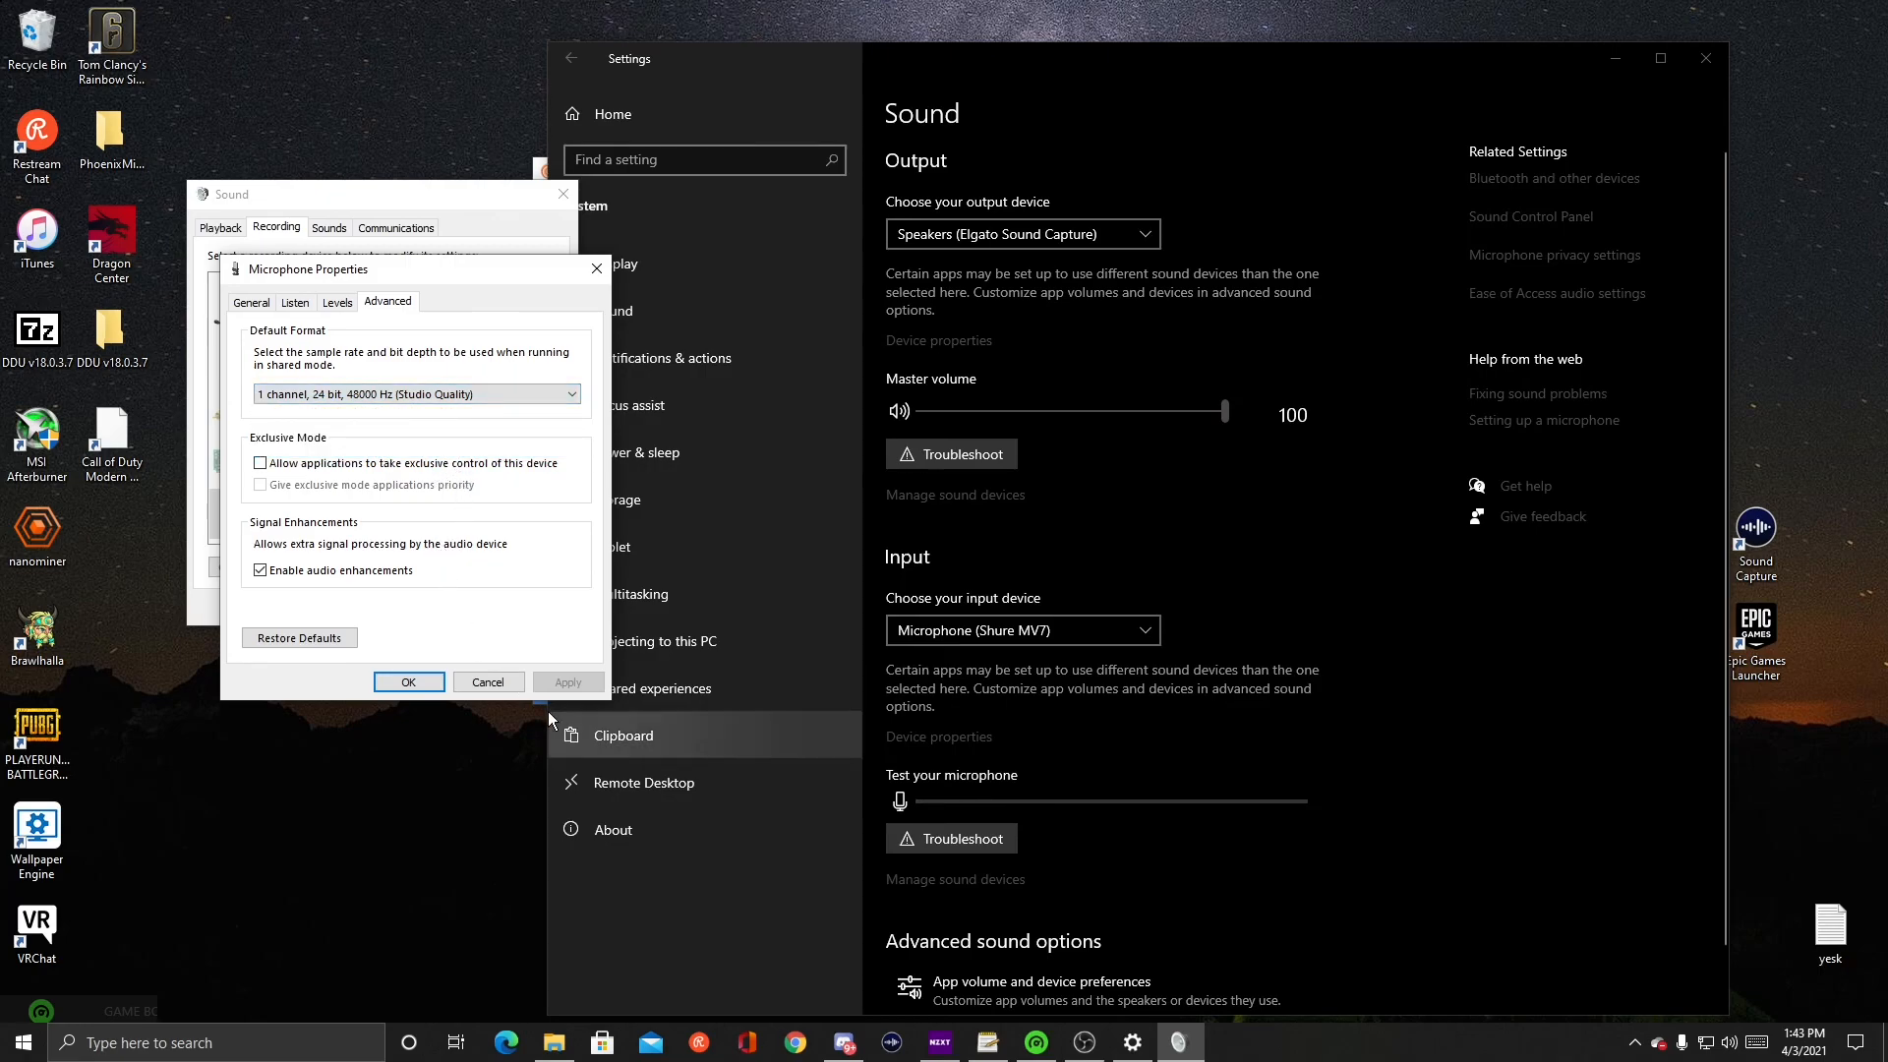
mouse_move(605, 540)
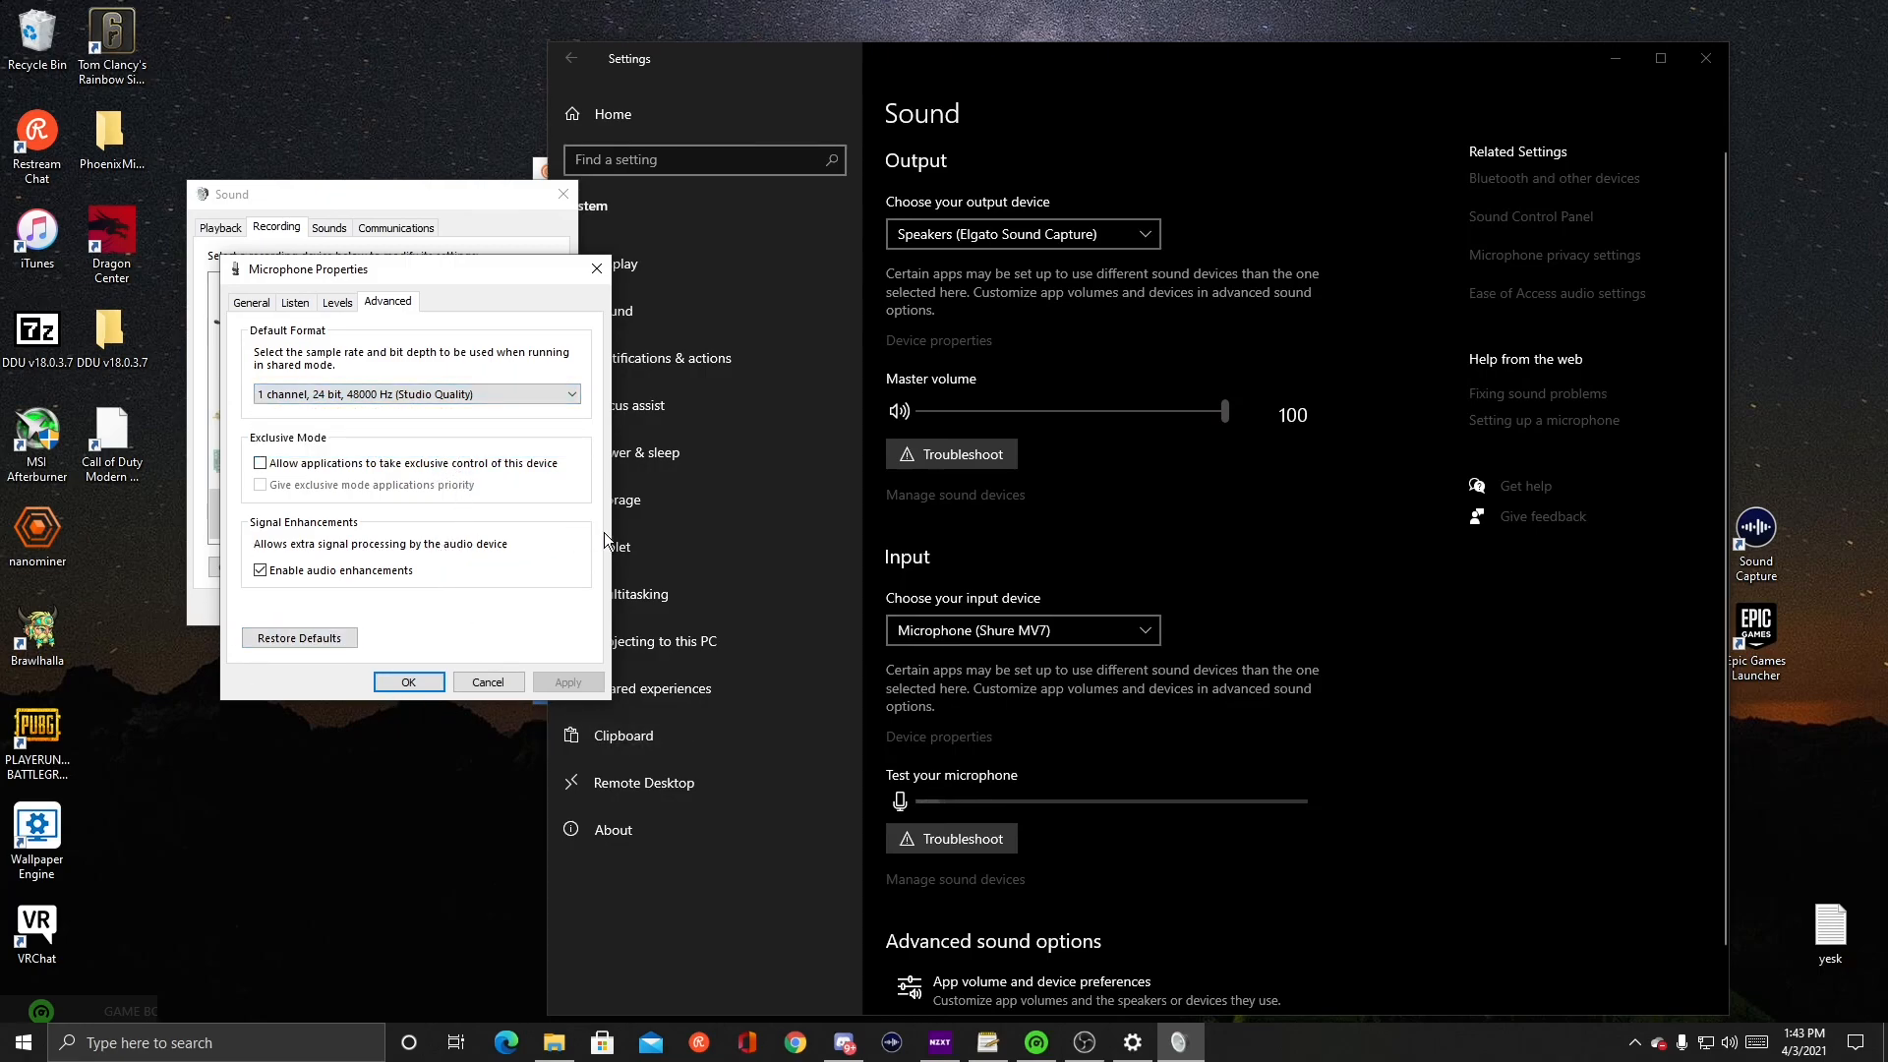